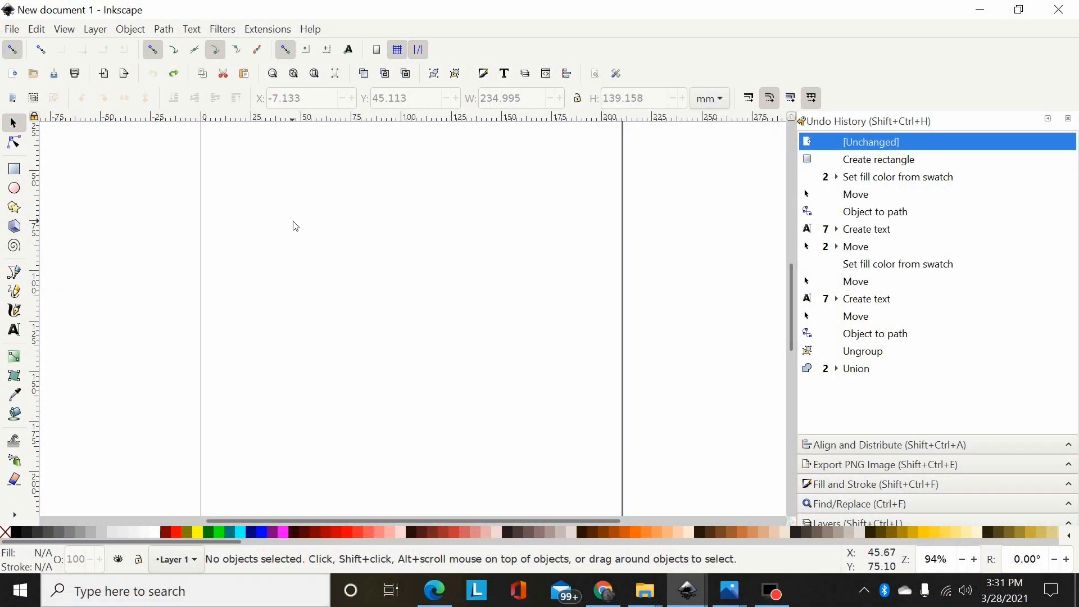
mouse_move(263, 274)
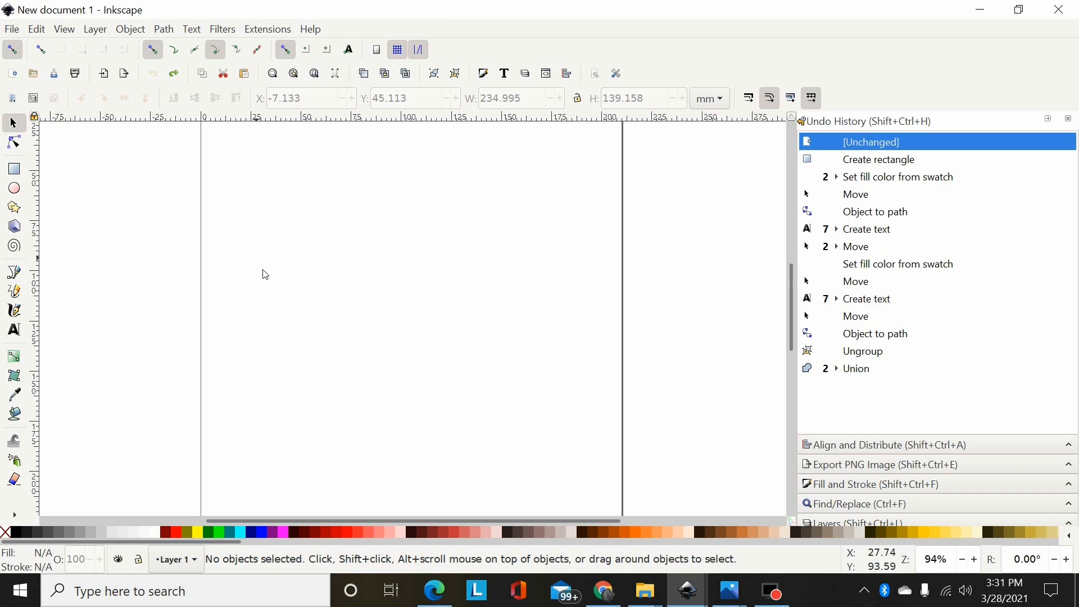
mouse_move(267, 243)
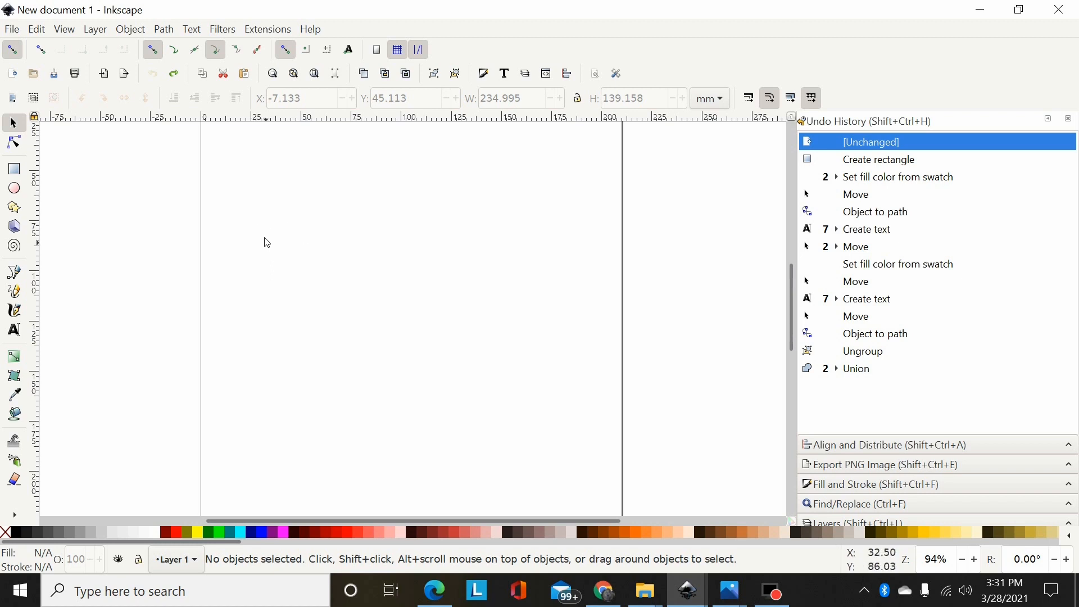
mouse_move(203, 264)
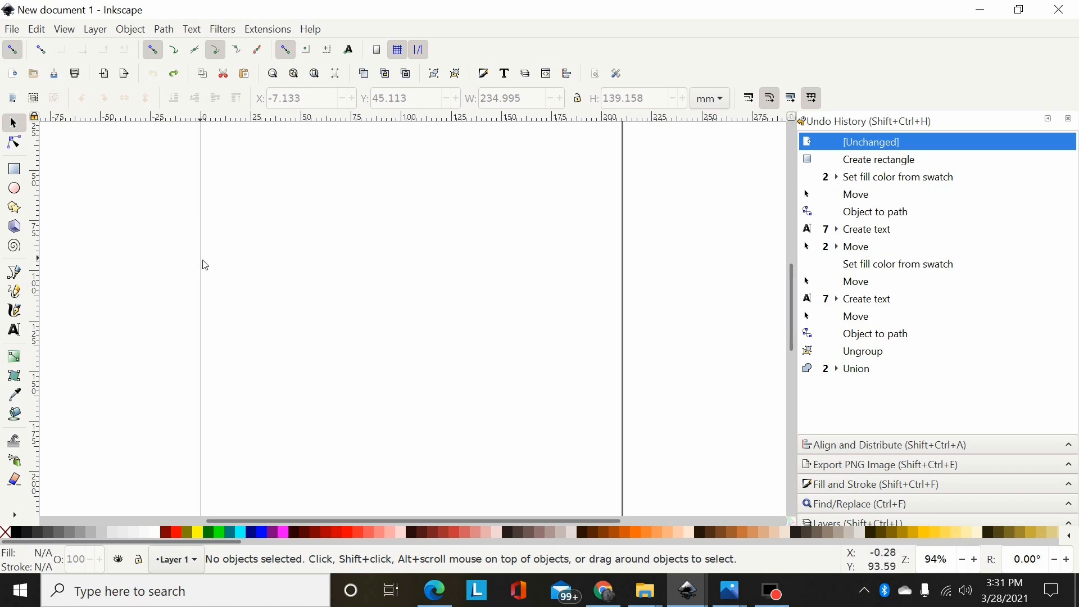
mouse_move(103, 315)
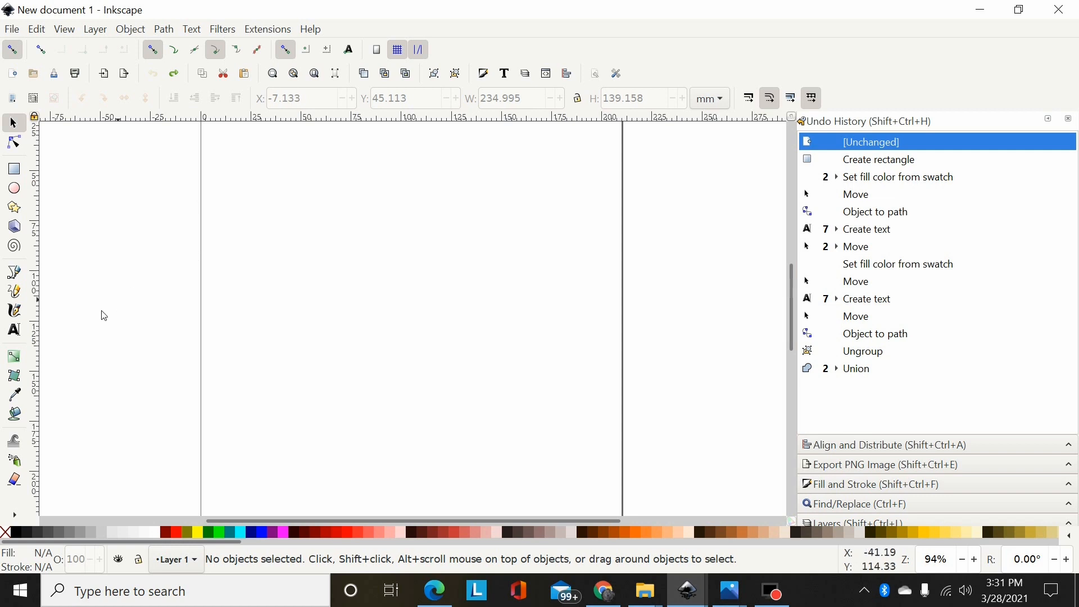
mouse_move(13, 170)
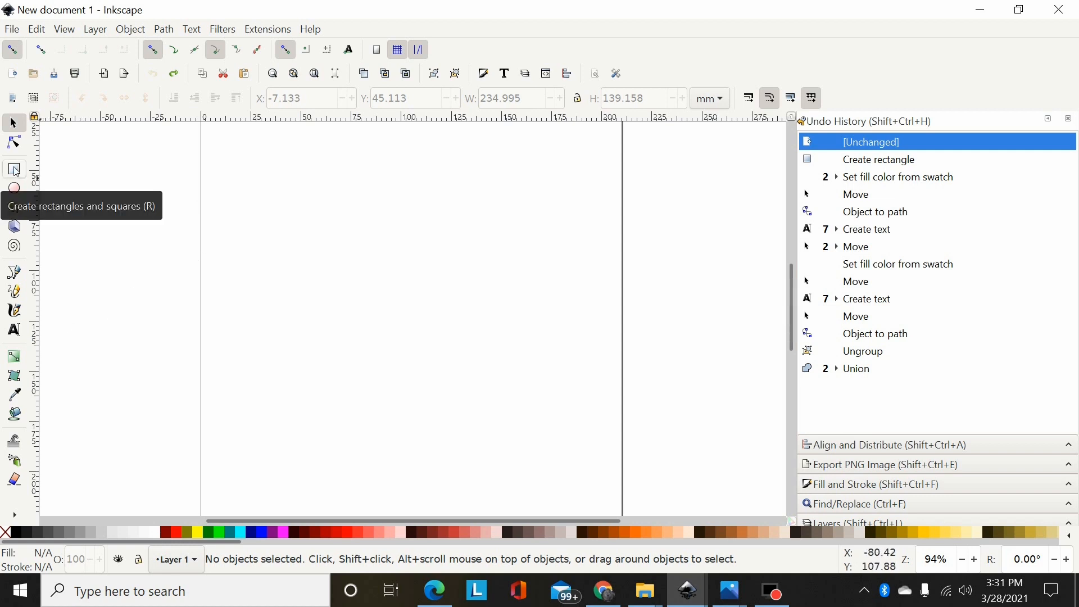
- Draw a wide red rectangle across the page middle and nudge it slightly left
click(13, 170)
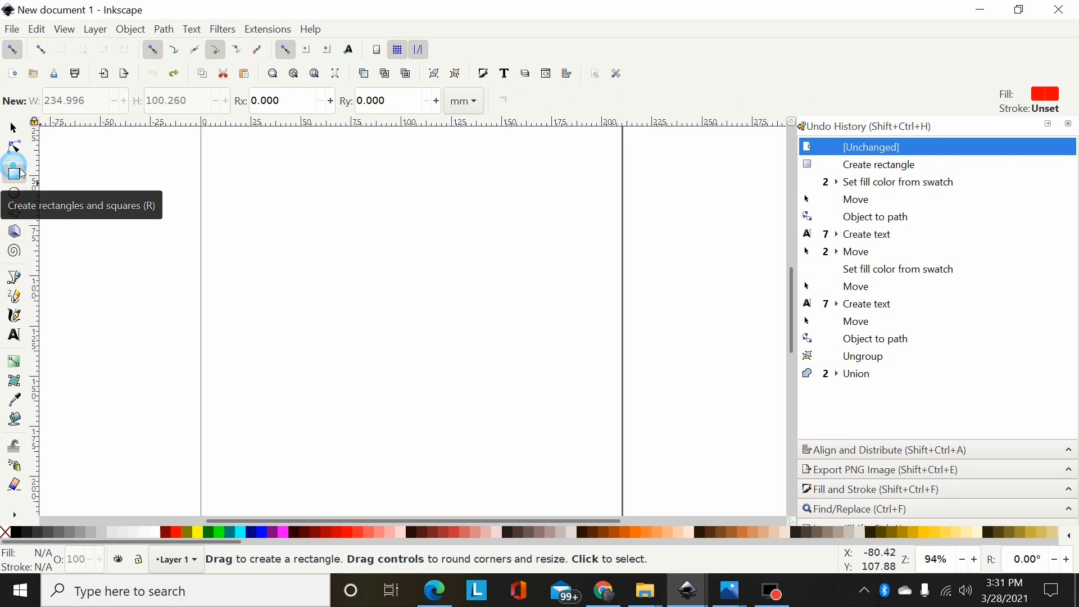
drag(200, 238, 420, 379)
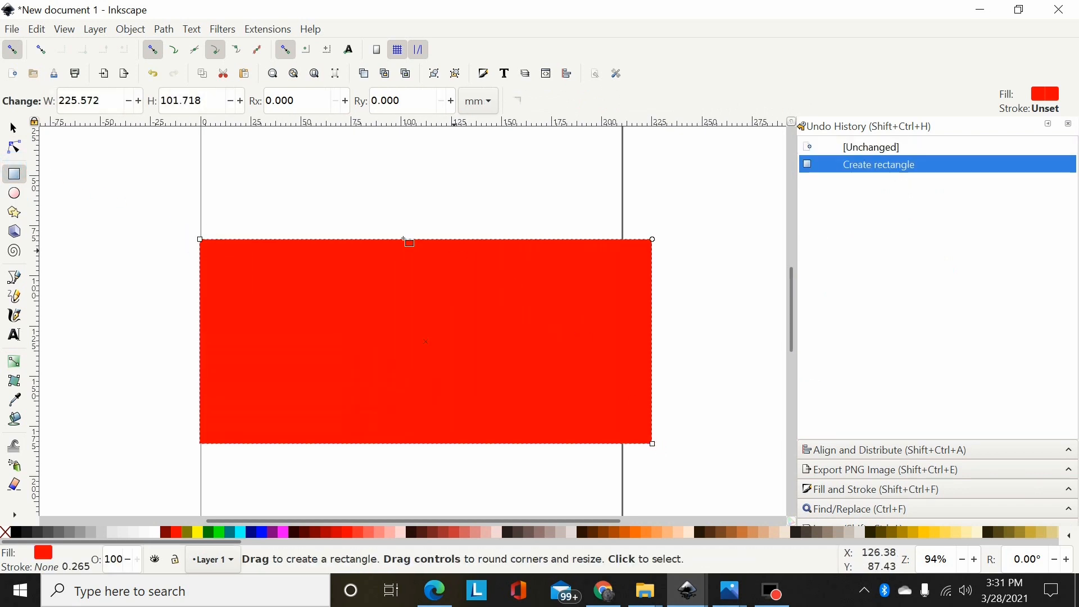
click(11, 127)
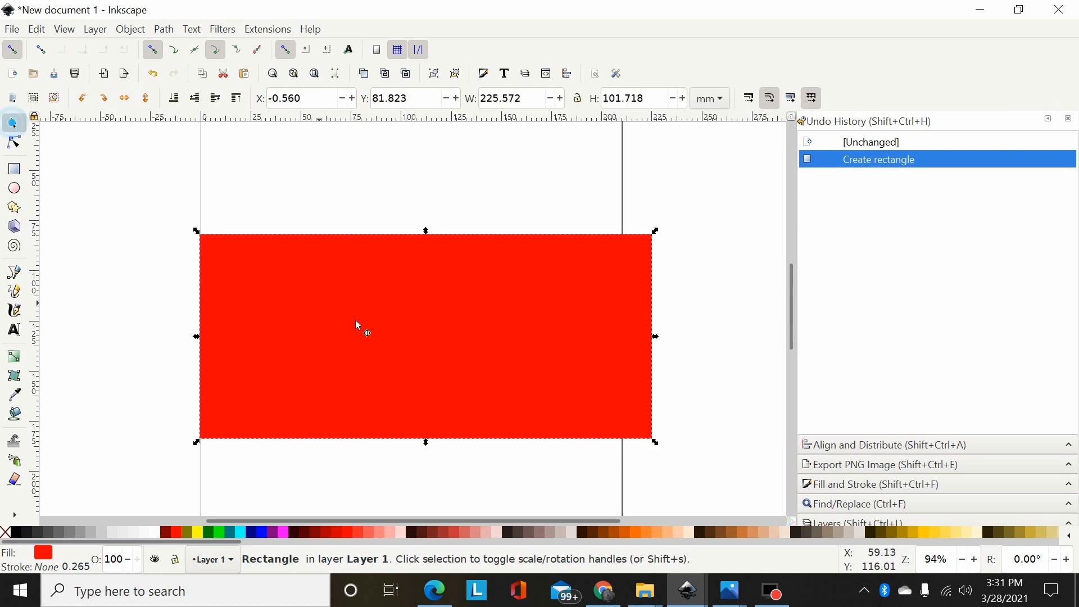
drag(356, 324, 322, 268)
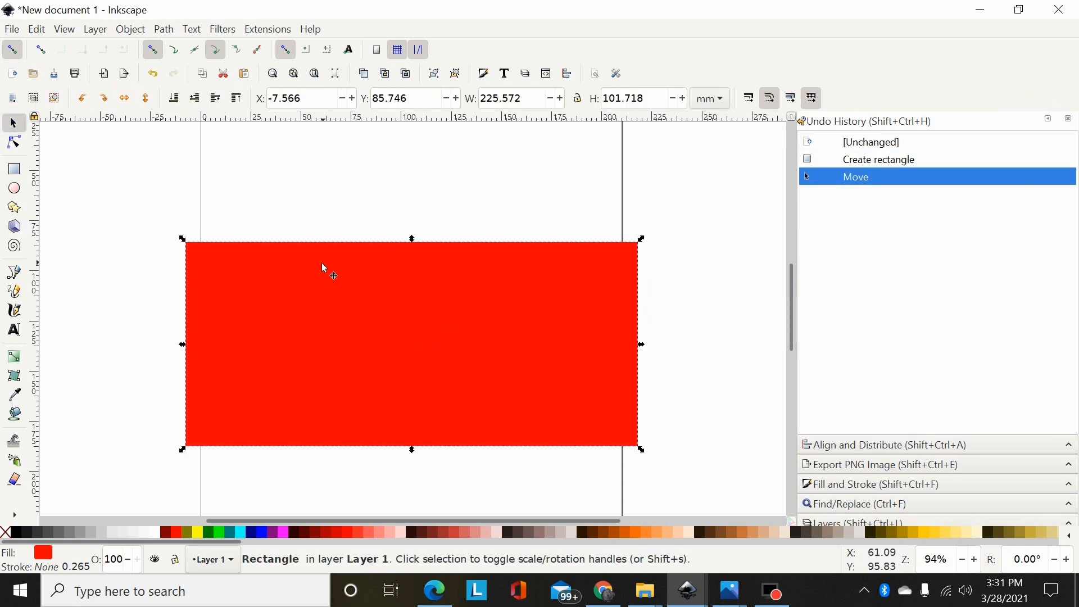
- Convert the red rectangle into an editable path via Path > Object to Path
click(164, 29)
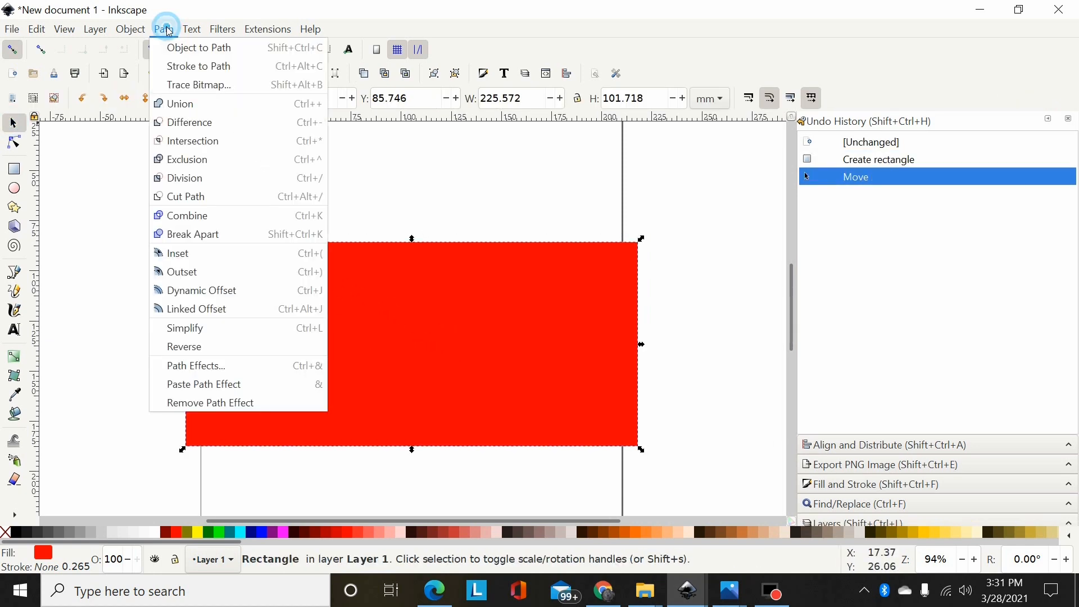
click(199, 47)
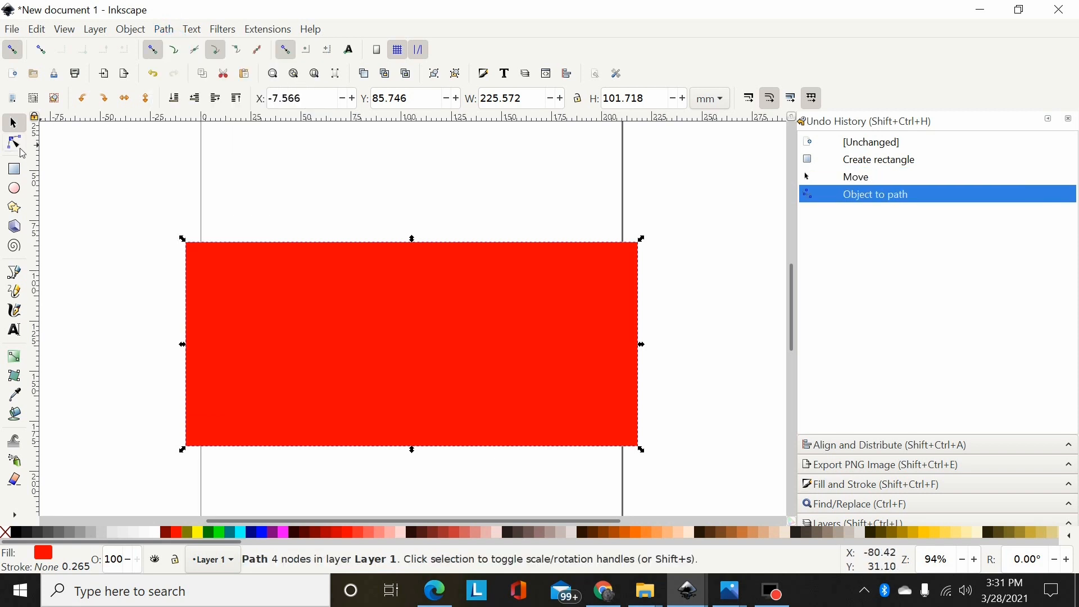
click(14, 143)
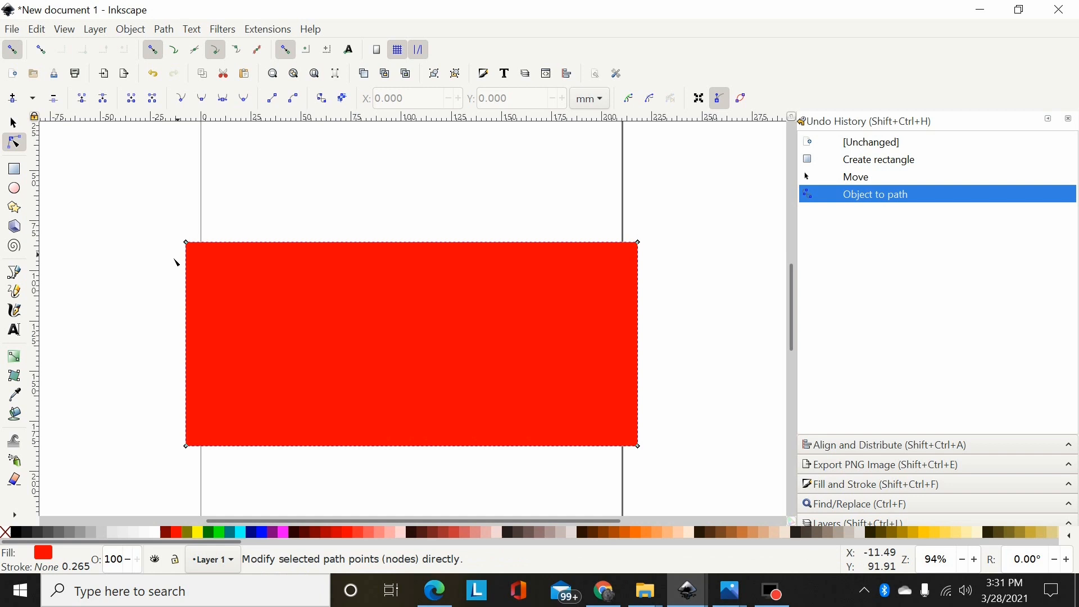
mouse_move(596, 335)
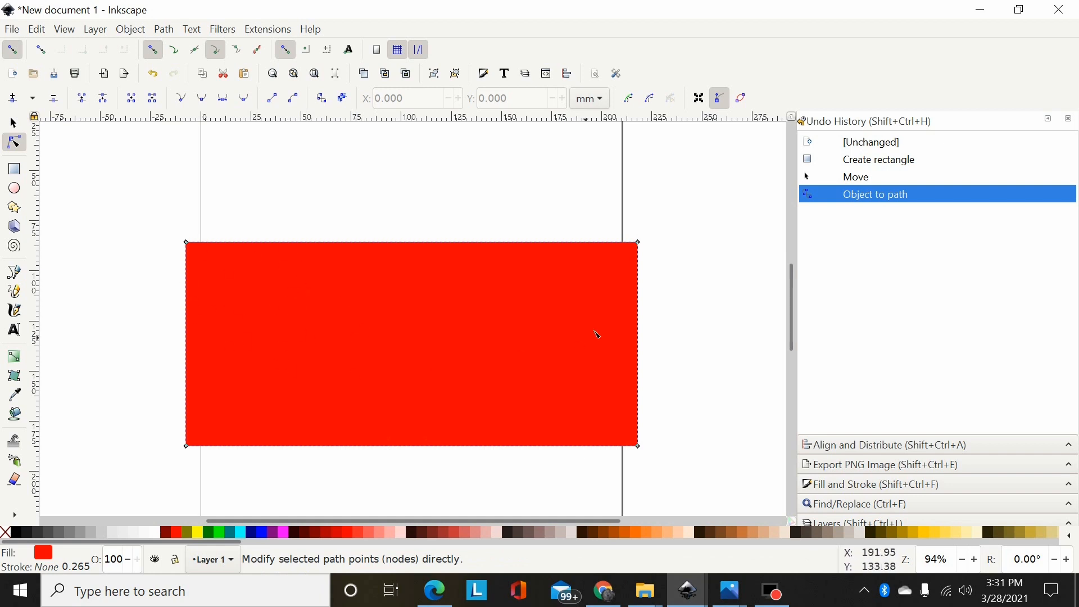
mouse_move(127, 171)
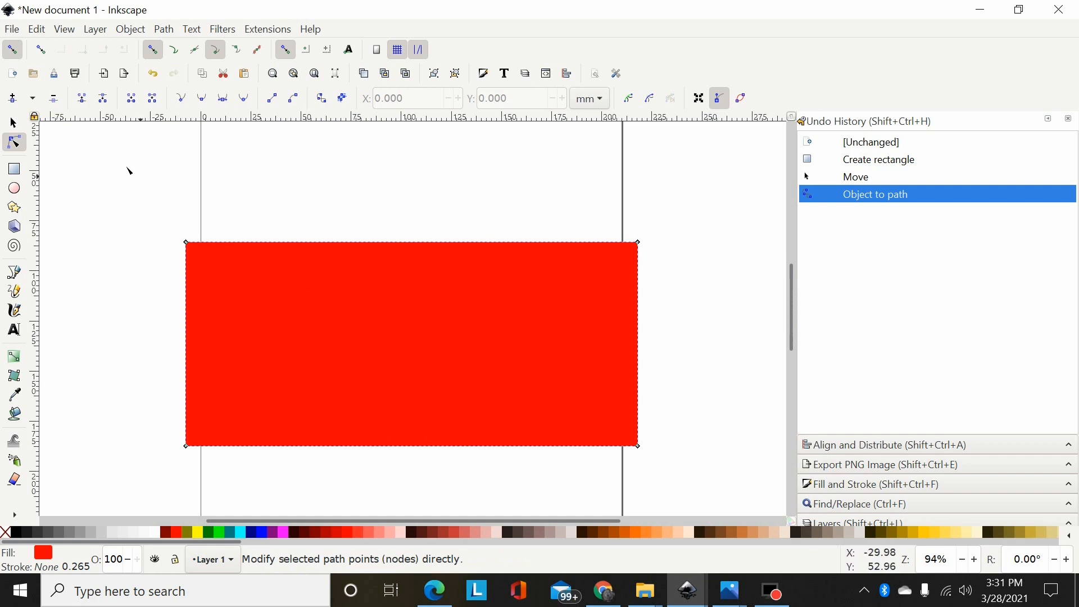
mouse_move(405, 314)
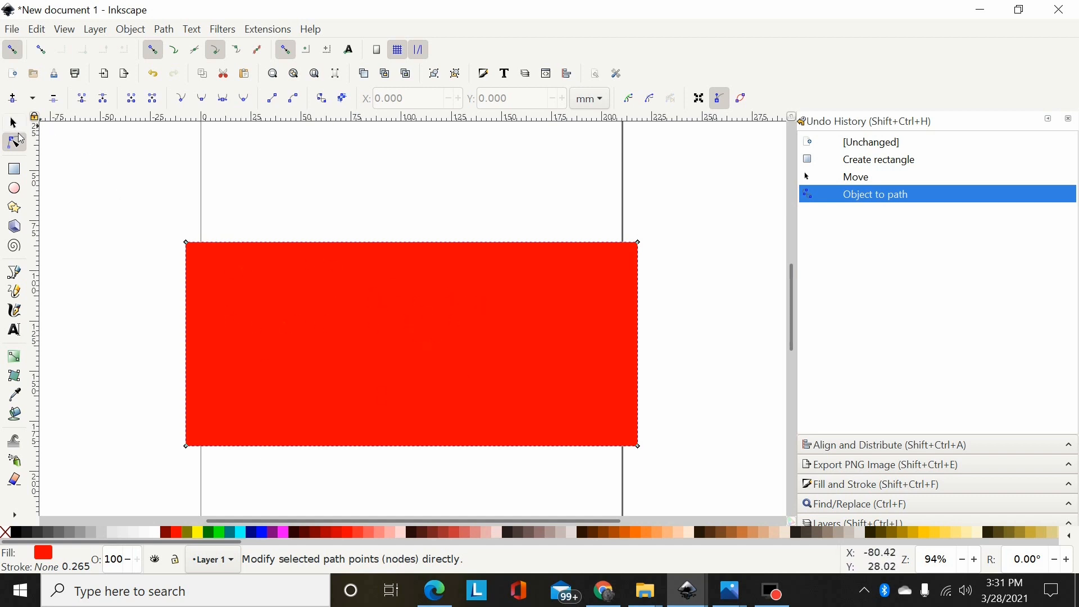
- Add black text 'SAMPLE' resting on the rectangle's top edge
click(13, 330)
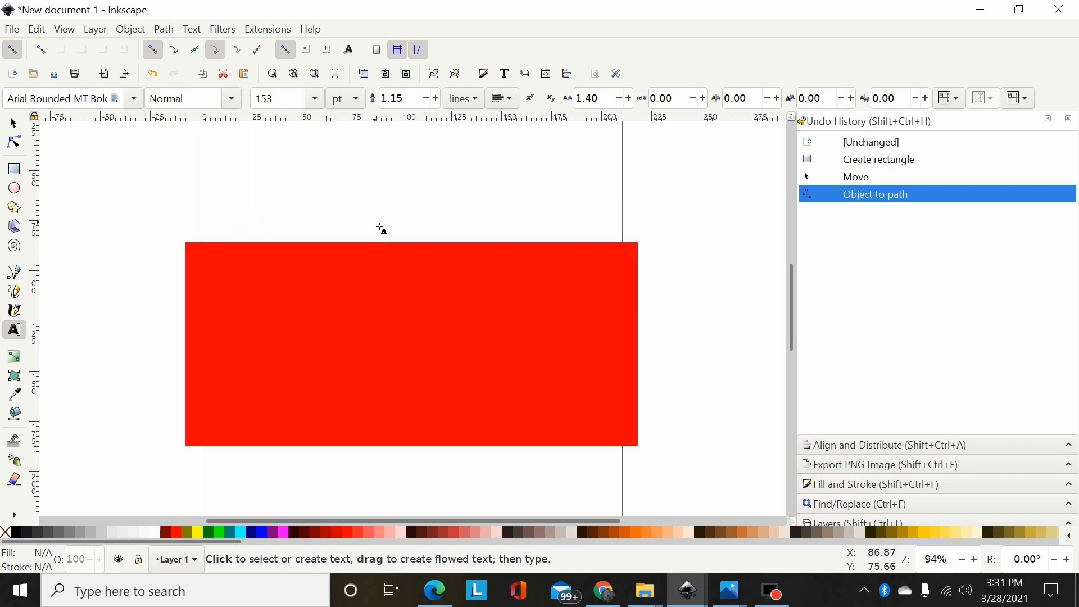
text(SAMP)
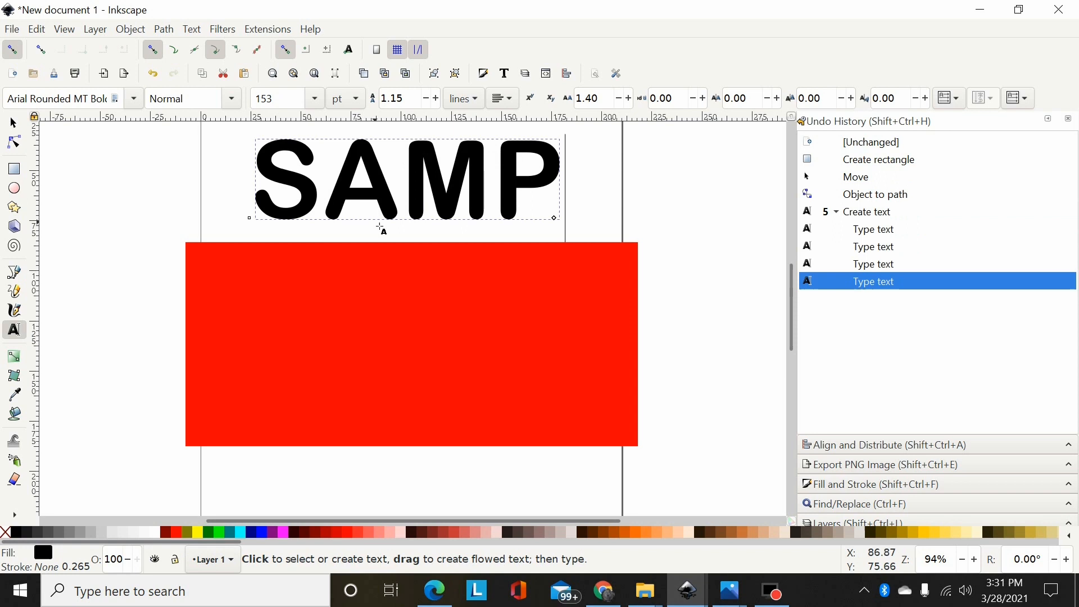
text(LE)
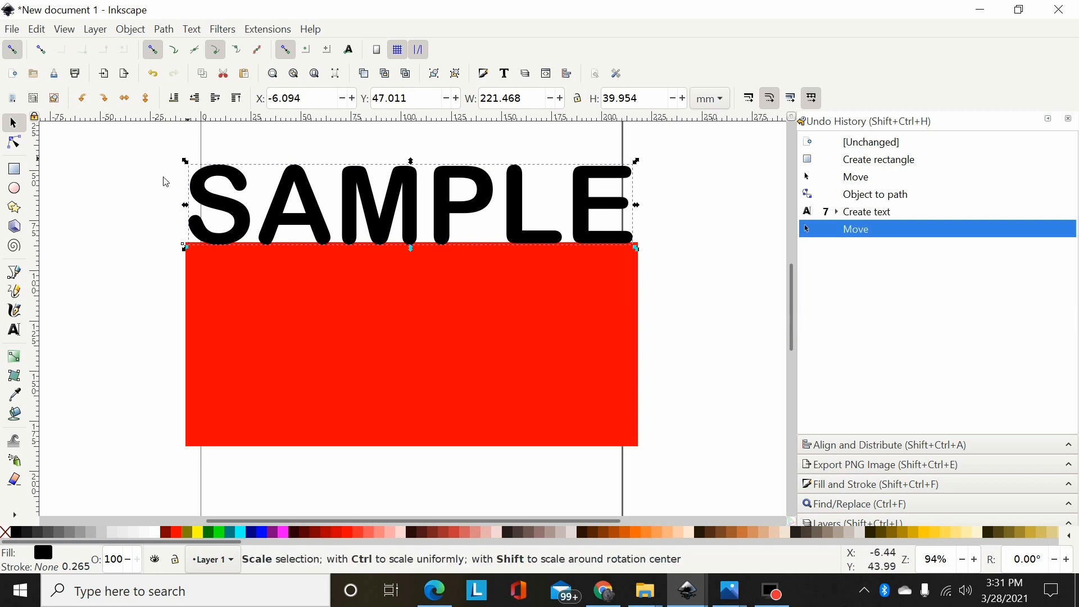
- Add a second black text 'Sample' inside the red rectangle
click(13, 329)
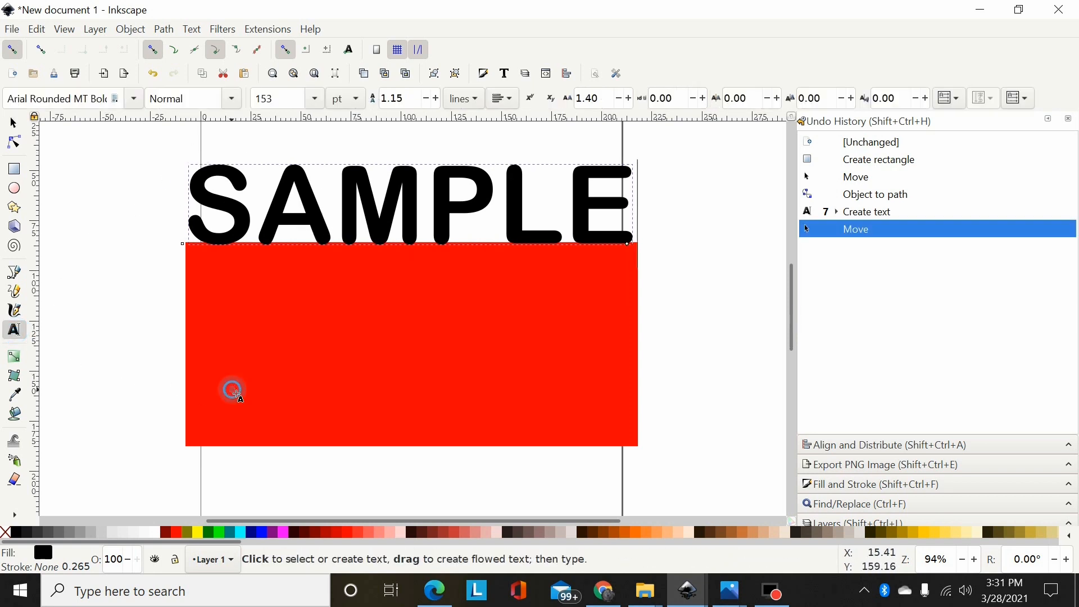
click(232, 388)
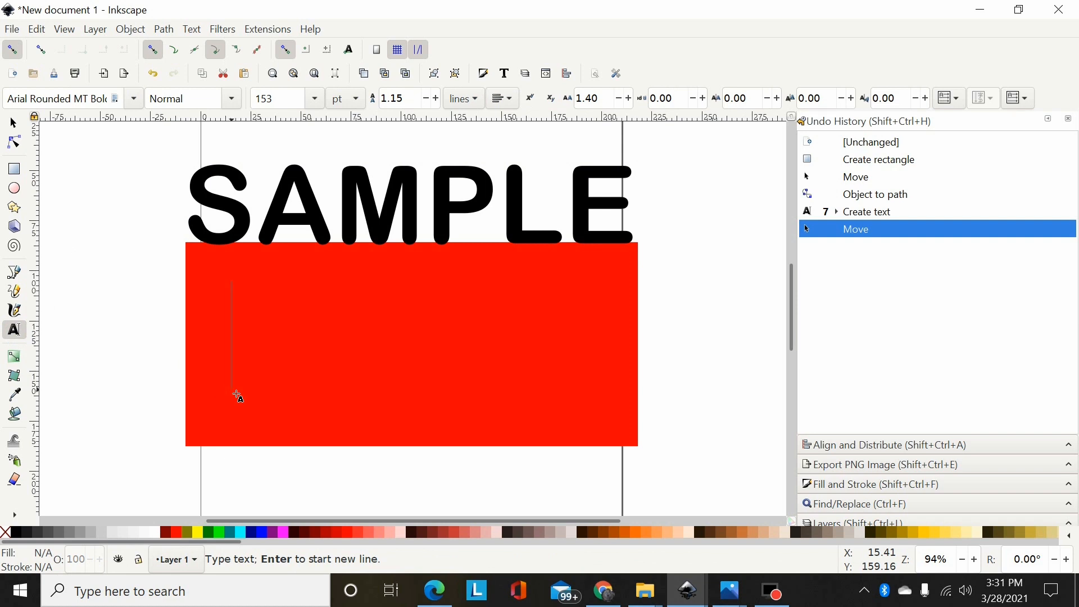
text(S)
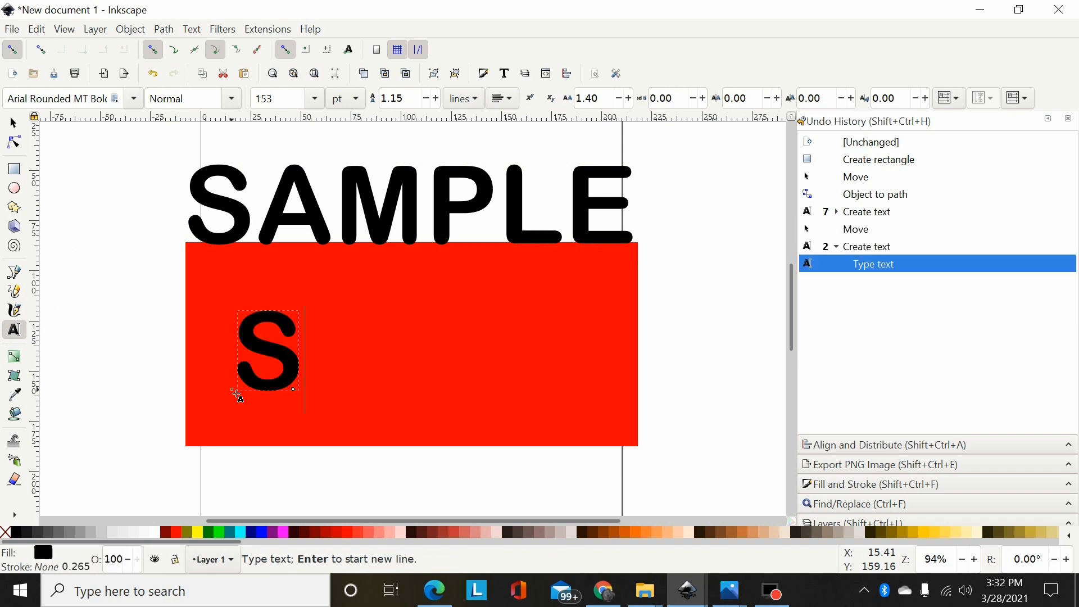
text(ample)
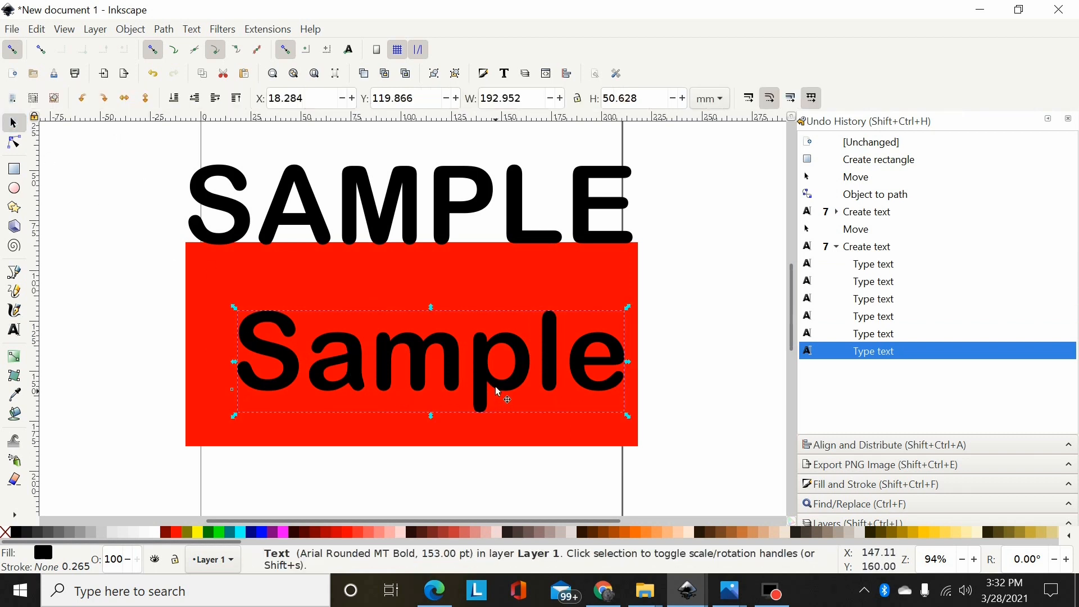
mouse_move(519, 365)
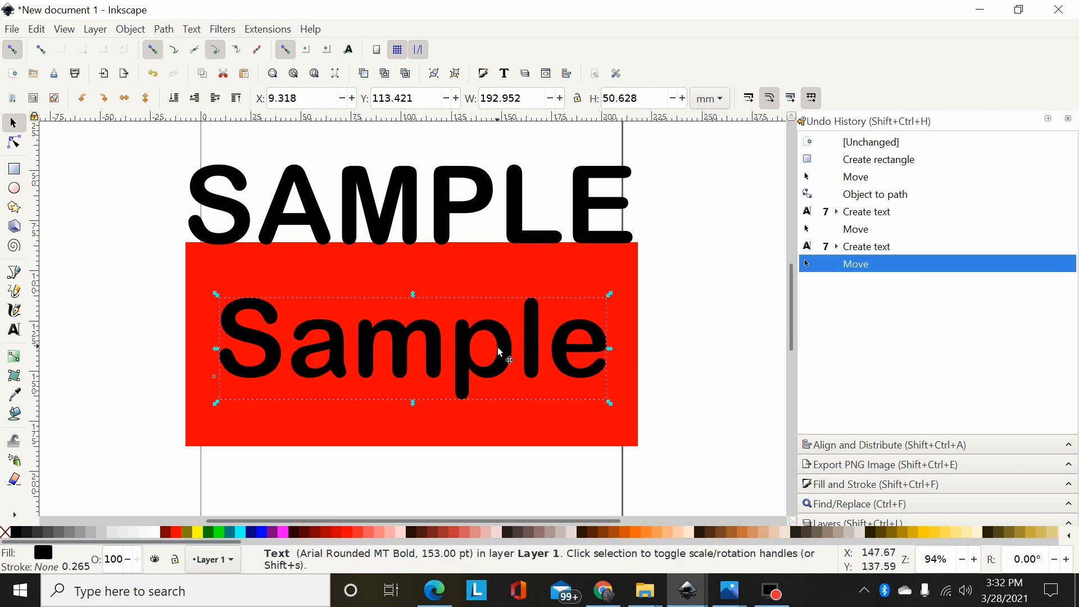
mouse_move(403, 271)
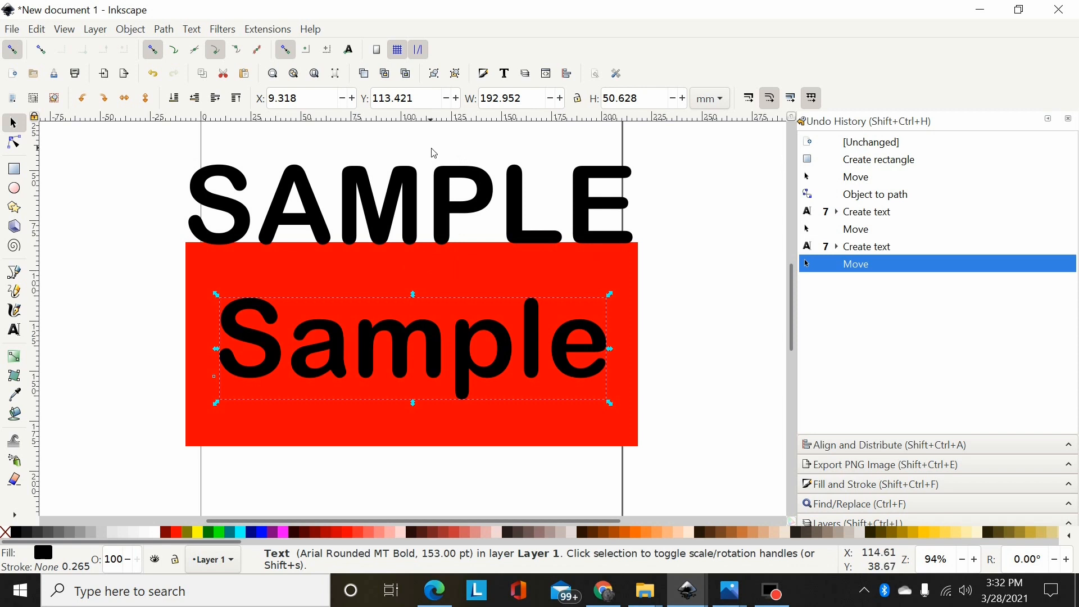
mouse_move(397, 267)
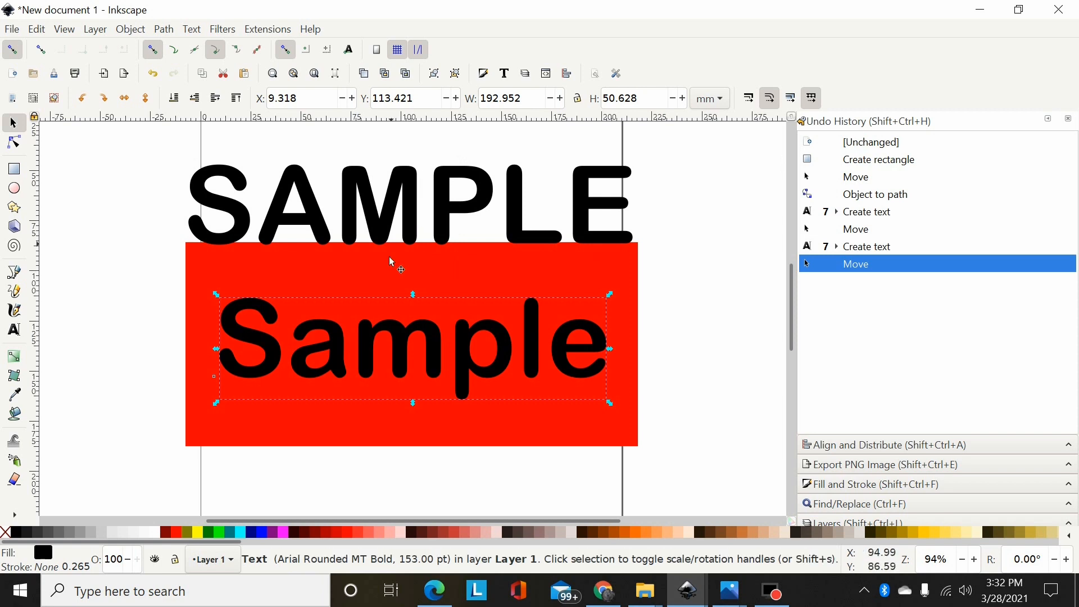
mouse_move(320, 210)
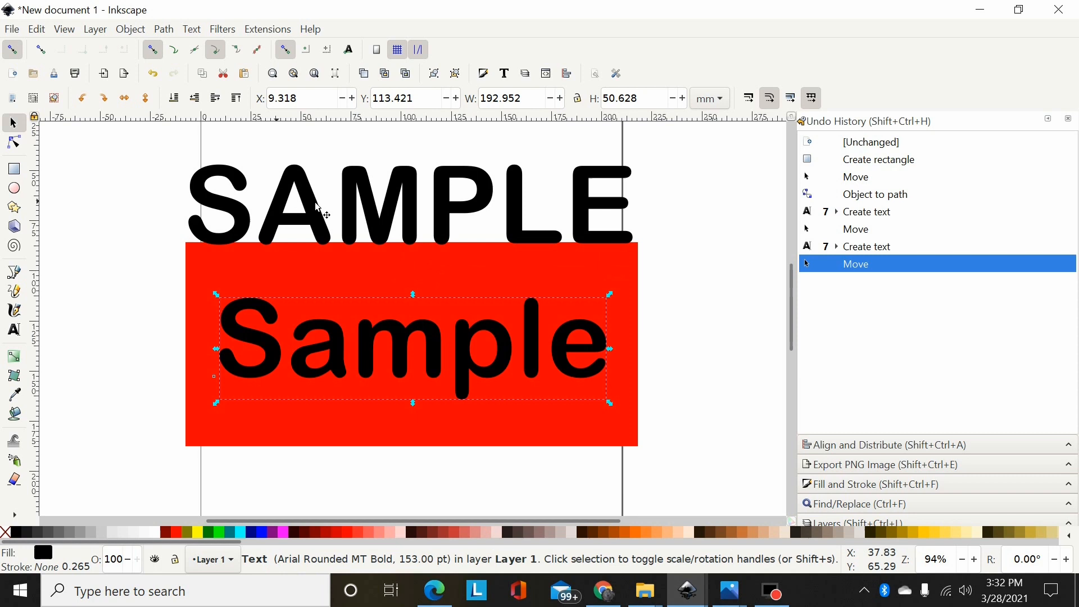
mouse_move(620, 302)
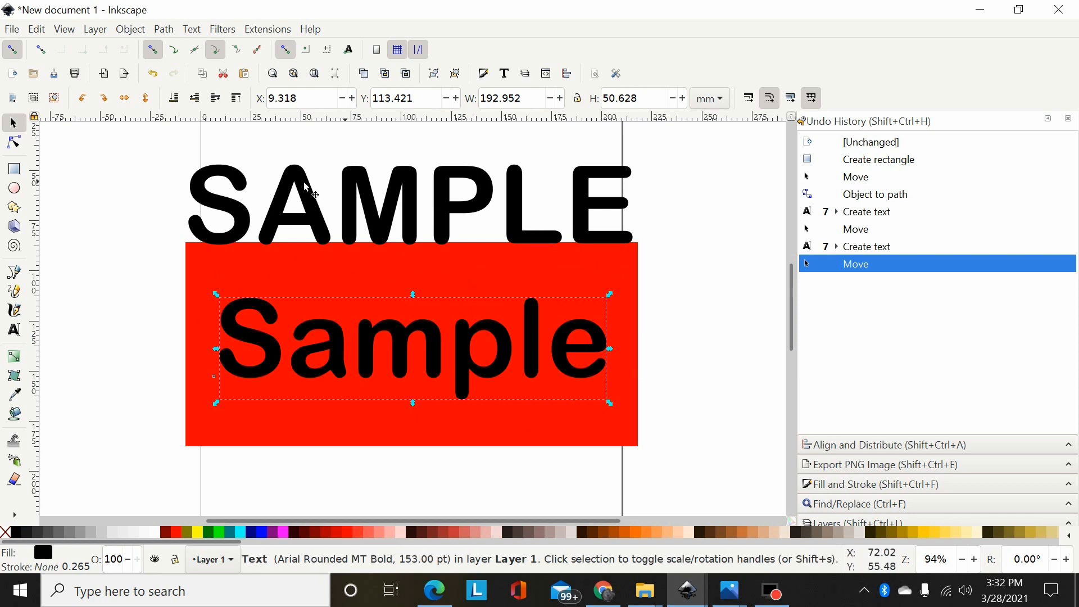
mouse_move(368, 344)
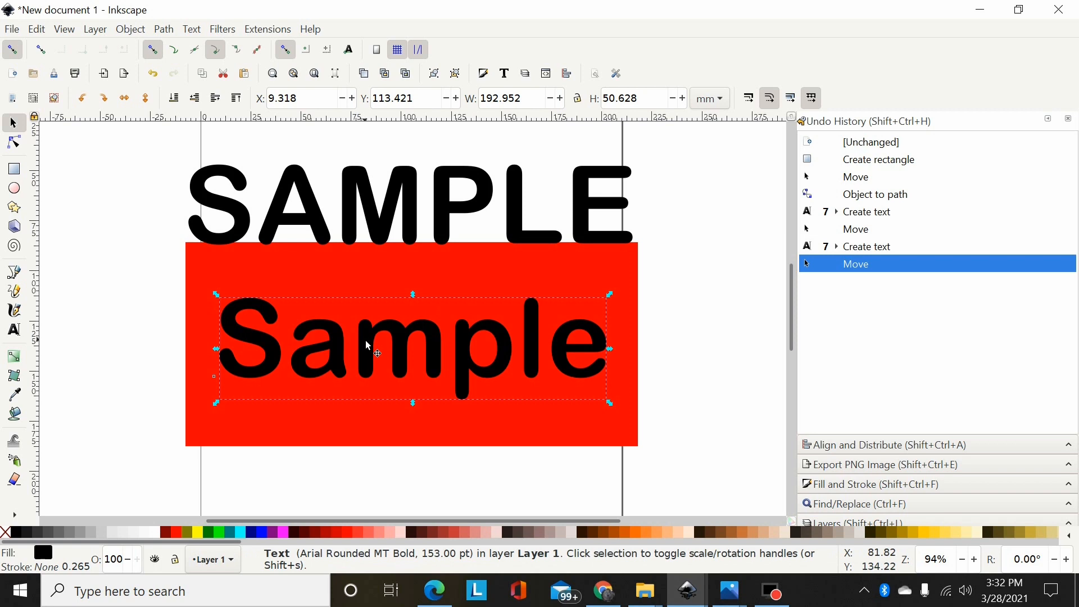
mouse_move(490, 320)
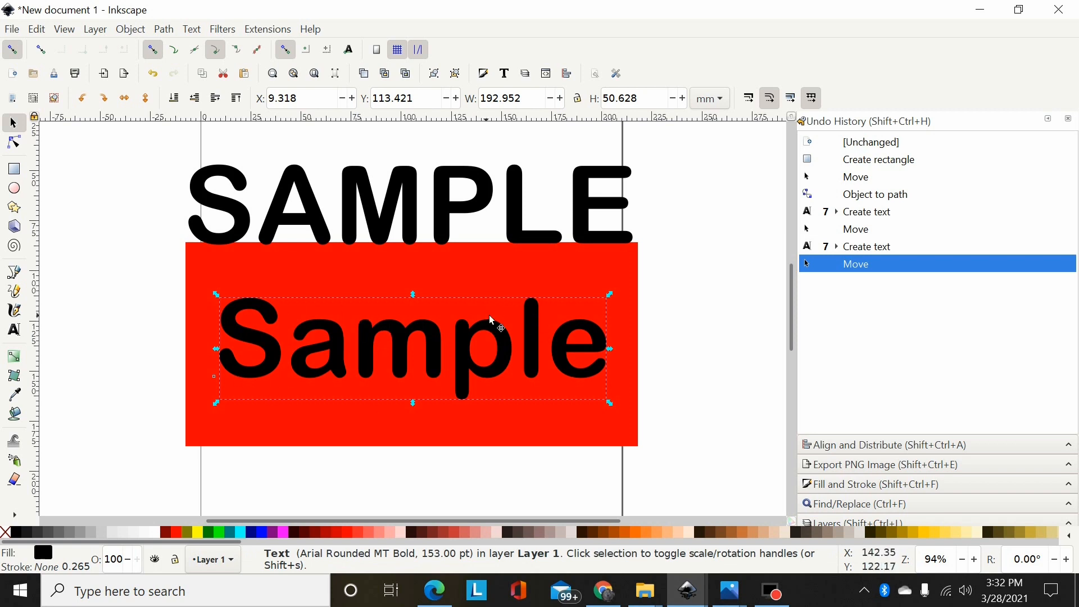
mouse_move(382, 351)
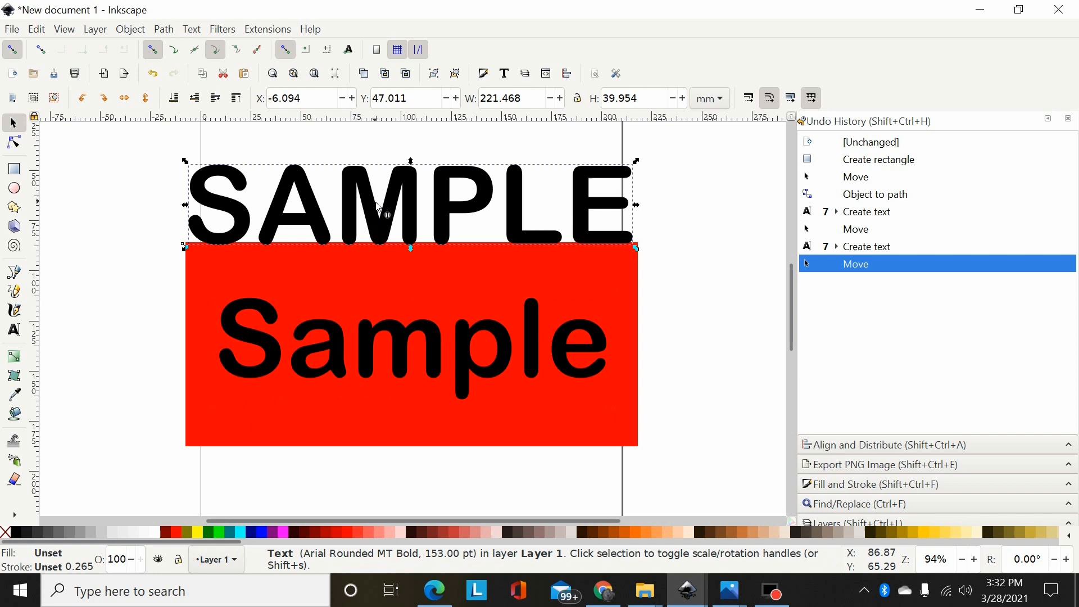
- Convert 'SAMPLE' to paths, union its letters, then union them with the red rectangle
click(163, 29)
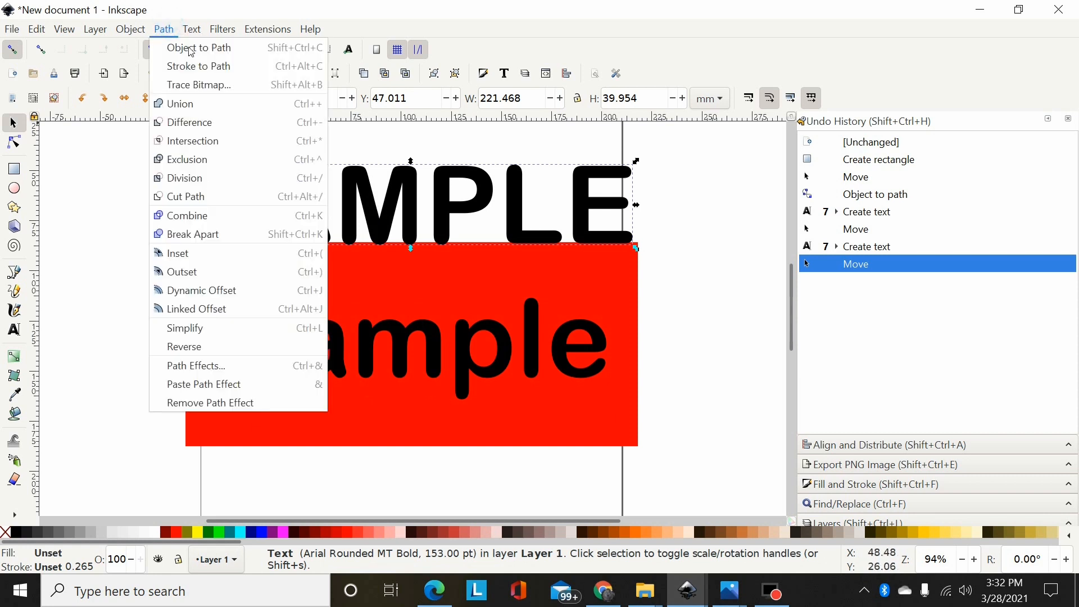
click(198, 47)
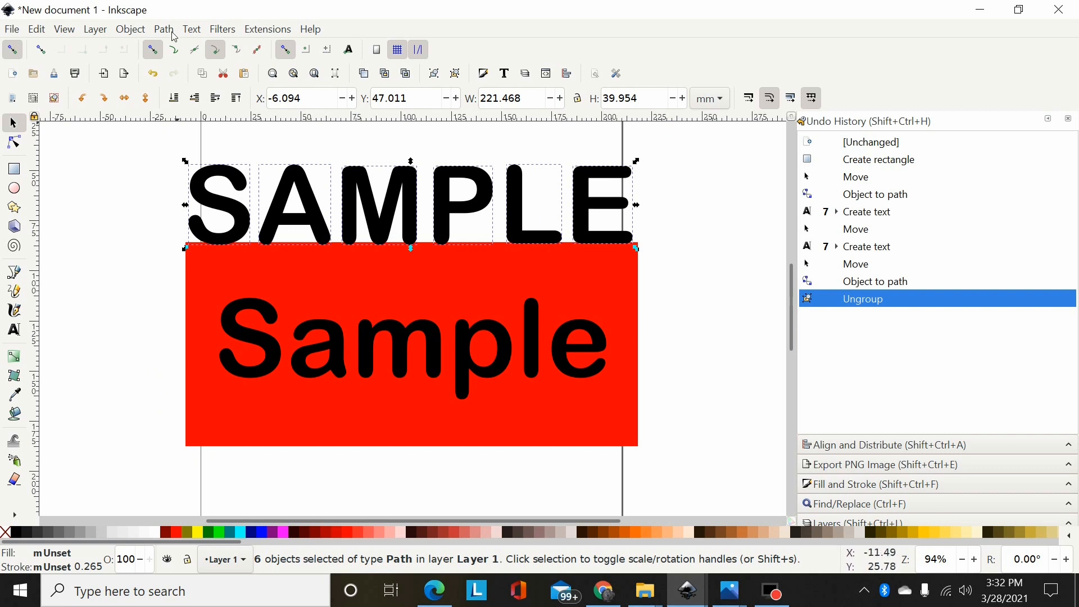
click(163, 30)
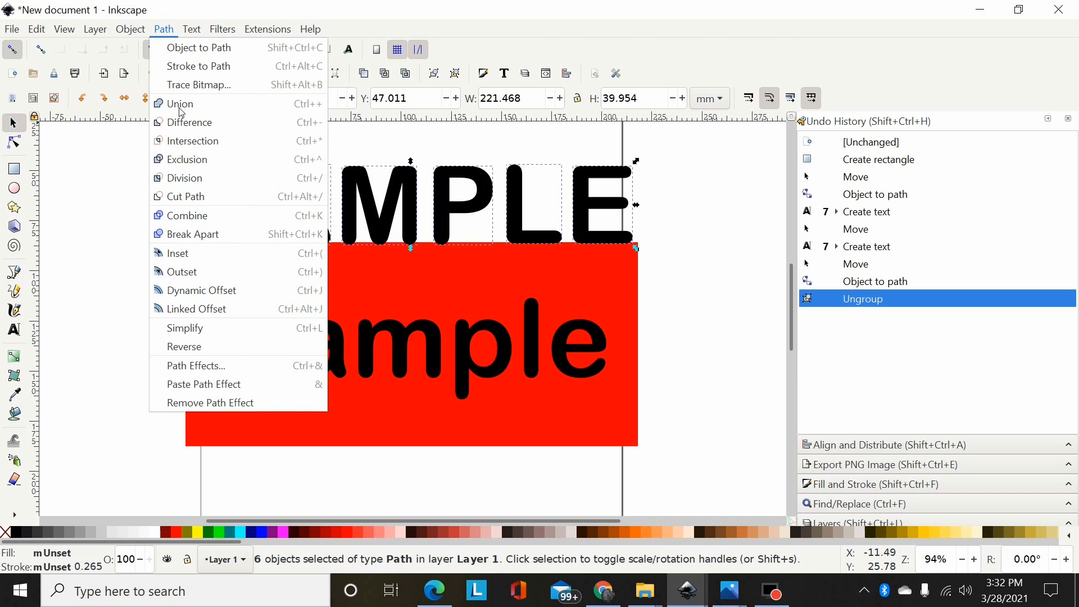
click(179, 104)
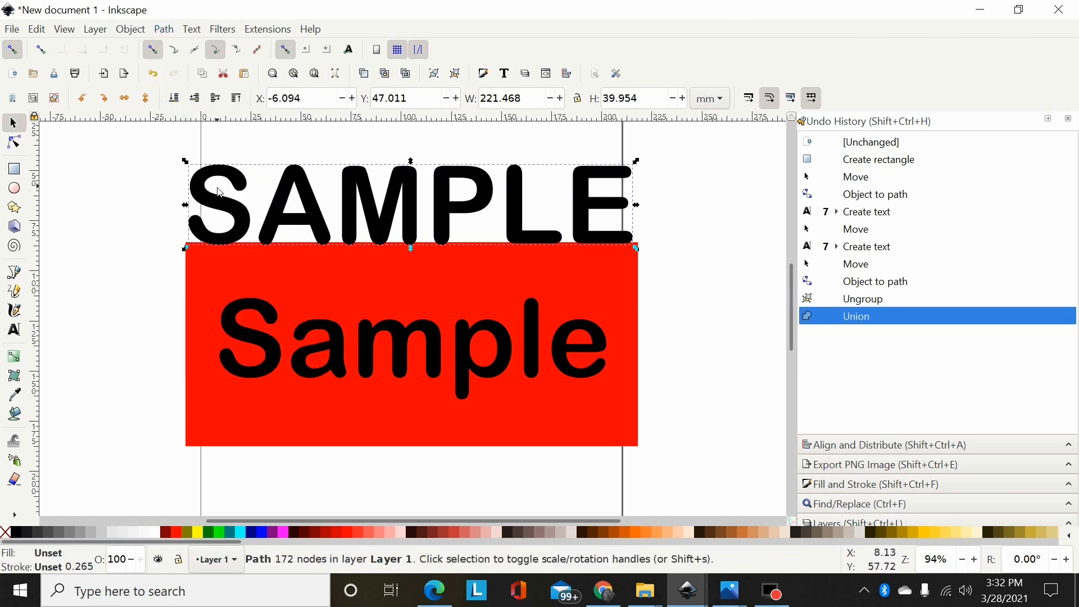
mouse_move(530, 209)
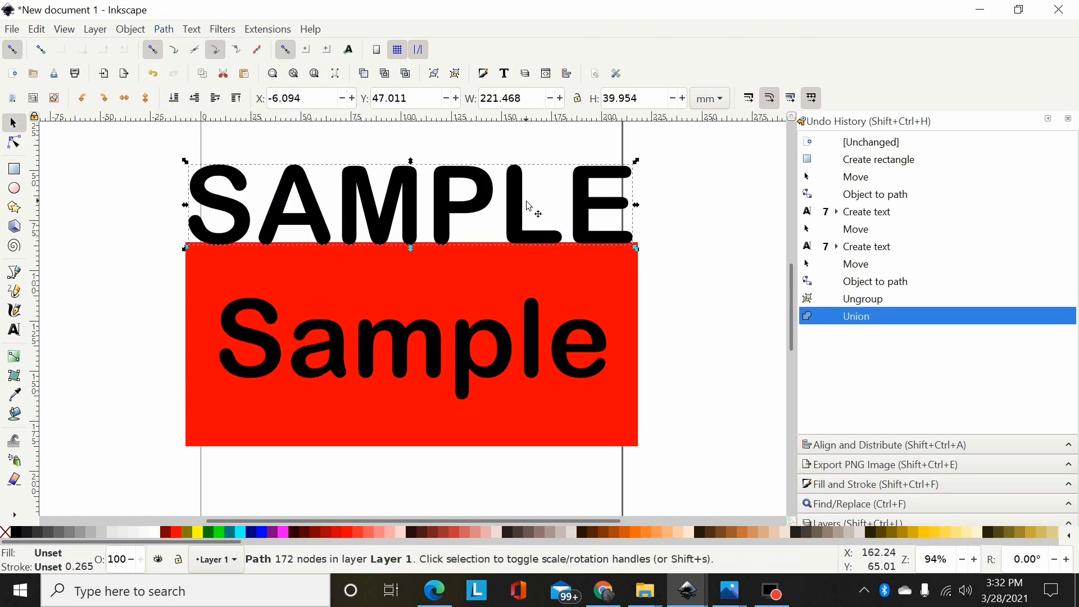
mouse_move(432, 273)
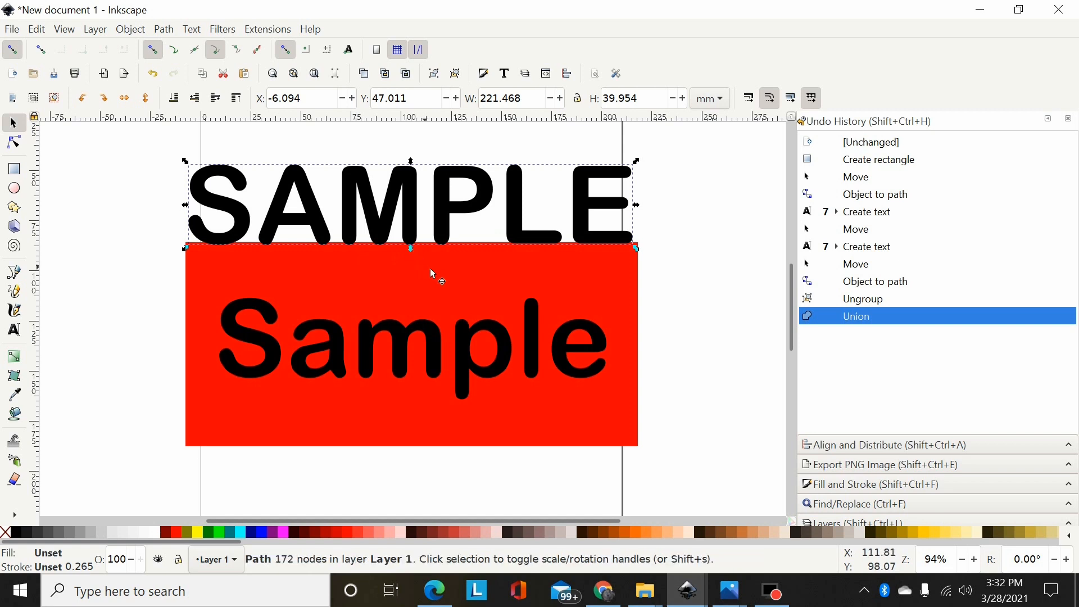
mouse_move(441, 285)
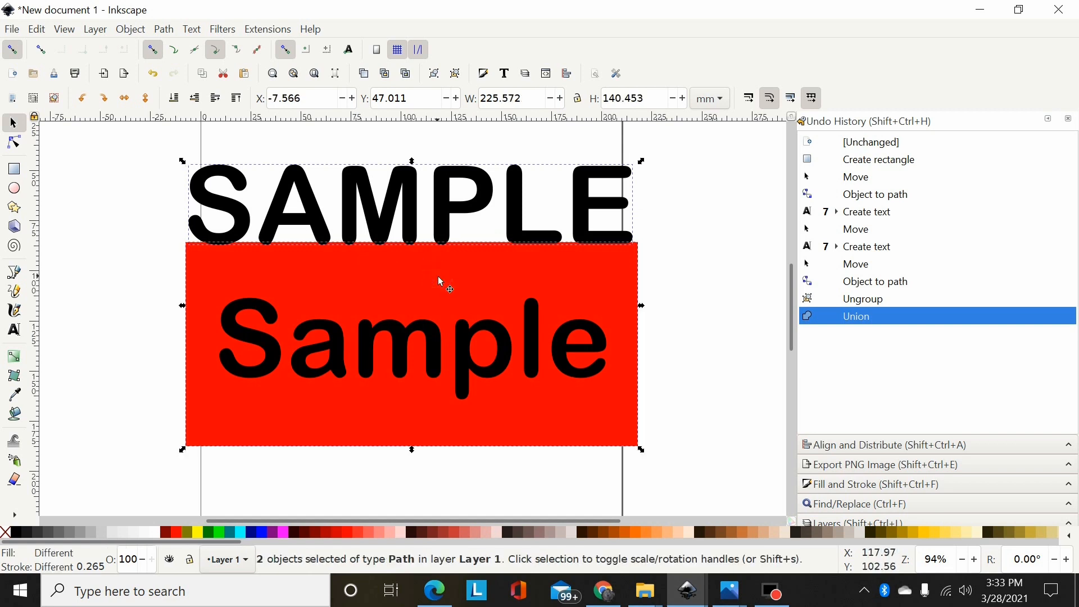
click(163, 29)
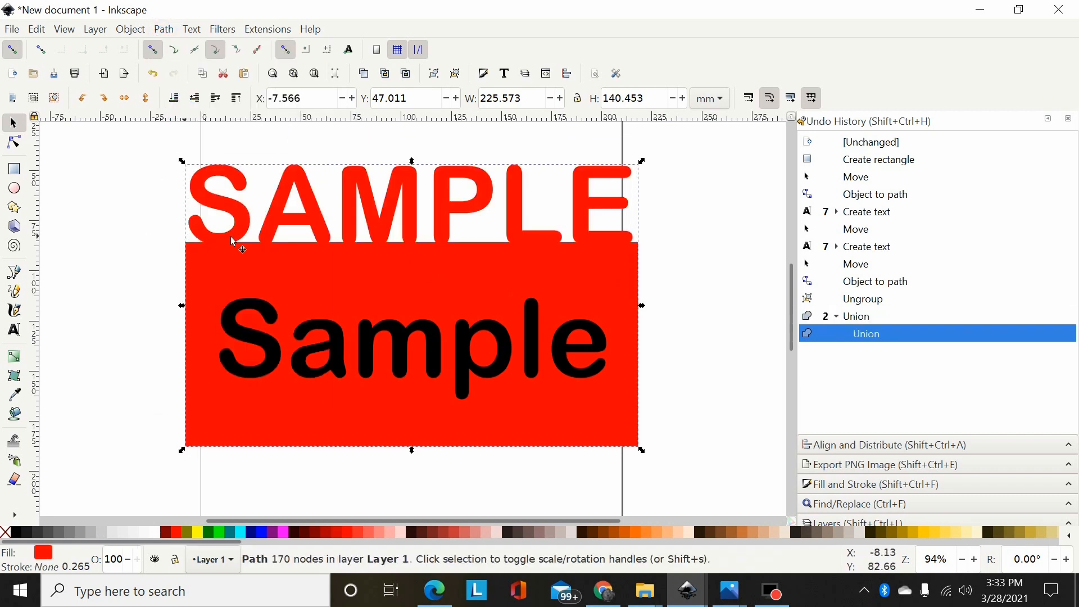
mouse_move(609, 221)
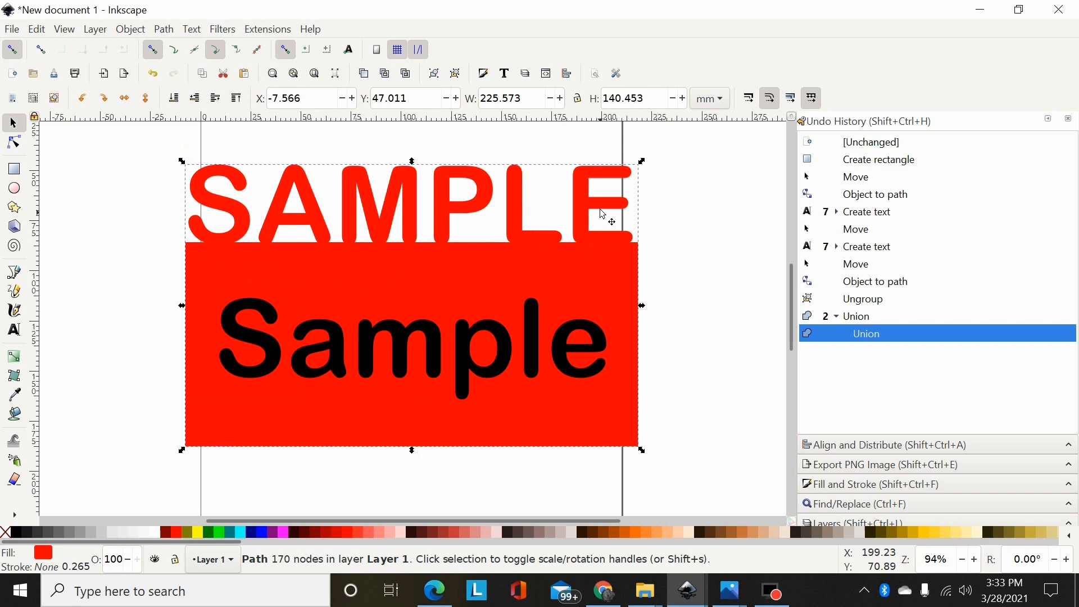
mouse_move(626, 248)
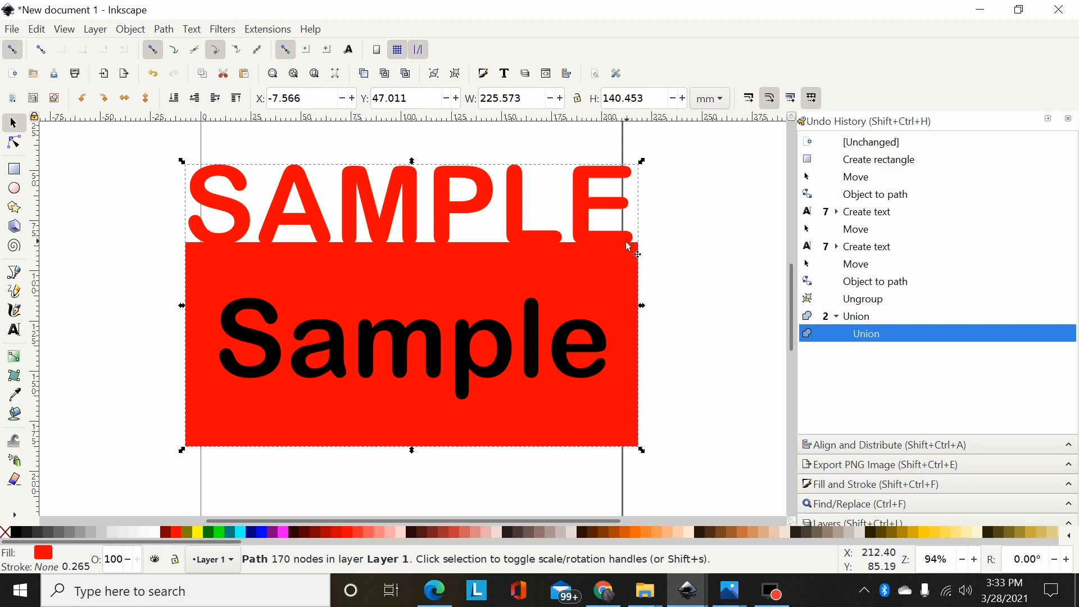
mouse_move(369, 210)
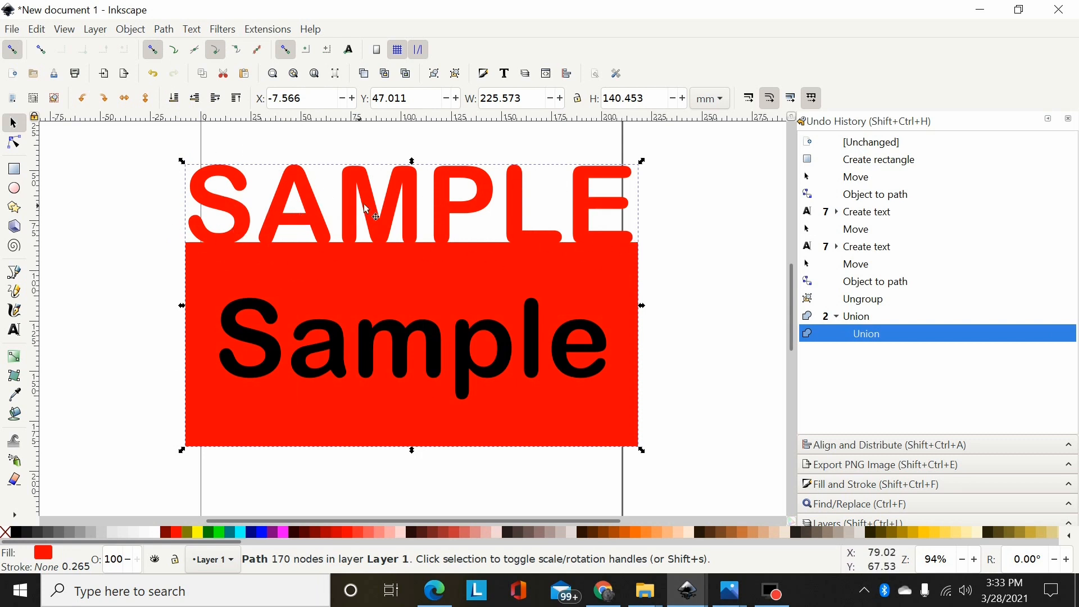
mouse_move(528, 193)
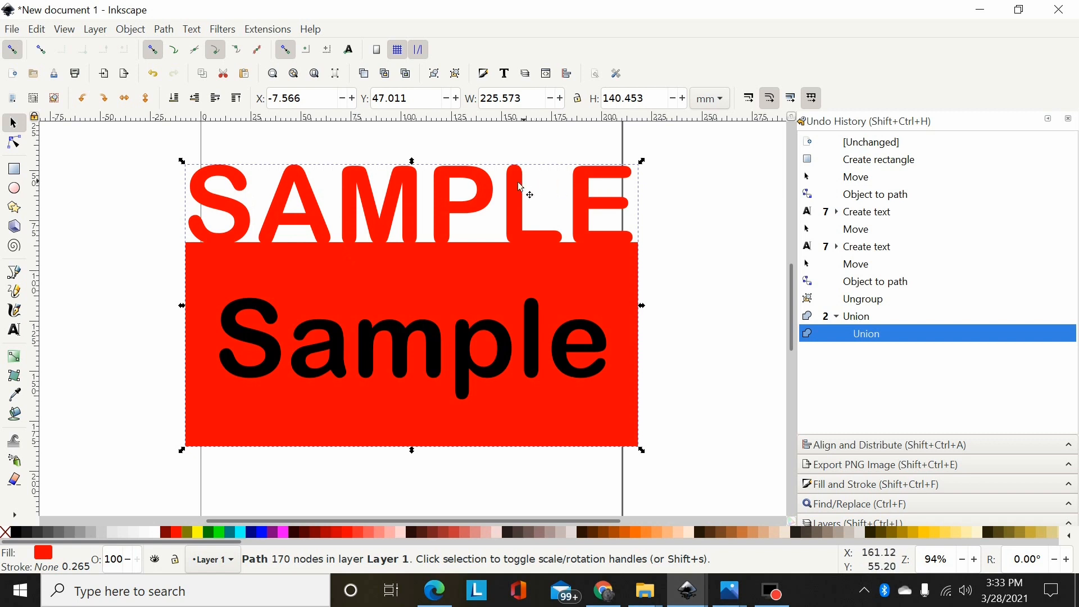
mouse_move(379, 210)
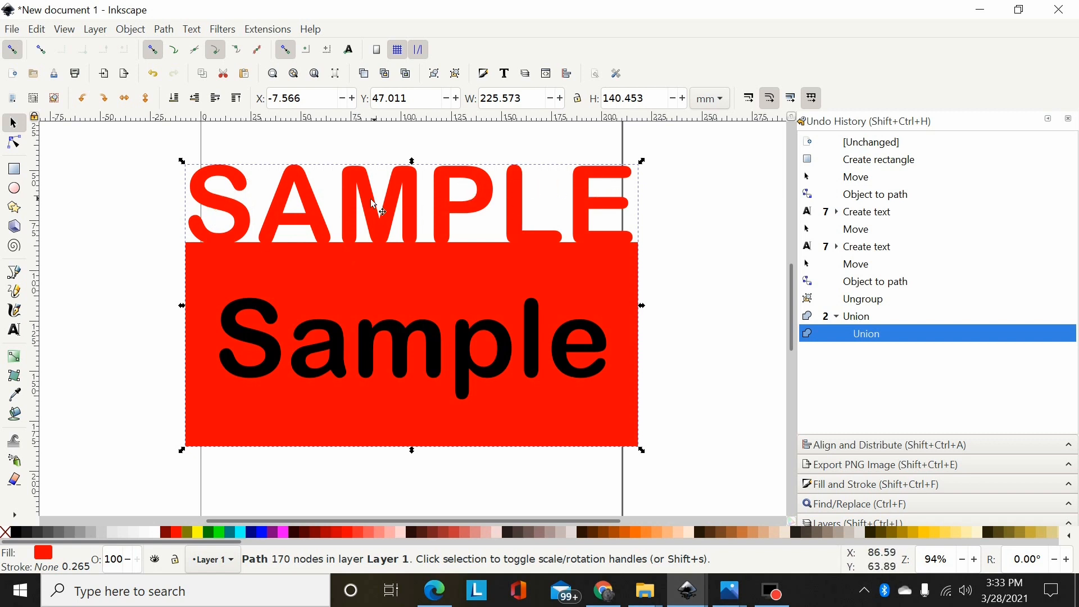
mouse_move(385, 217)
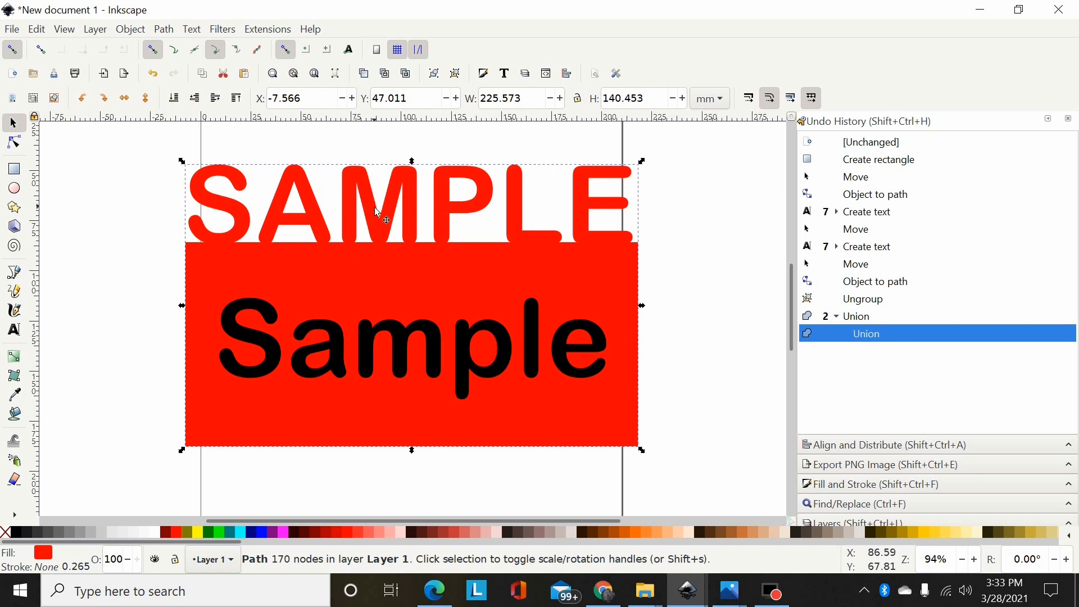
mouse_move(289, 222)
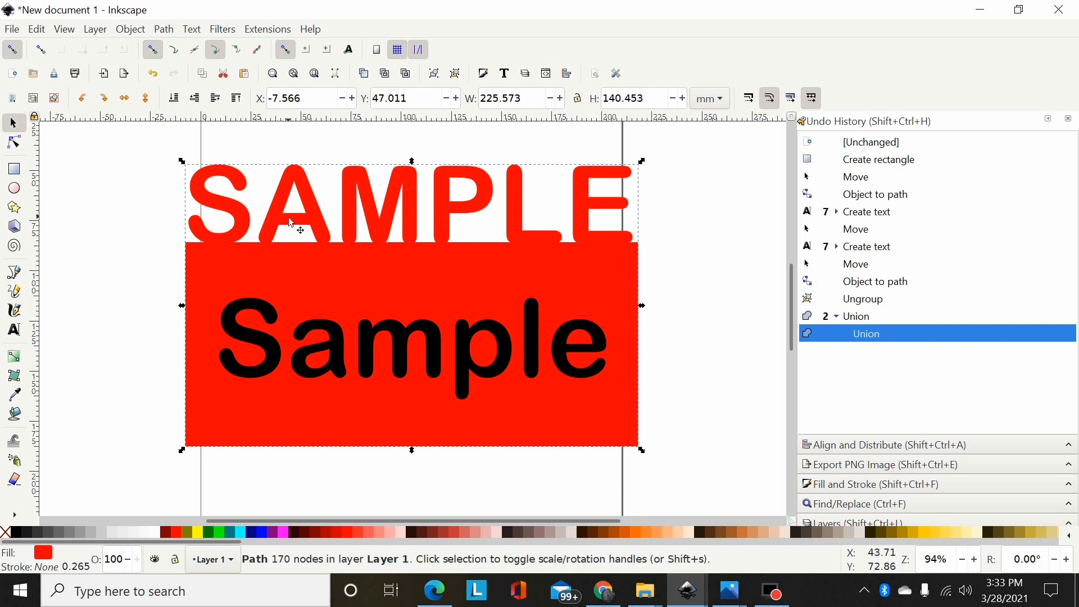
mouse_move(363, 223)
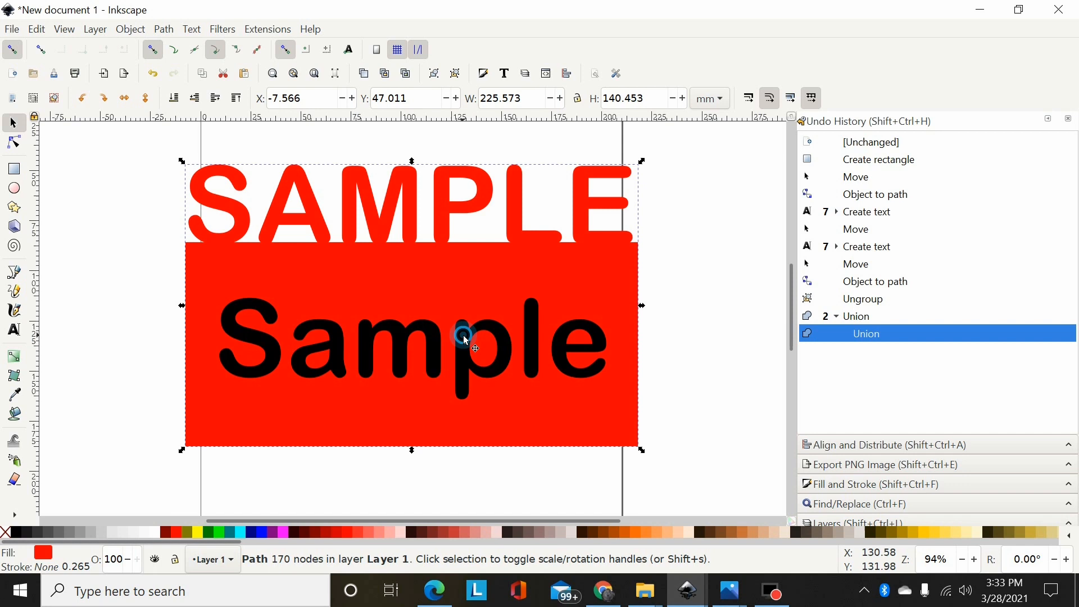
- Convert the black 'Sample' text to paths and ungroup it into separate letters
click(464, 337)
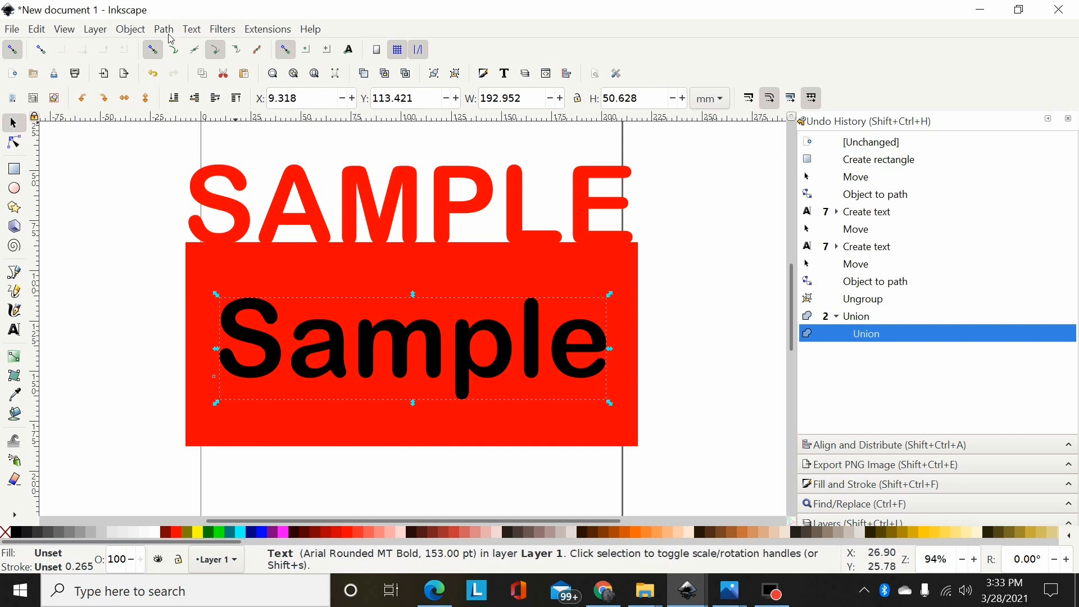
click(164, 30)
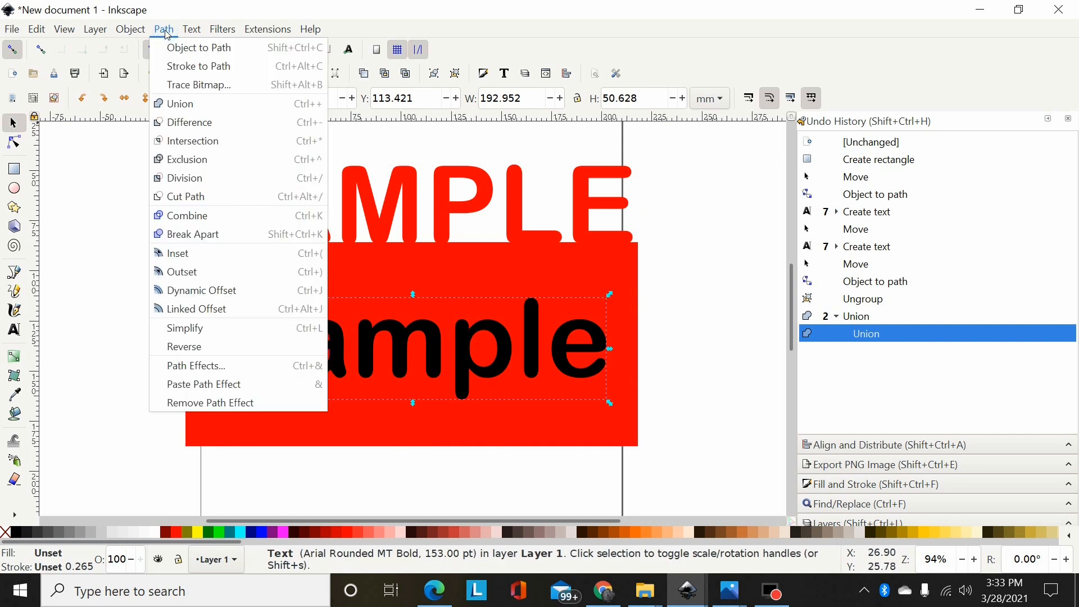
click(199, 47)
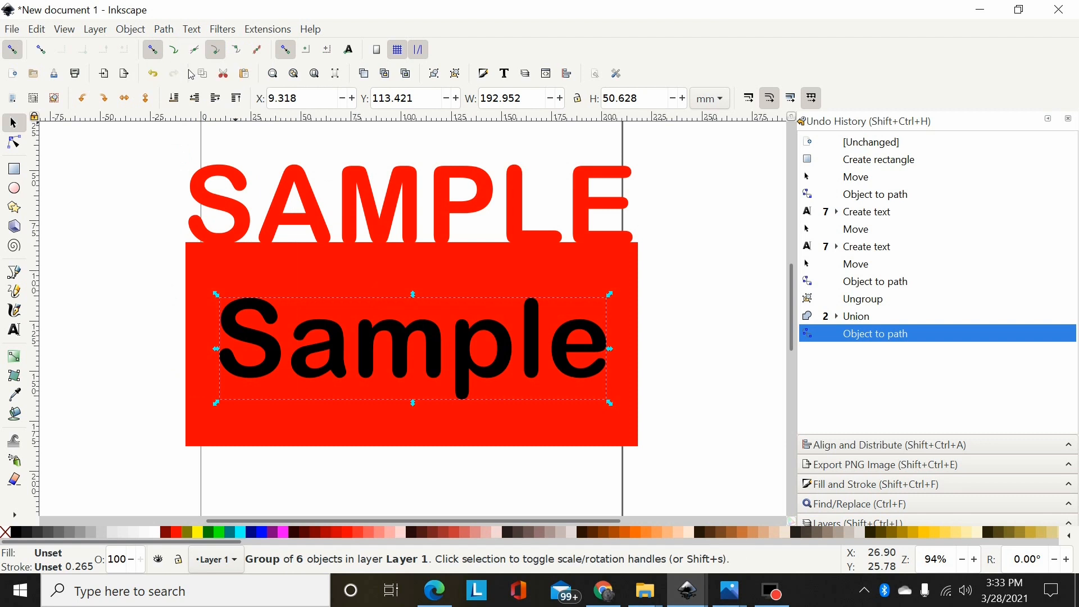
click(130, 29)
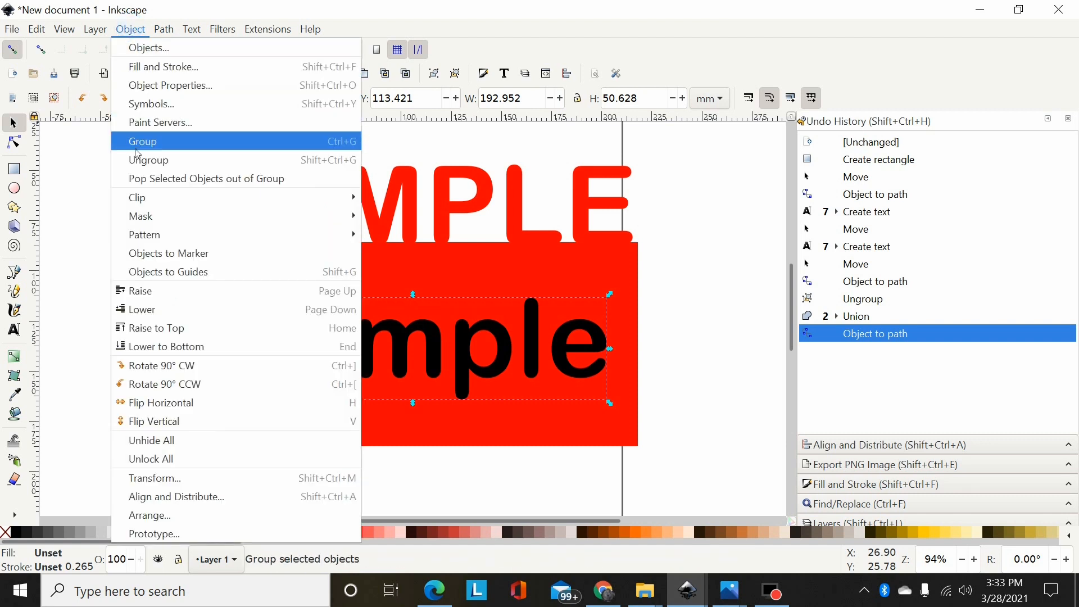
click(148, 160)
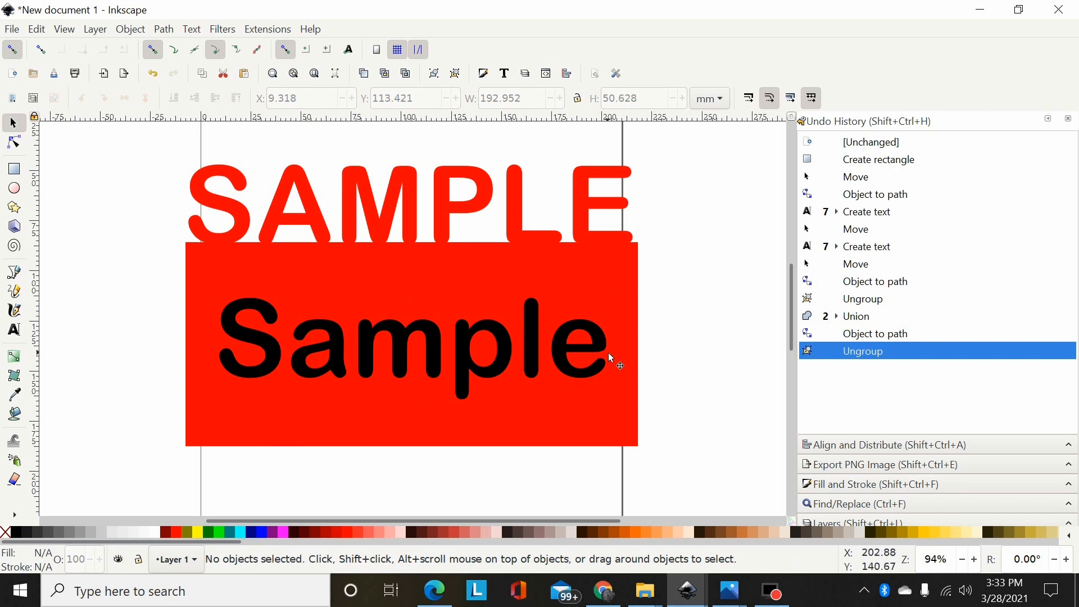
mouse_move(592, 348)
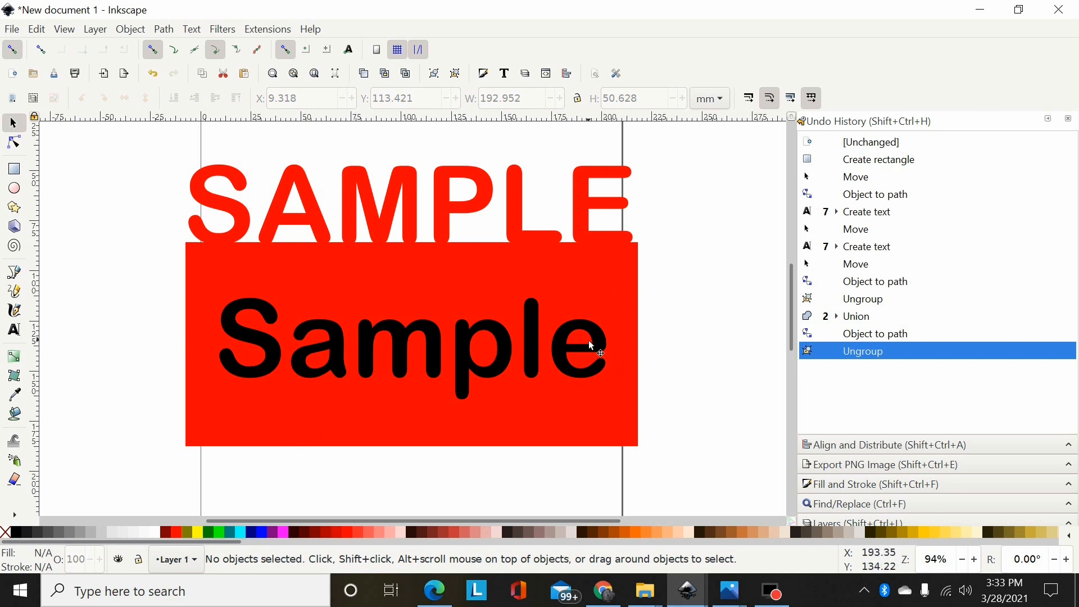
mouse_move(304, 347)
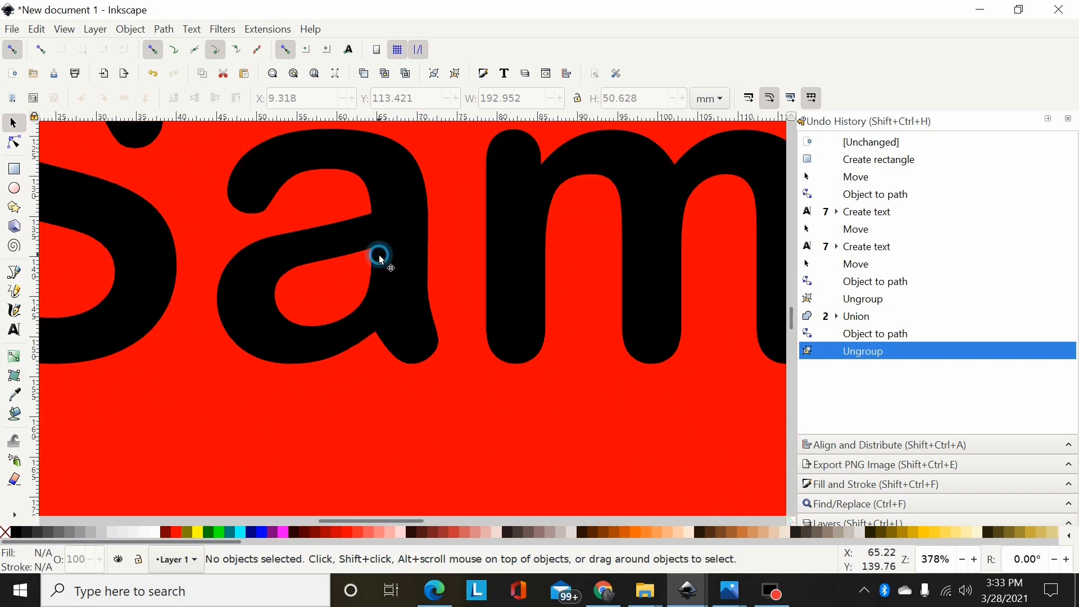
- Select the letter 'a' and bring the whole 'Sample' word into view
click(379, 258)
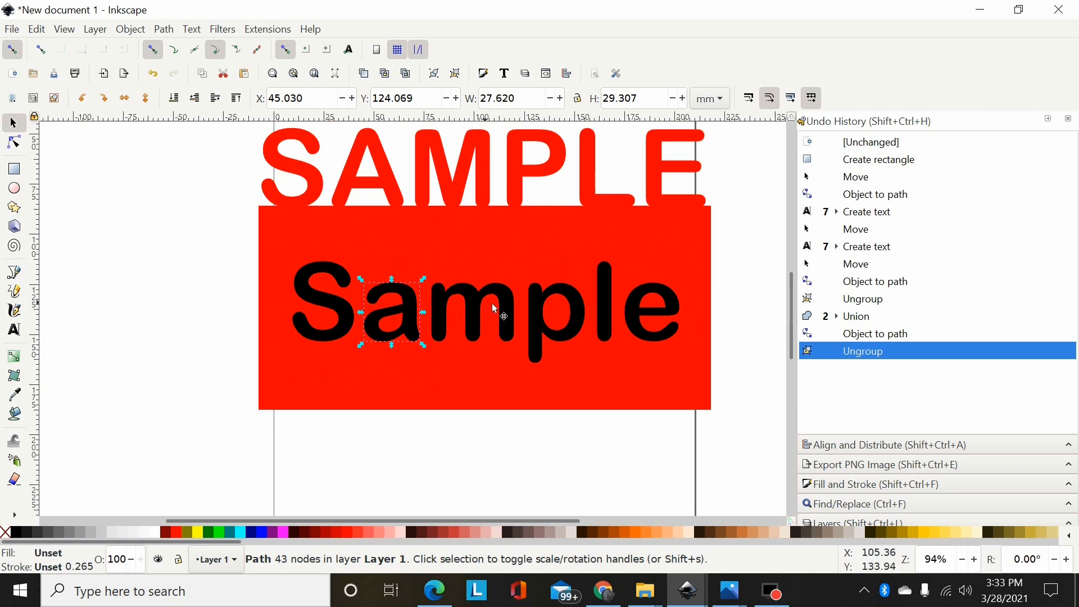
mouse_move(588, 292)
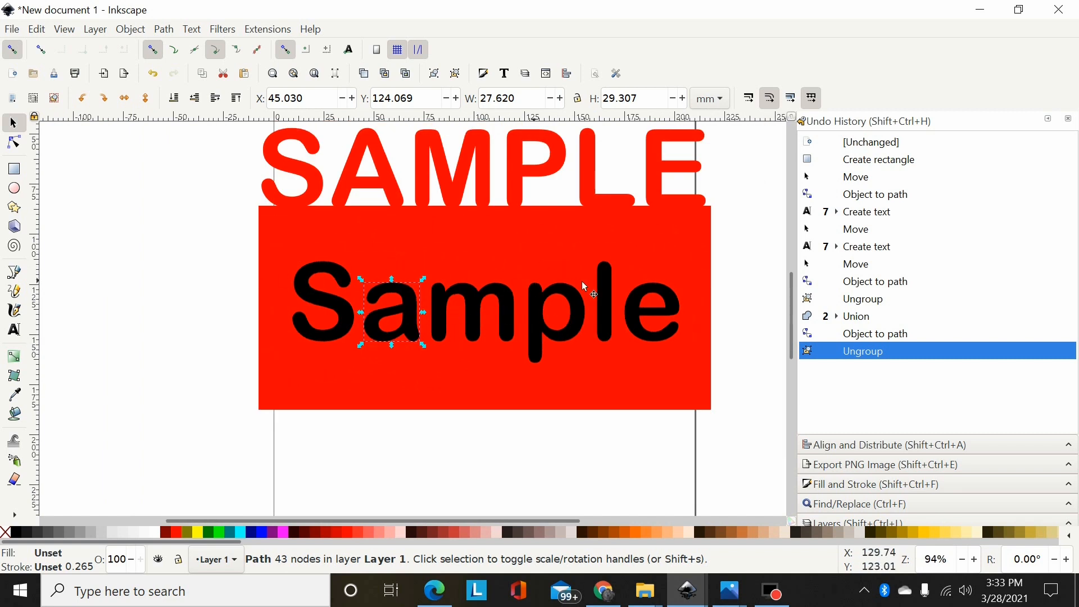
mouse_move(427, 320)
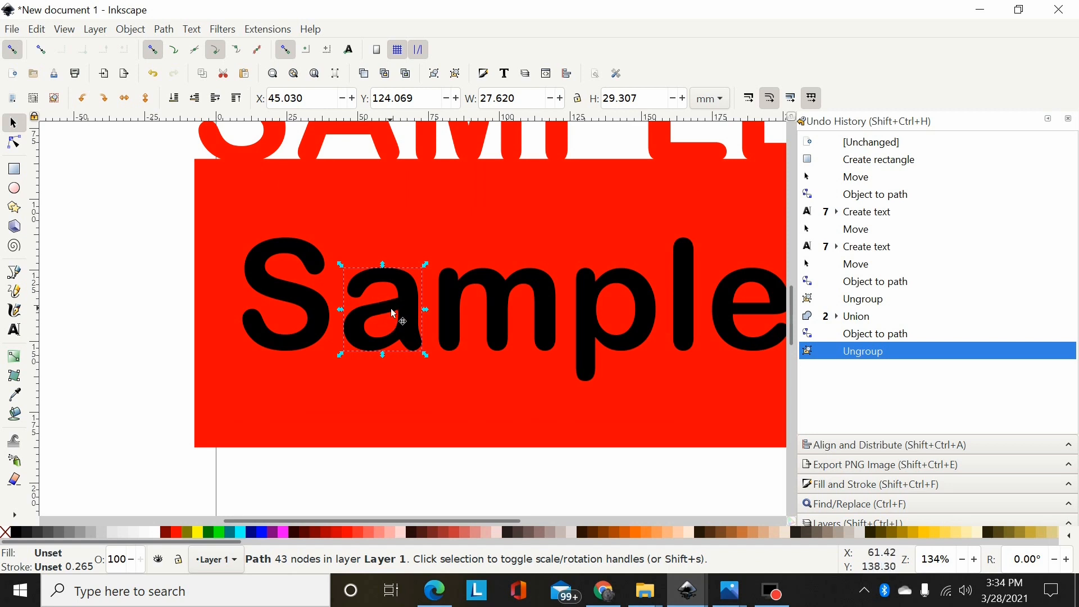
mouse_move(757, 499)
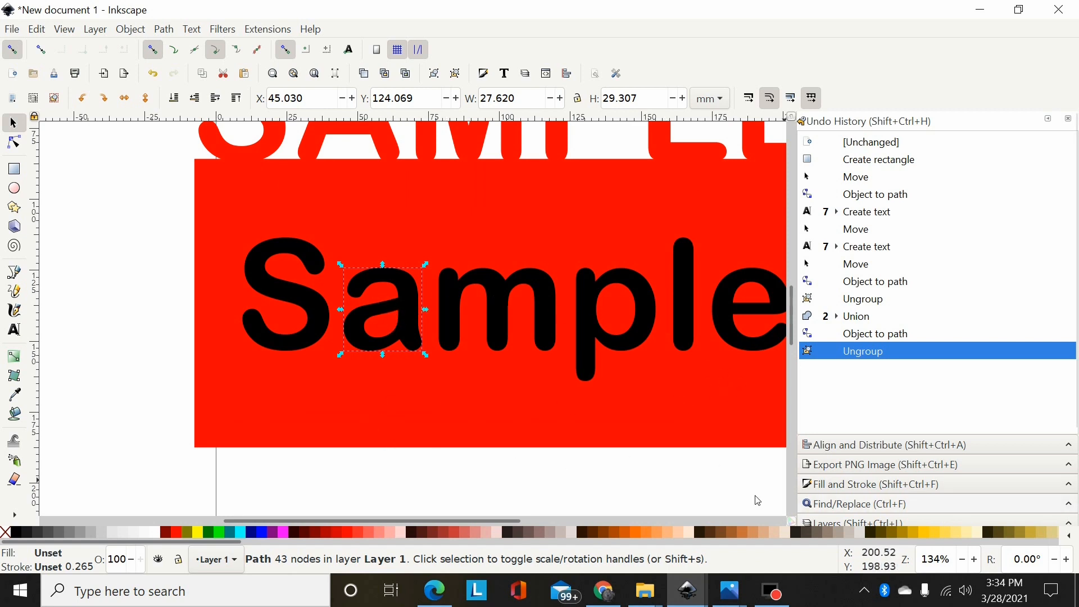
drag(358, 520, 551, 521)
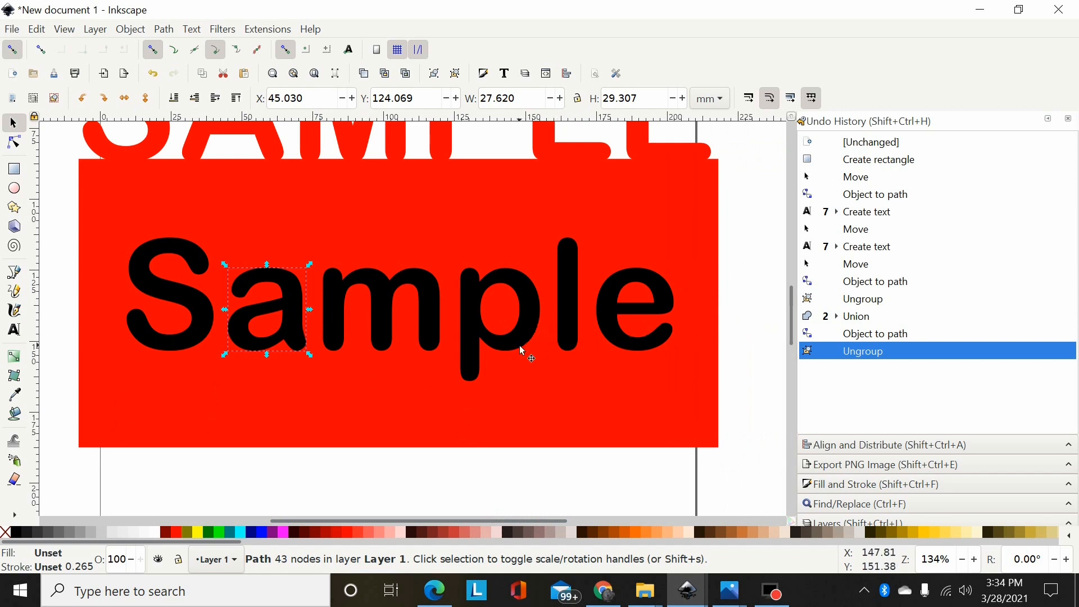
mouse_move(626, 323)
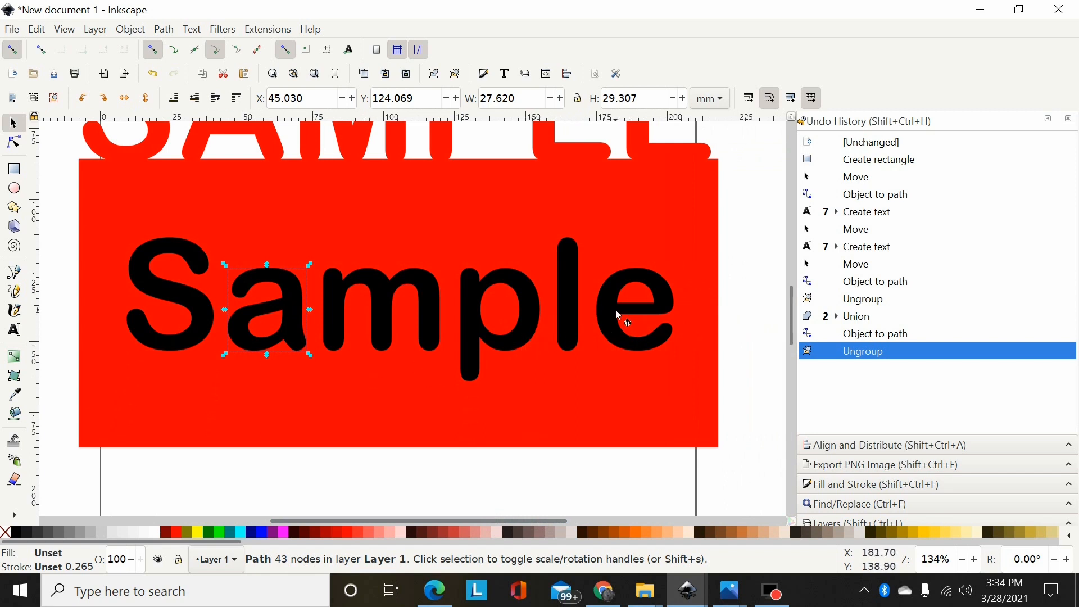
mouse_move(289, 313)
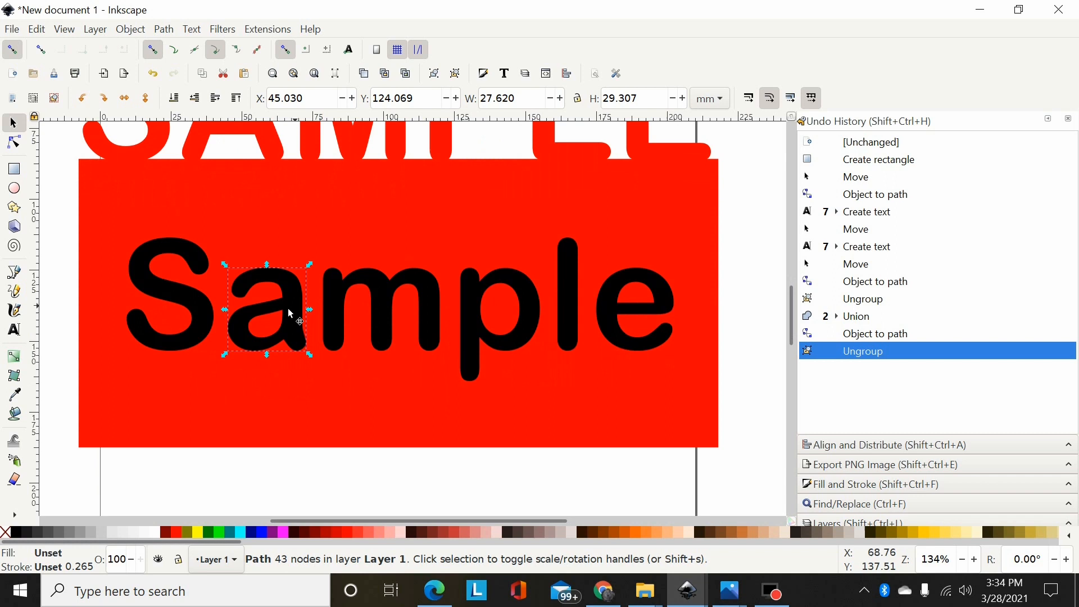
mouse_move(172, 284)
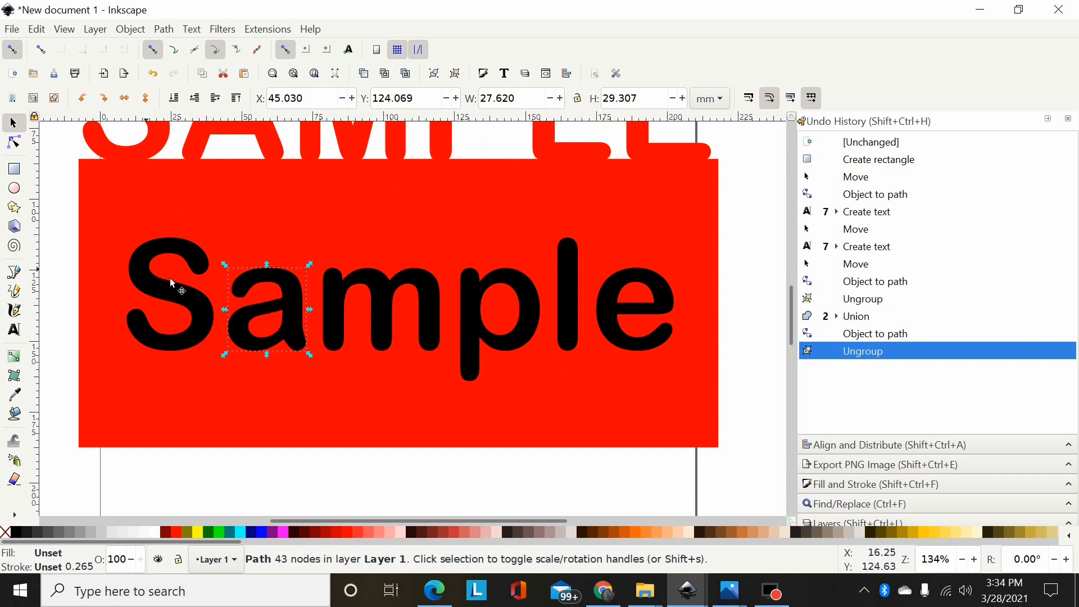
mouse_move(330, 327)
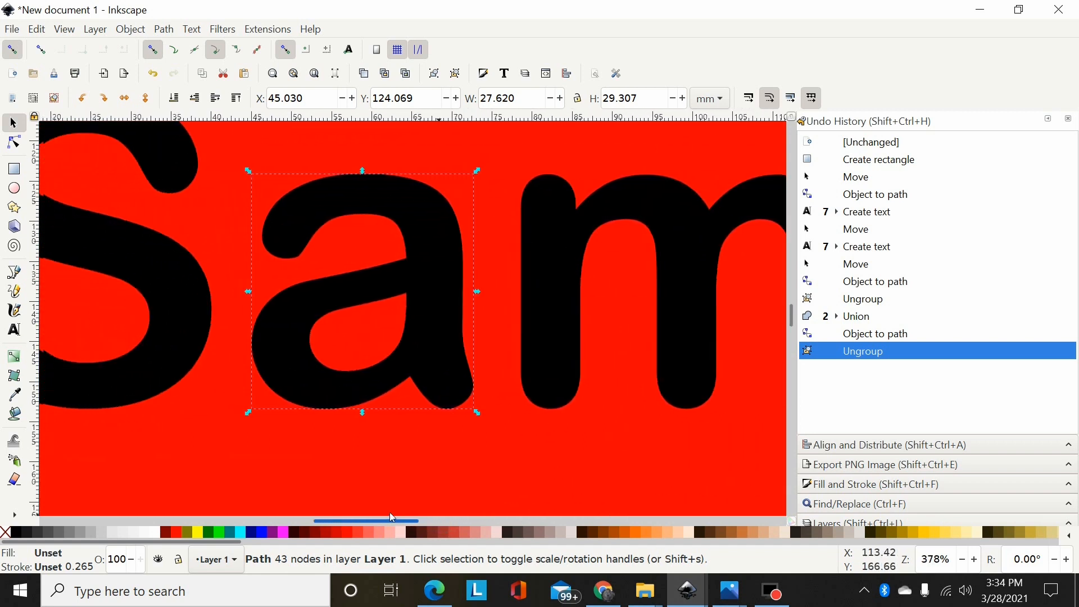
- Place a thin red bridge rectangle of width 0.1 across the loop of the 'a'
scroll(right, 3)
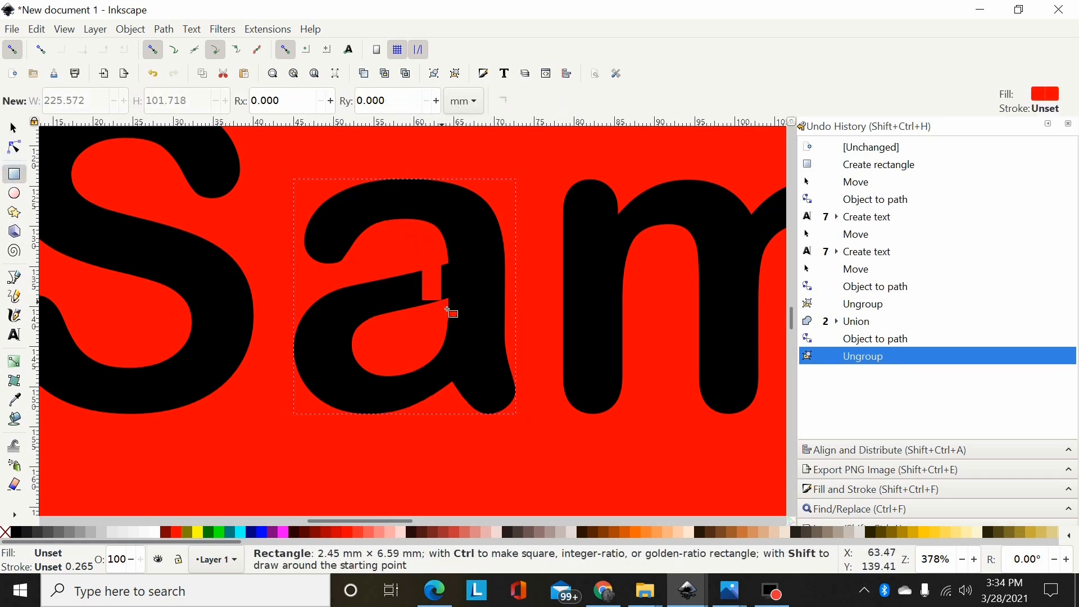
drag(421, 249, 447, 321)
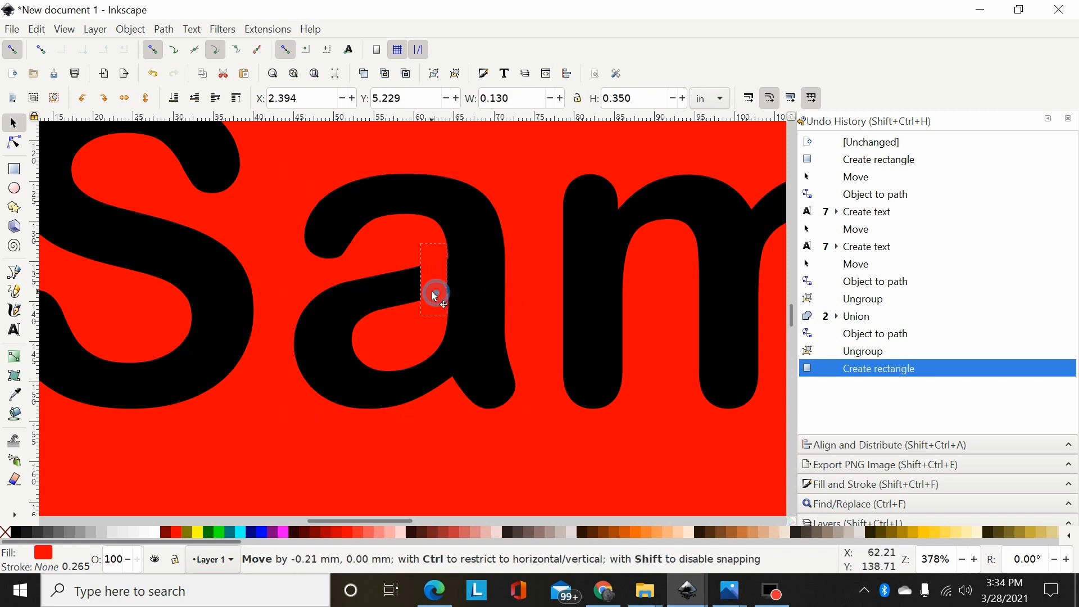
drag(434, 289, 432, 281)
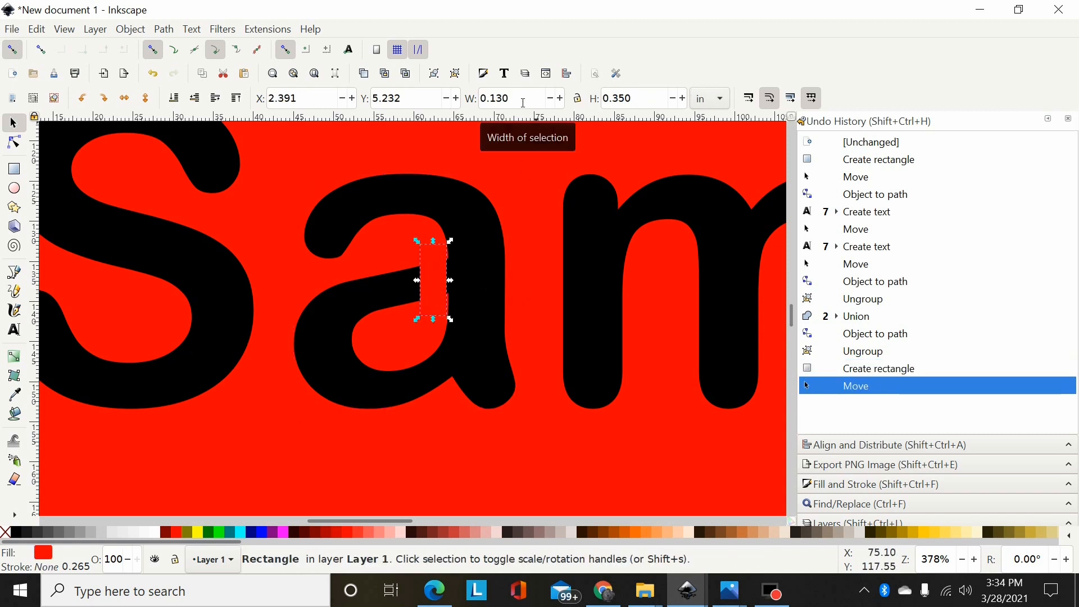
click(513, 98)
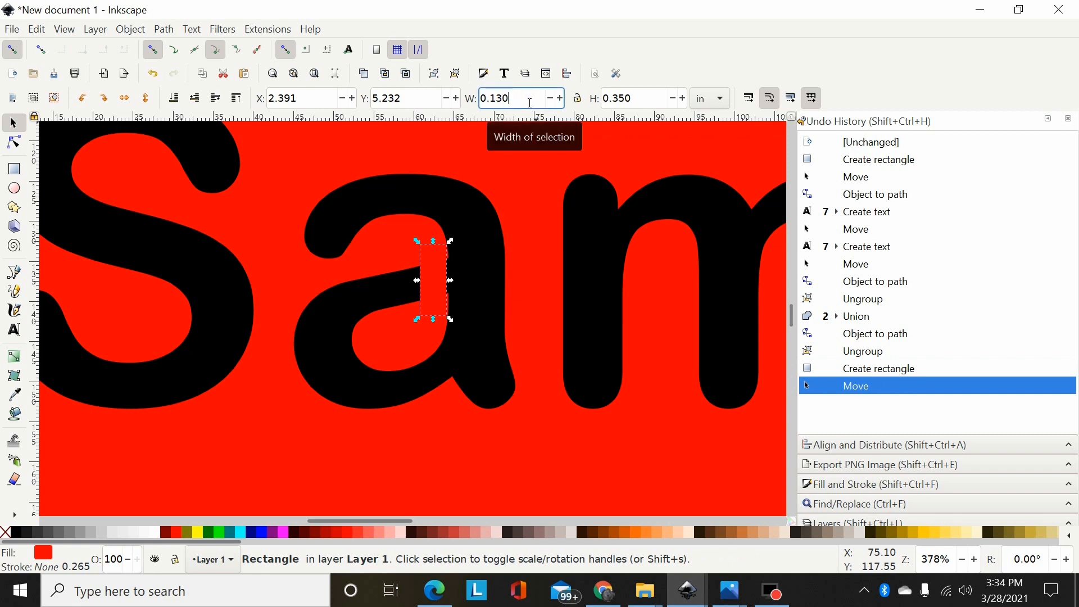
text(0.1)
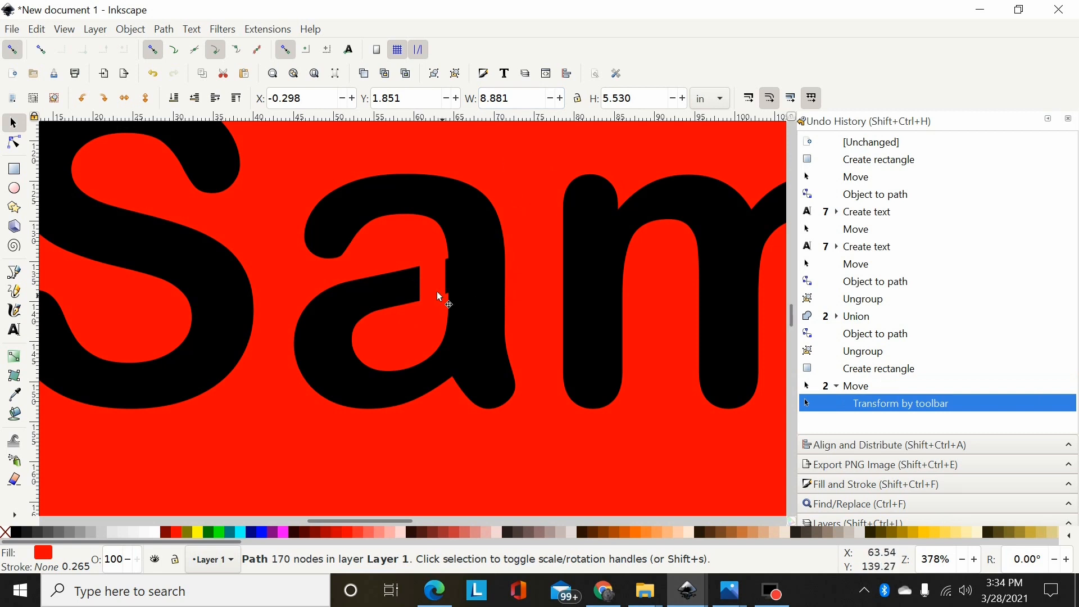
drag(435, 295, 440, 284)
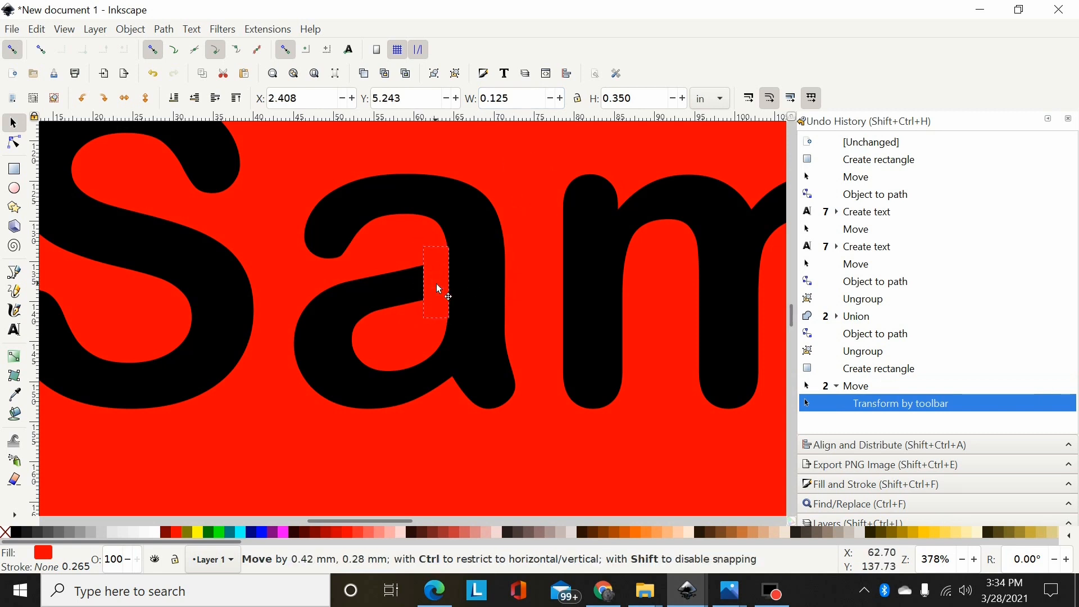
drag(434, 284, 432, 282)
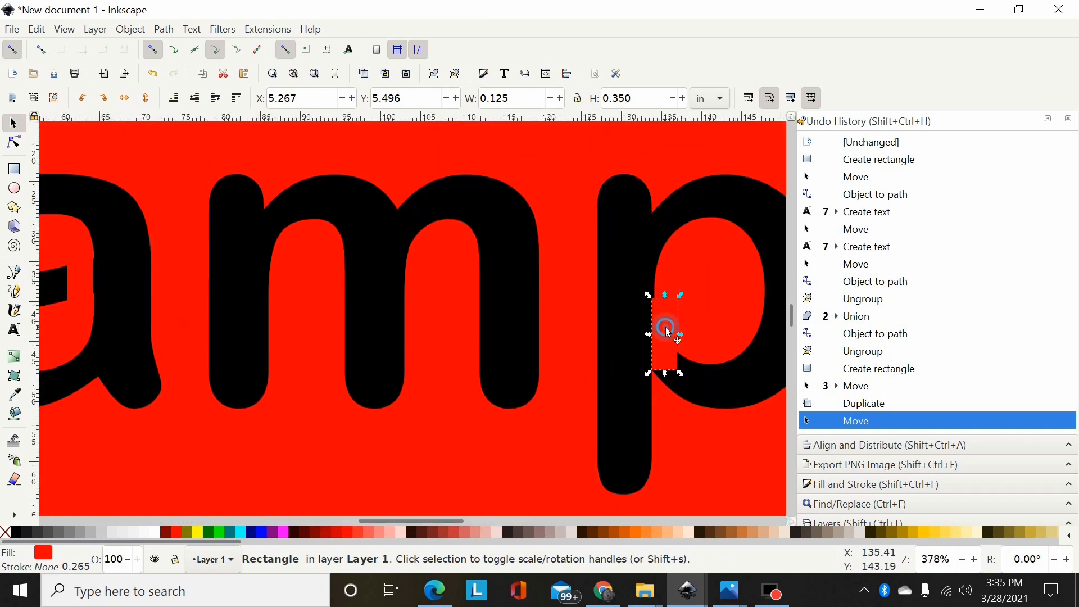
- Move a duplicated bridge into the p's loop and stretch it taller to fit
drag(664, 327, 667, 351)
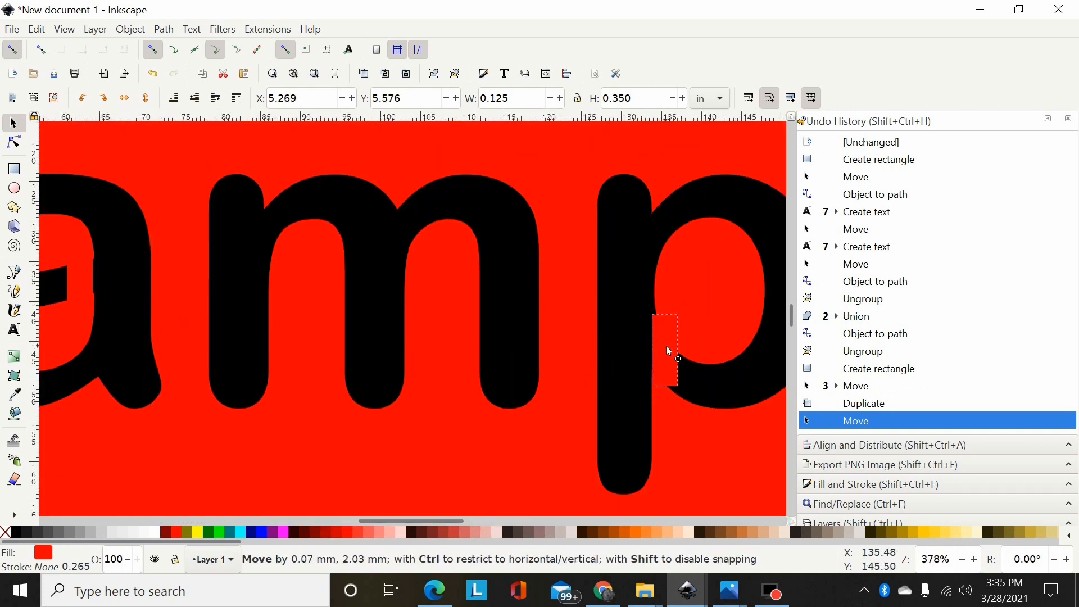
click(664, 356)
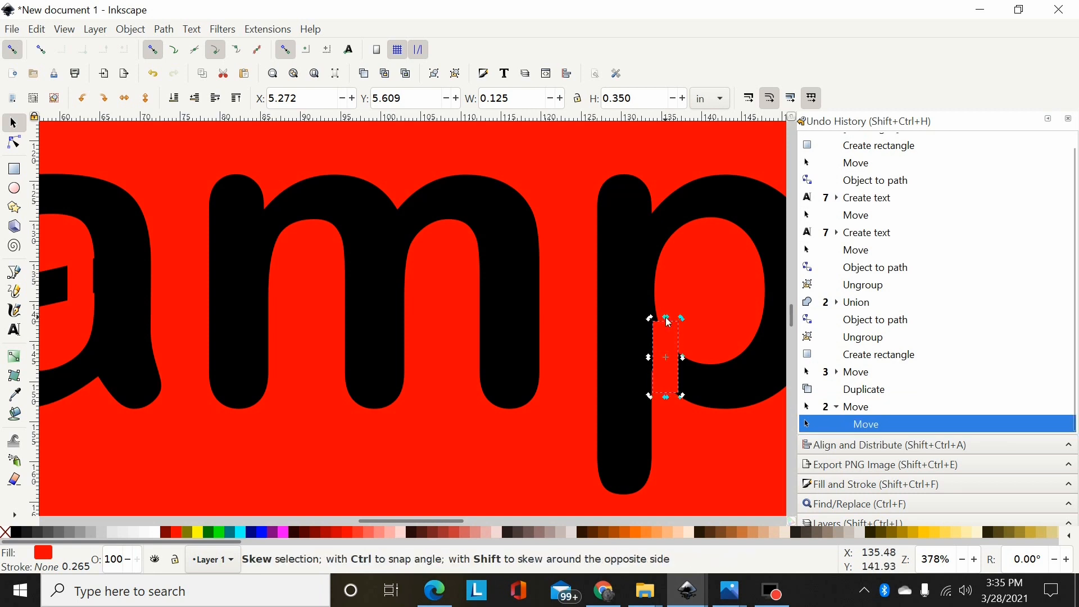
drag(665, 318, 666, 289)
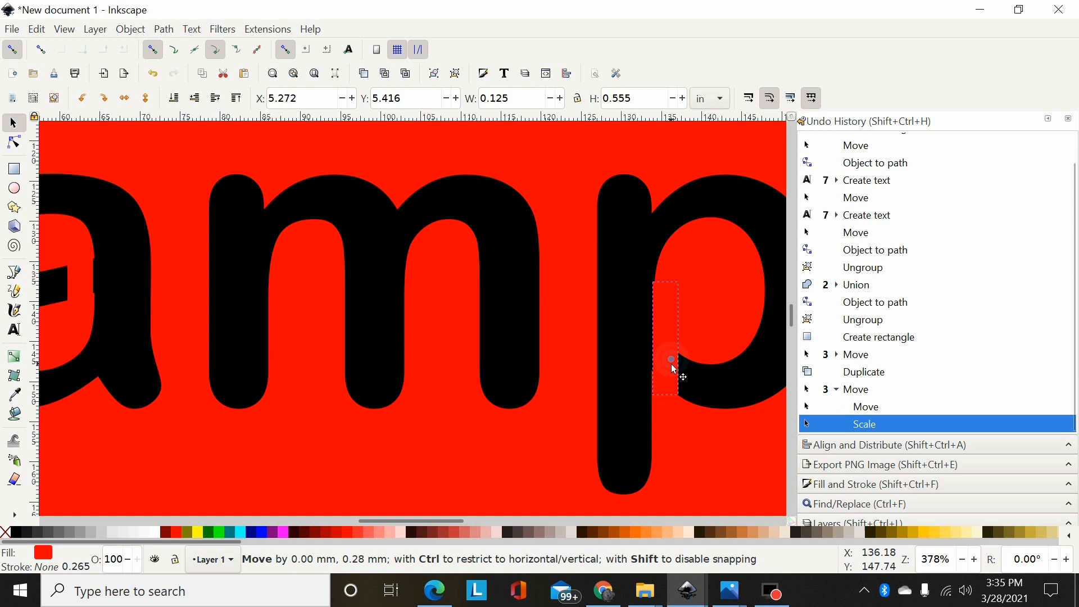
drag(672, 358, 673, 373)
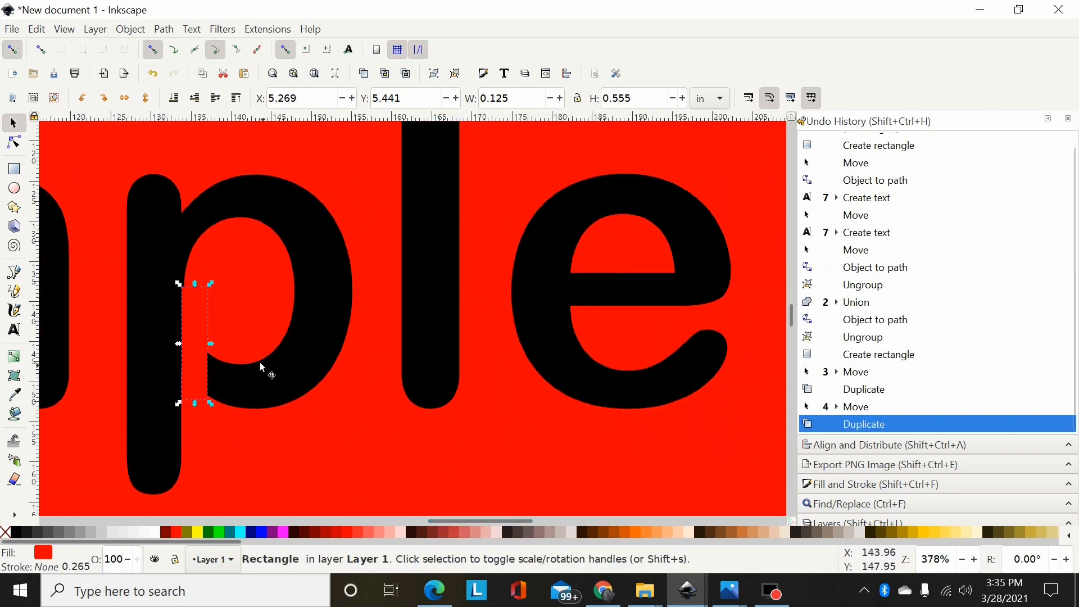
- Move another duplicate bridge onto the e and shorten it to fit its crossbar
drag(192, 344, 596, 299)
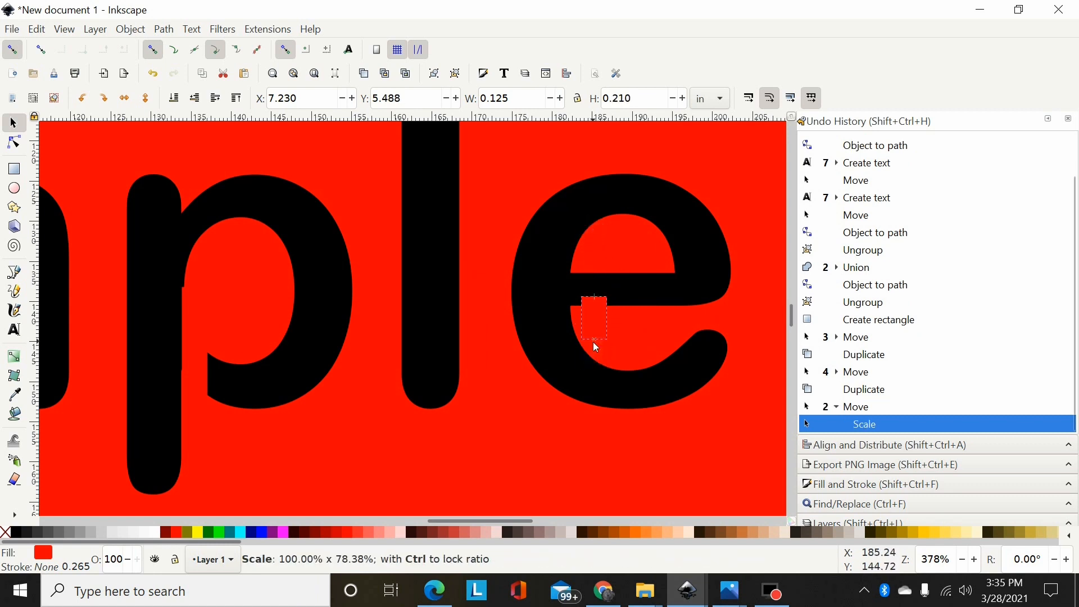
drag(593, 320, 586, 299)
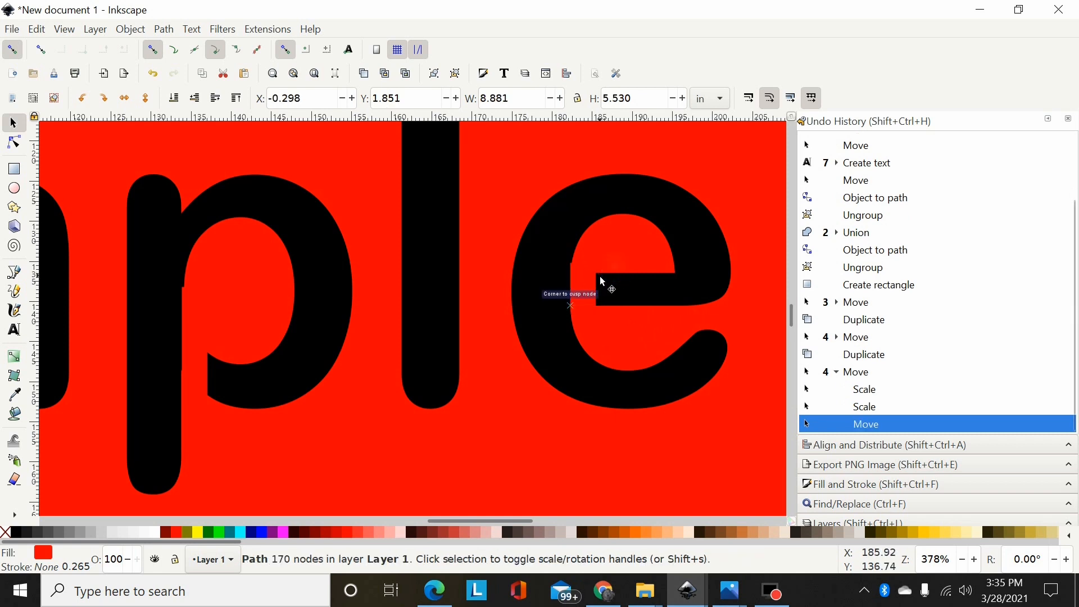
mouse_move(617, 296)
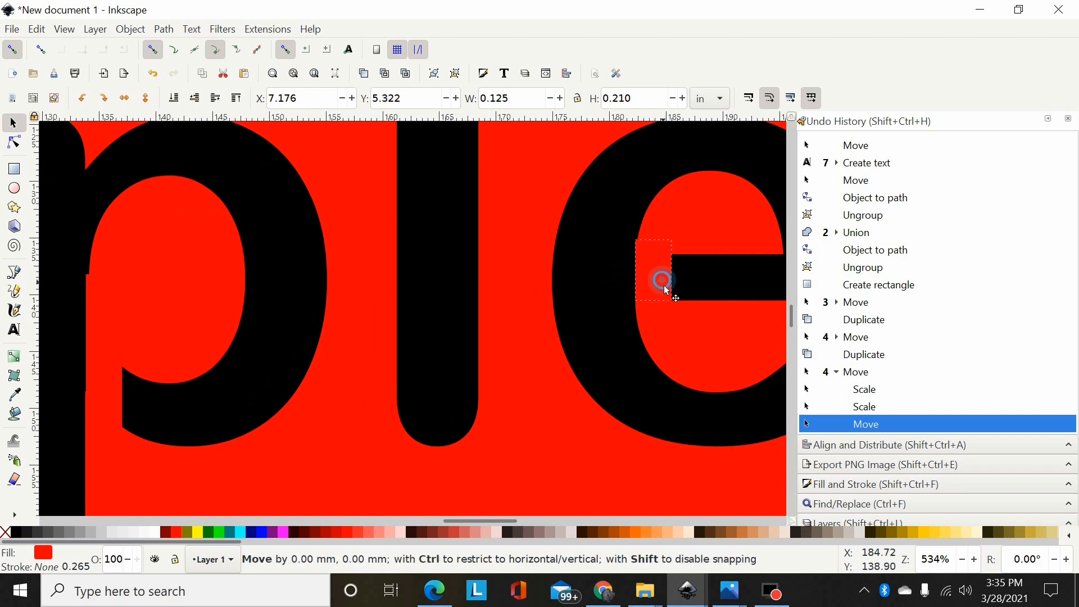
click(661, 279)
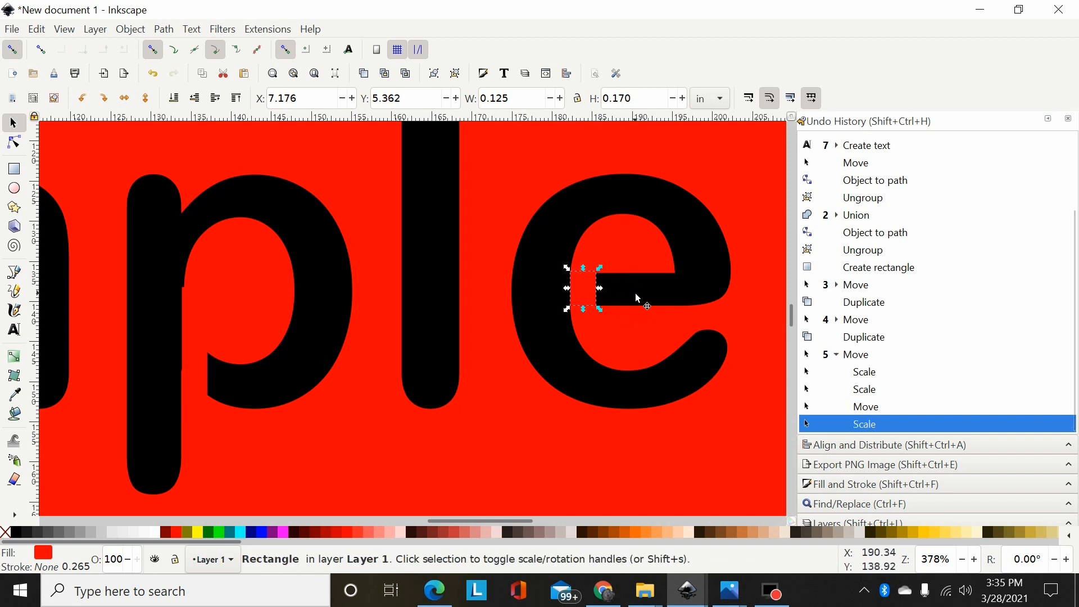
mouse_move(587, 285)
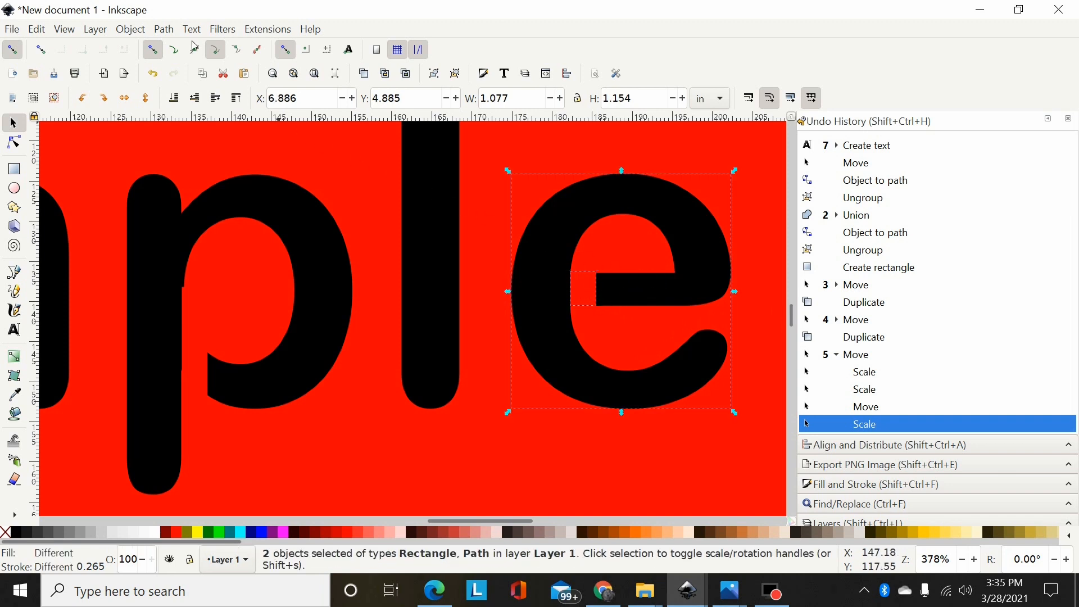
- Cut the bridge rectangles out of the 'e' and the 'p' with Path > Difference
click(163, 30)
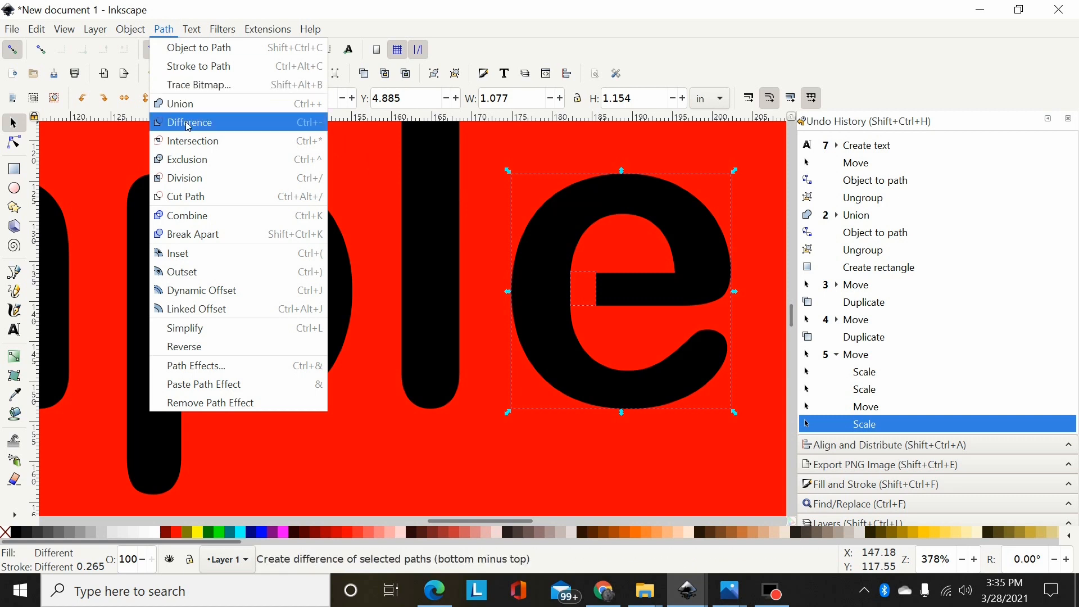
click(190, 121)
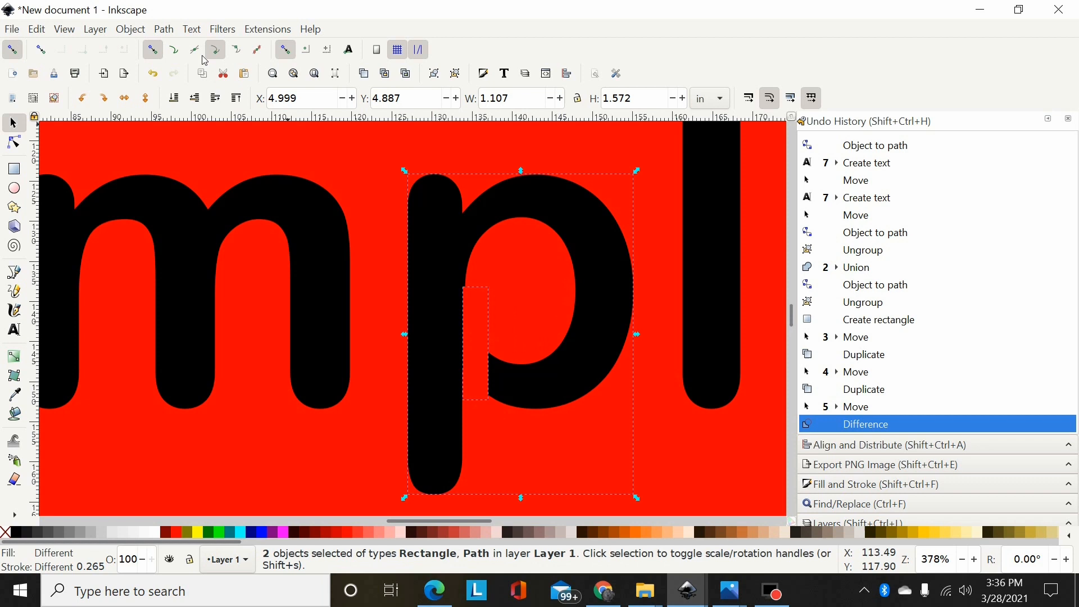
click(164, 29)
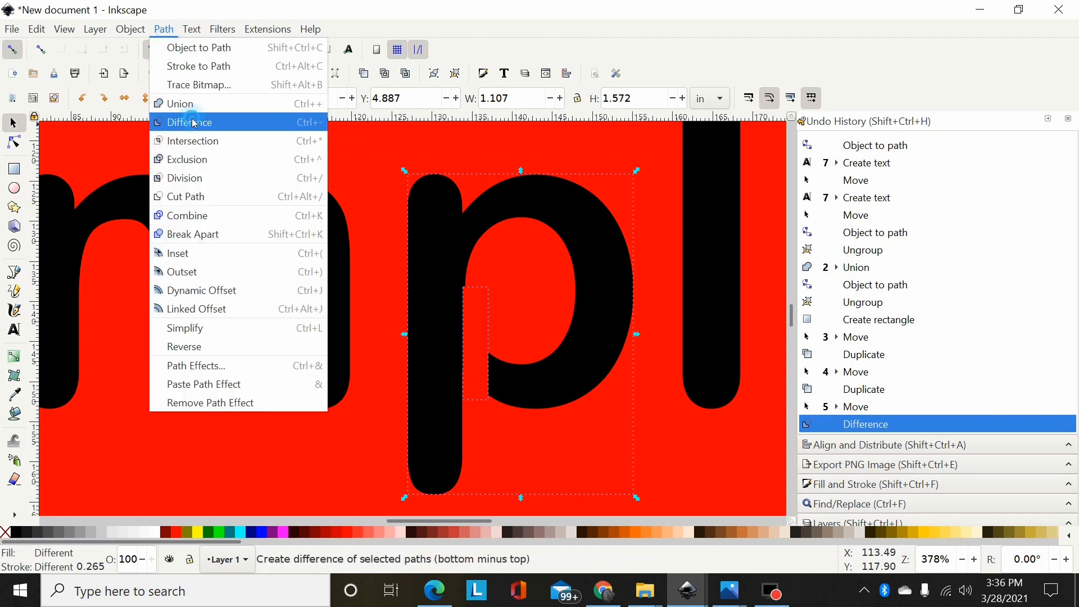
click(196, 121)
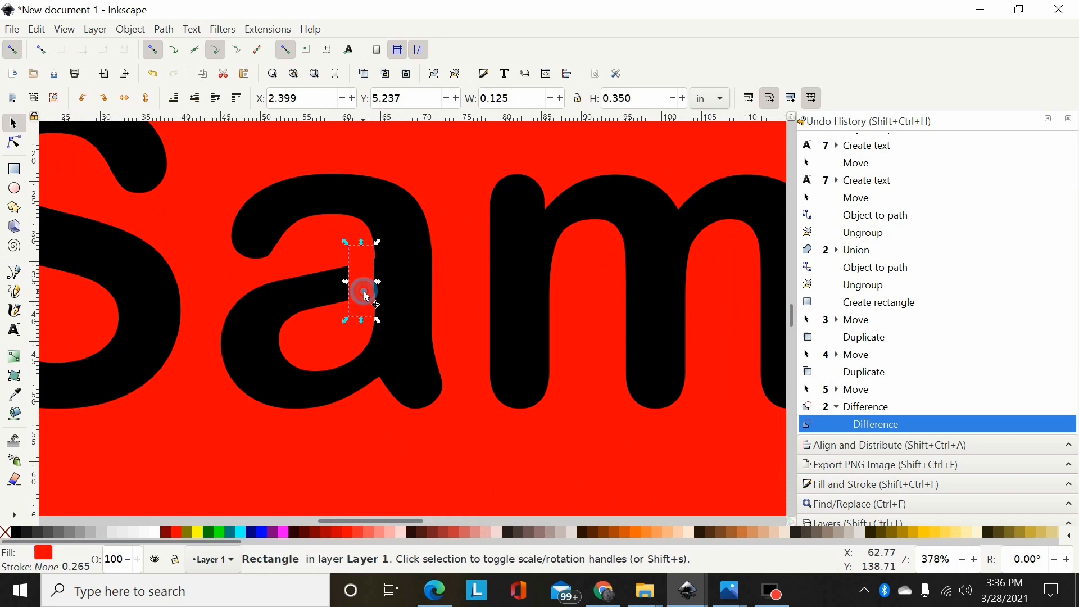
- Select the 'a' with its bridge and cut the bridge out with Path > Difference
click(398, 287)
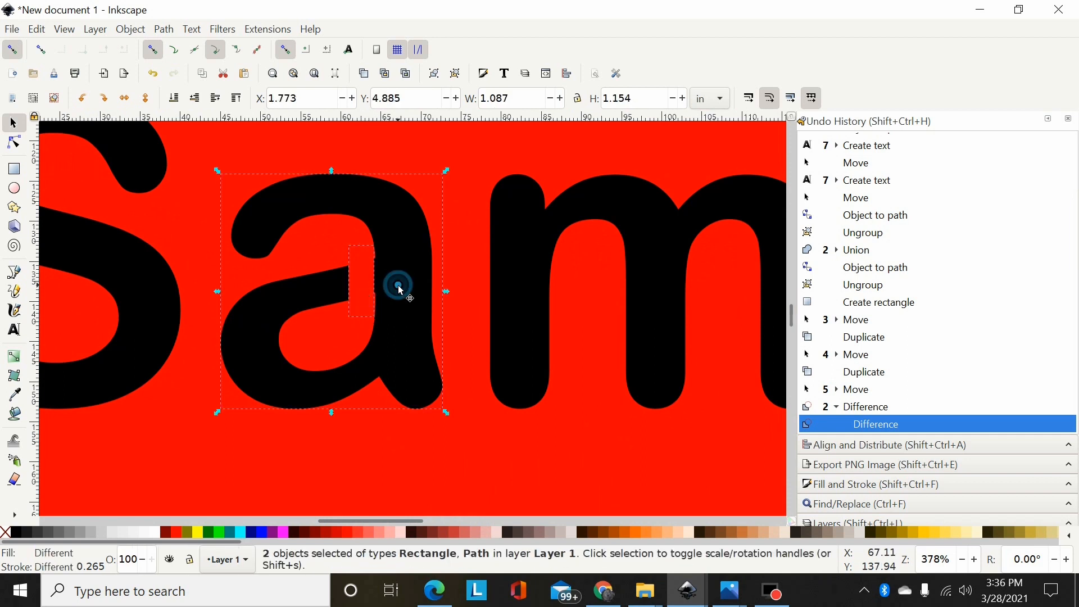
click(163, 29)
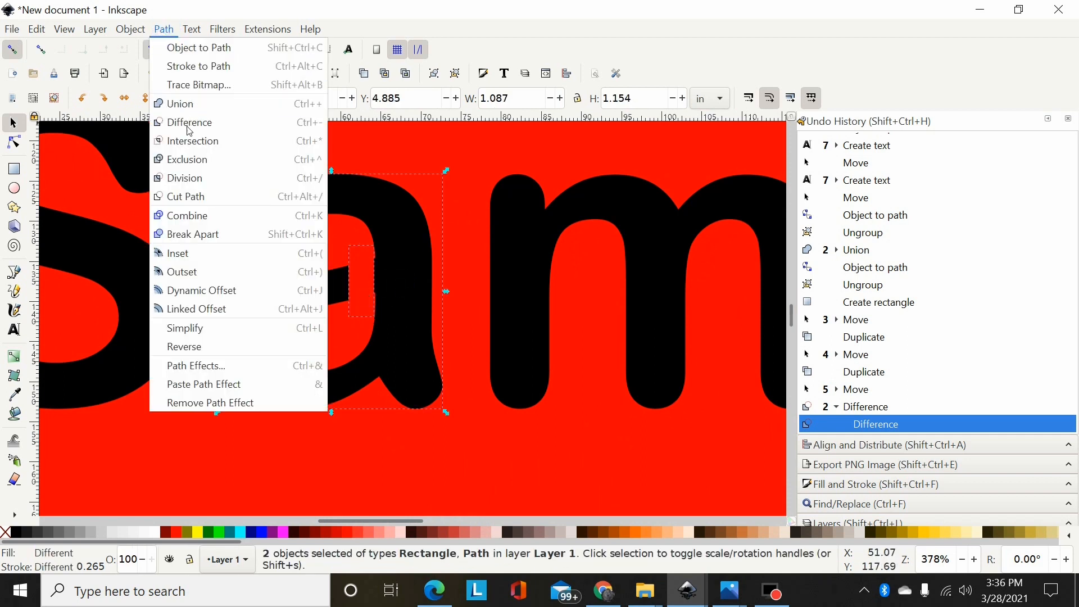
click(189, 122)
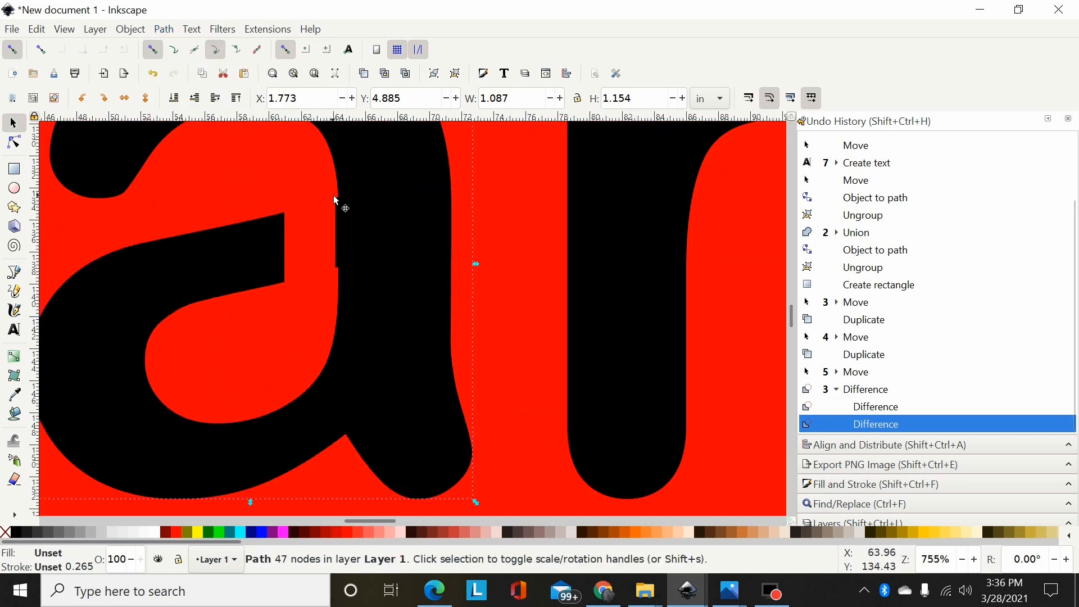
mouse_move(475, 474)
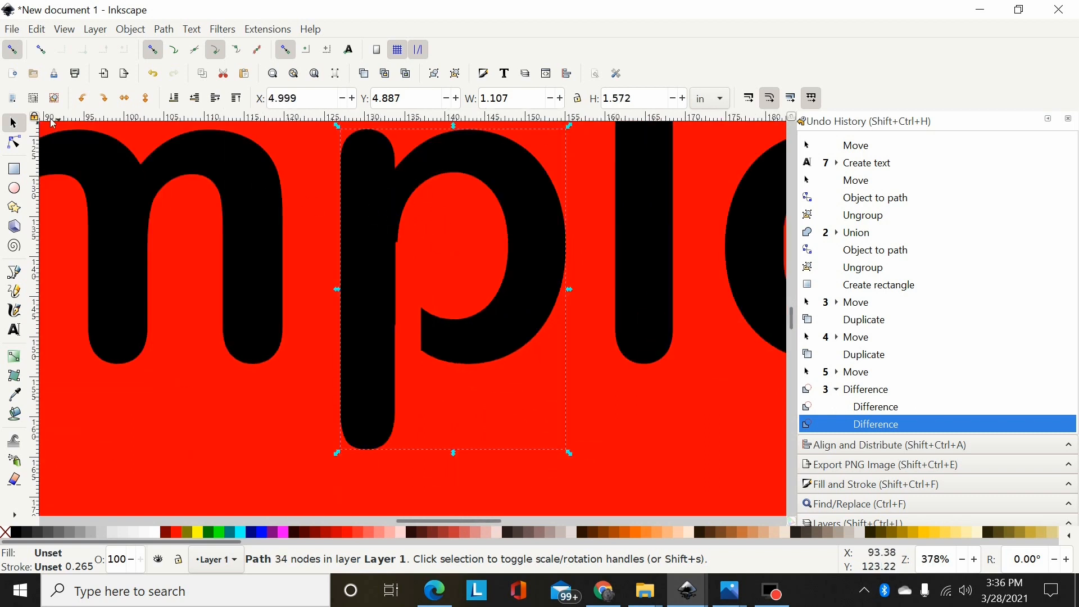
- Select the two nodes on the p's stem edge and make the segment between them a straight line
click(12, 143)
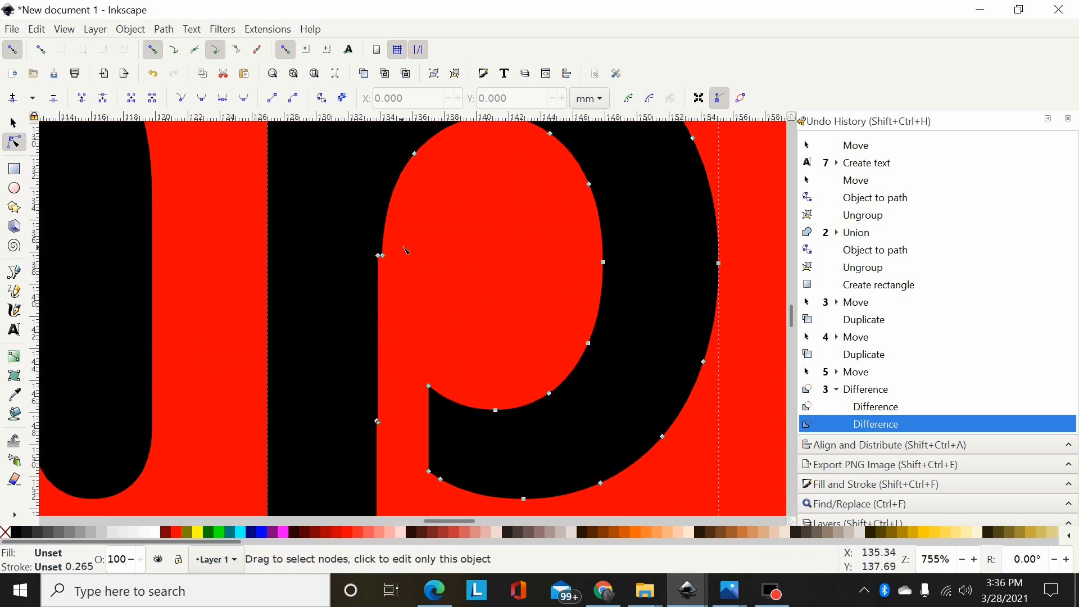
click(380, 255)
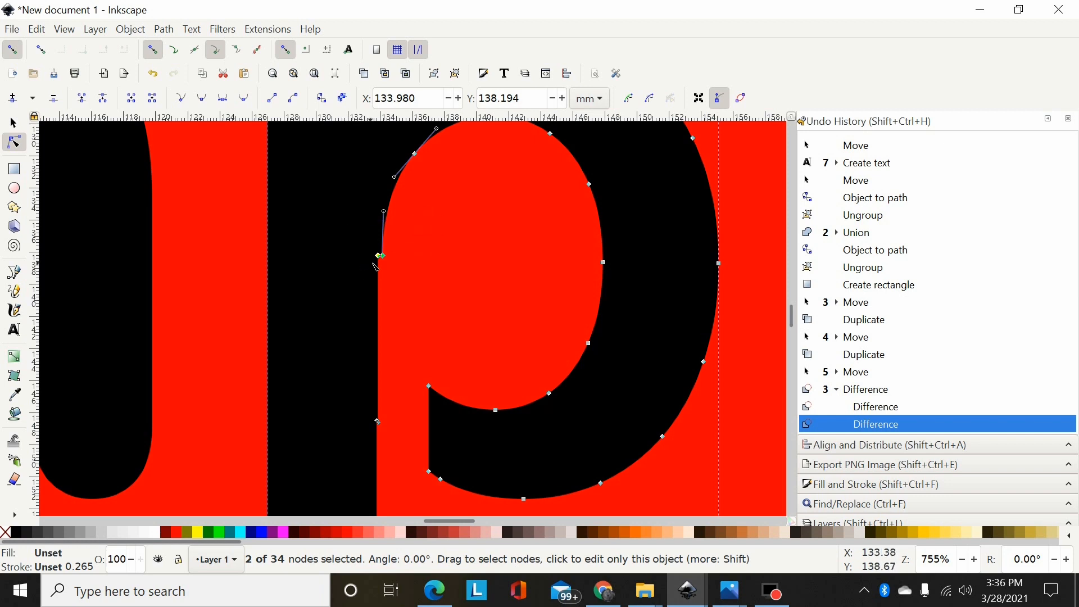
mouse_move(392, 247)
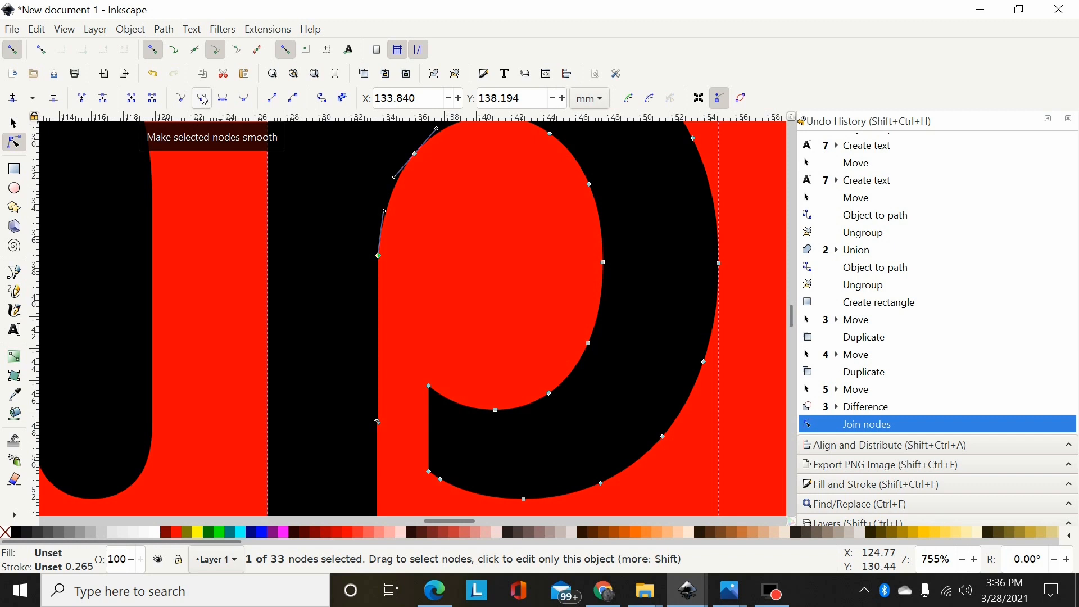
click(201, 97)
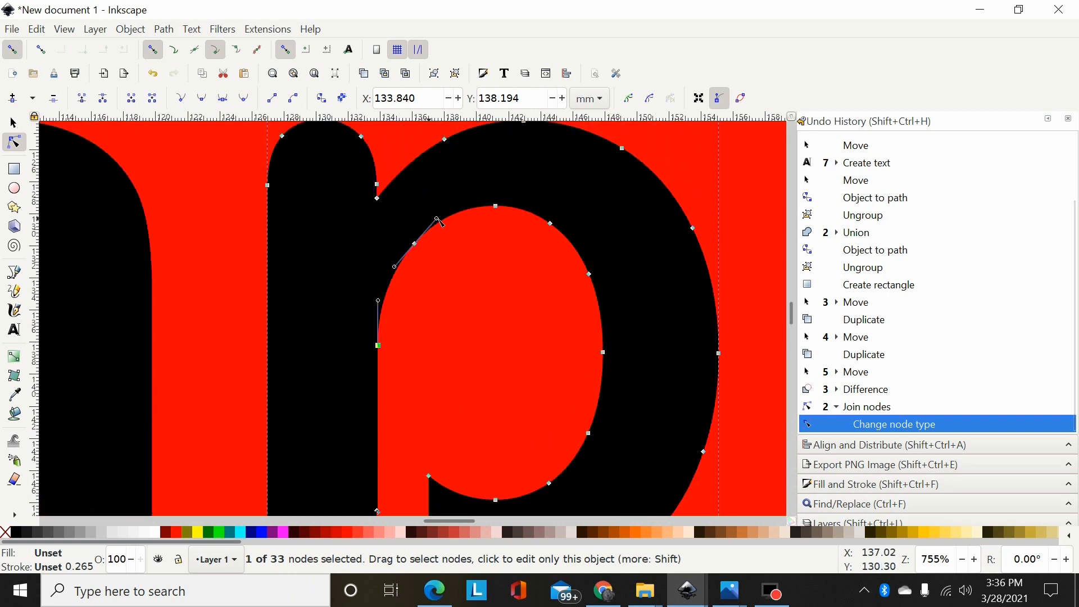
drag(436, 220, 415, 243)
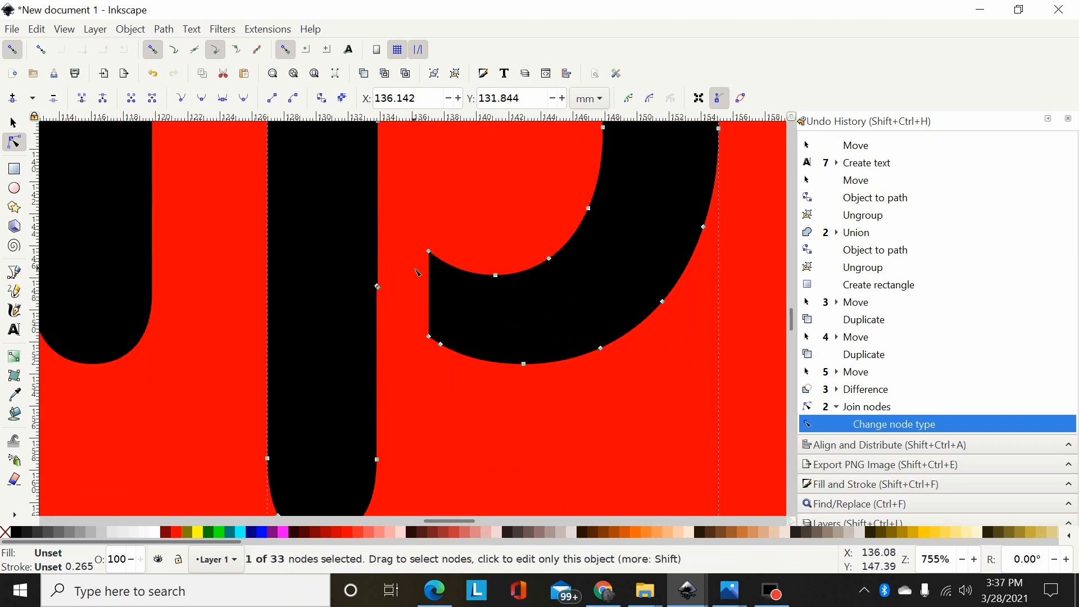
scroll(down, 3)
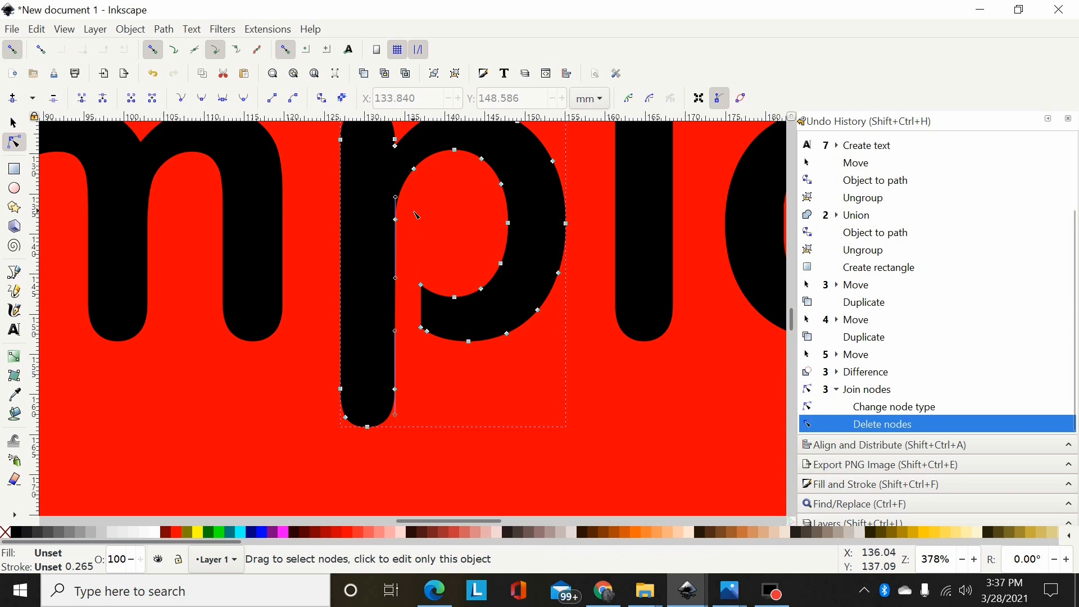
drag(415, 214, 390, 402)
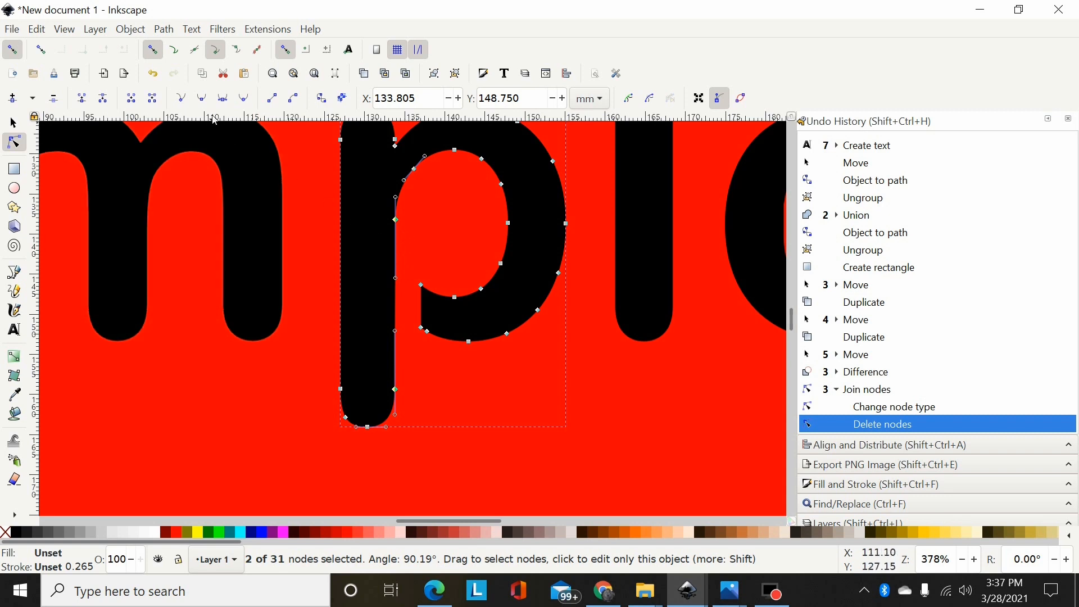
mouse_move(270, 98)
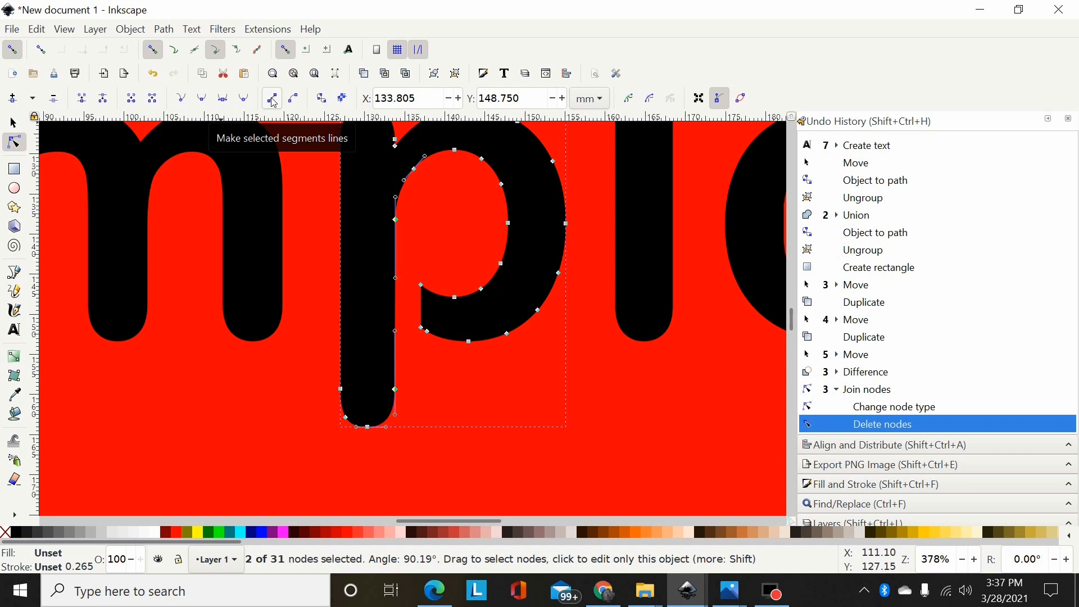
click(271, 97)
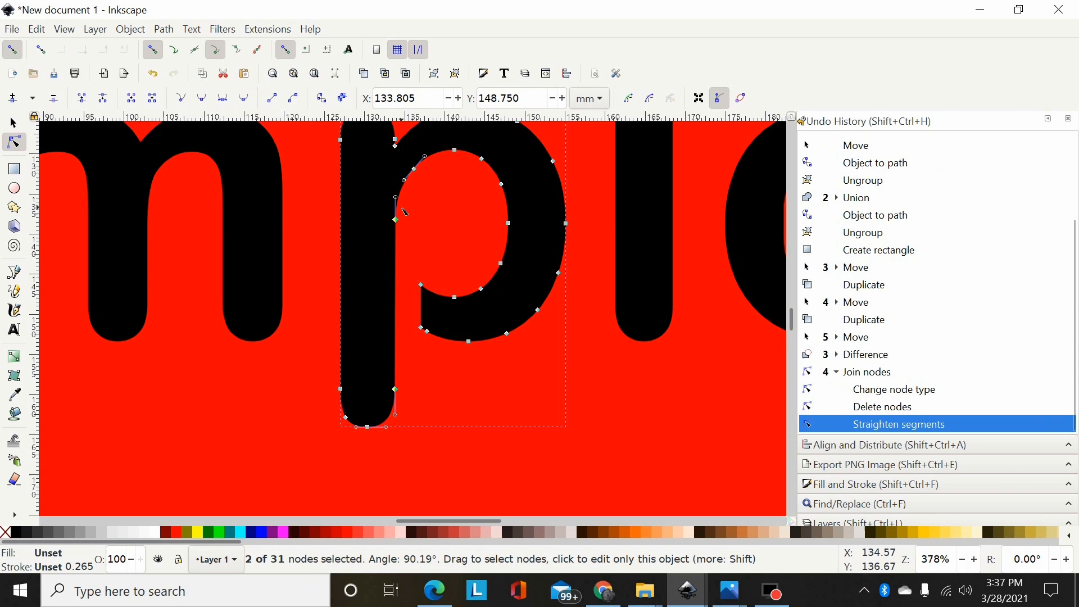
mouse_move(244, 195)
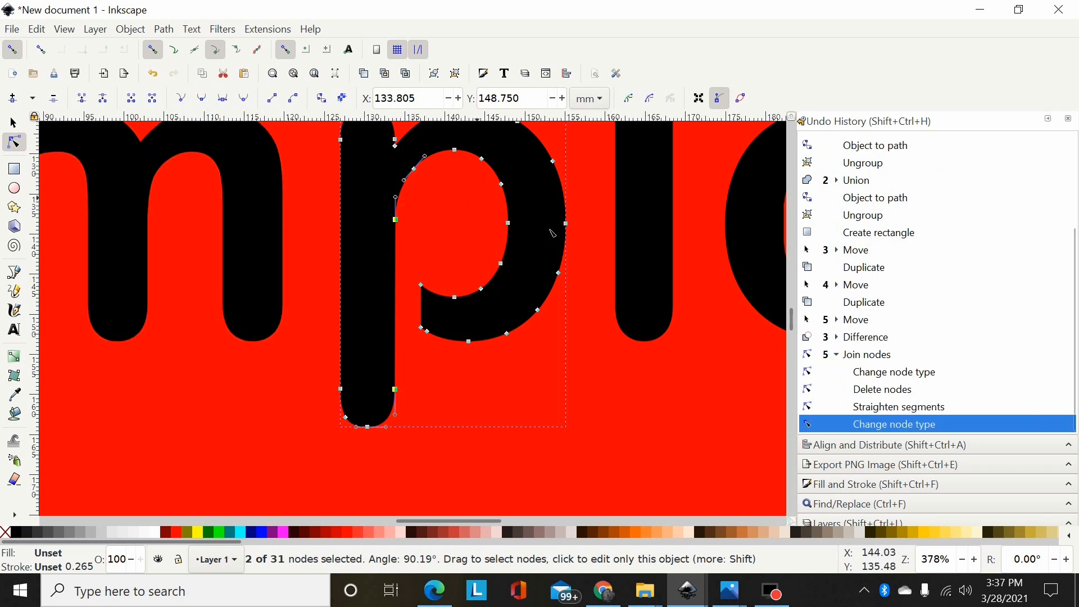
- Align the two stem nodes to a common vertical line in Align and Distribute
click(887, 445)
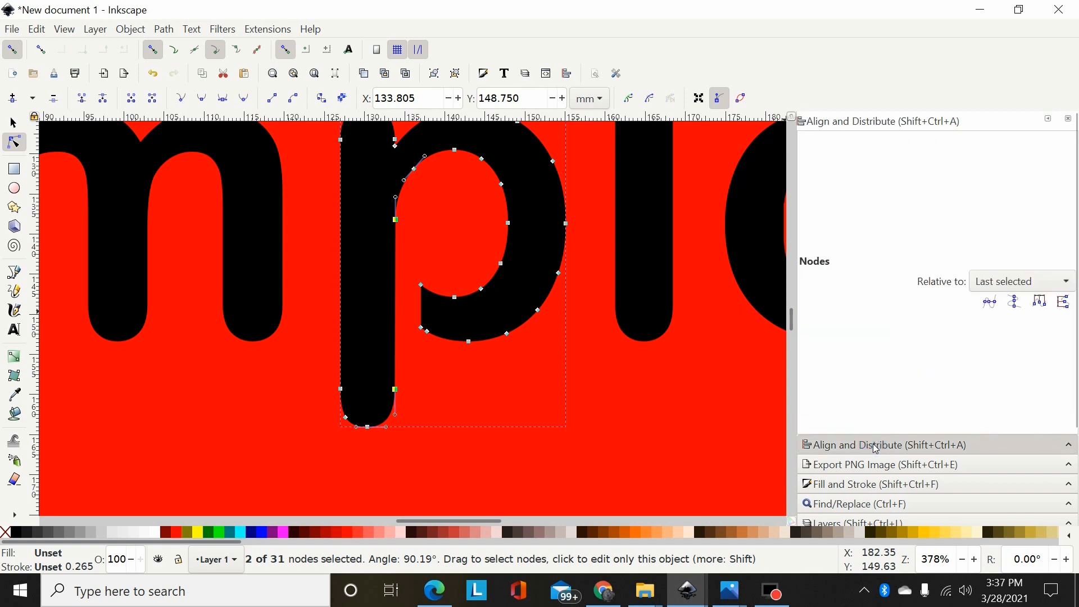
mouse_move(997, 258)
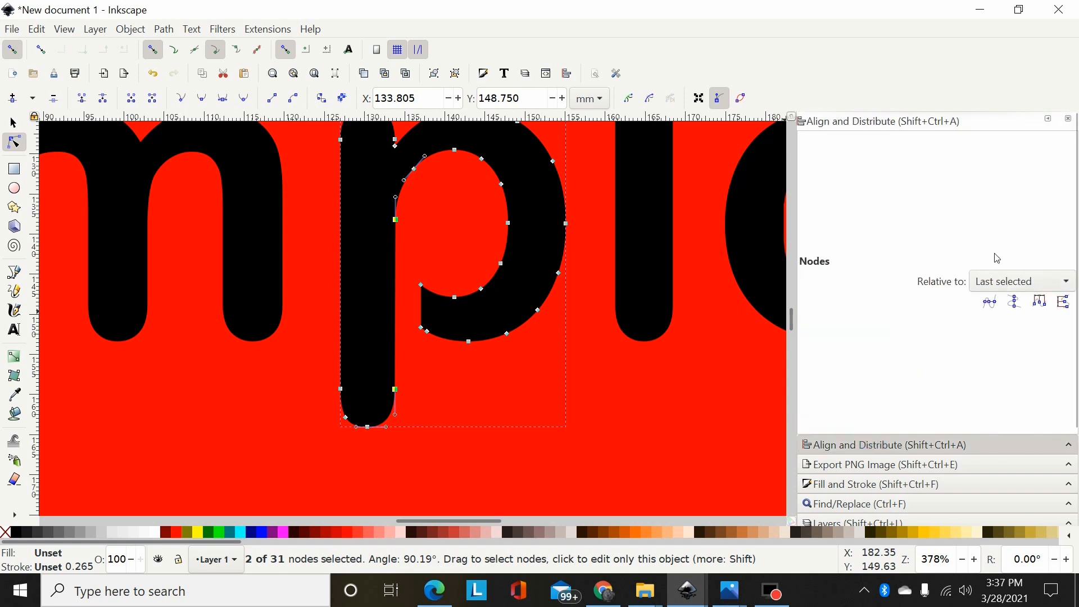
mouse_move(686, 241)
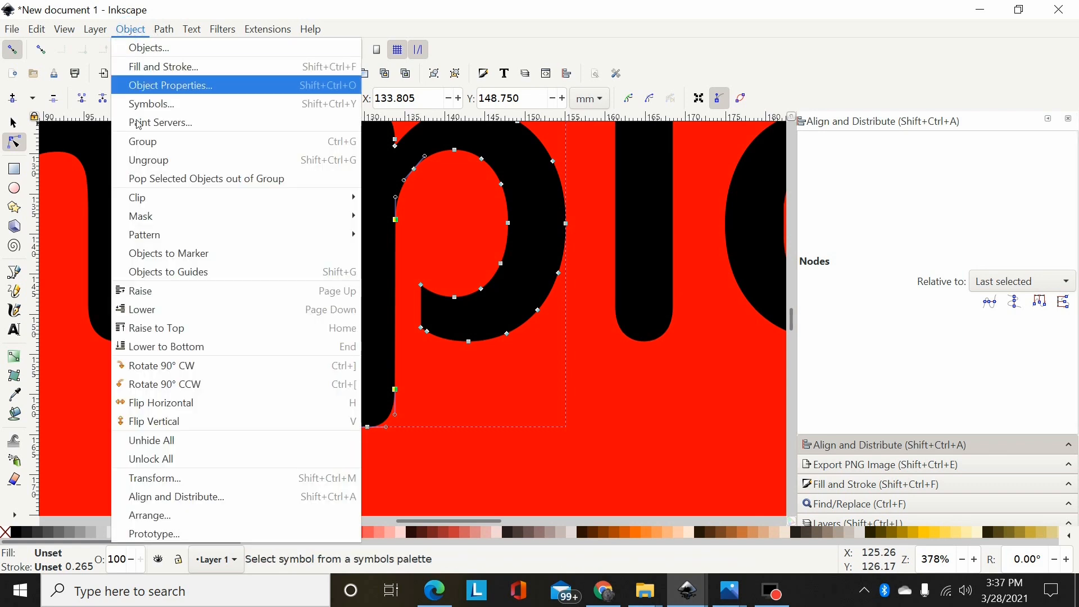
mouse_move(191, 496)
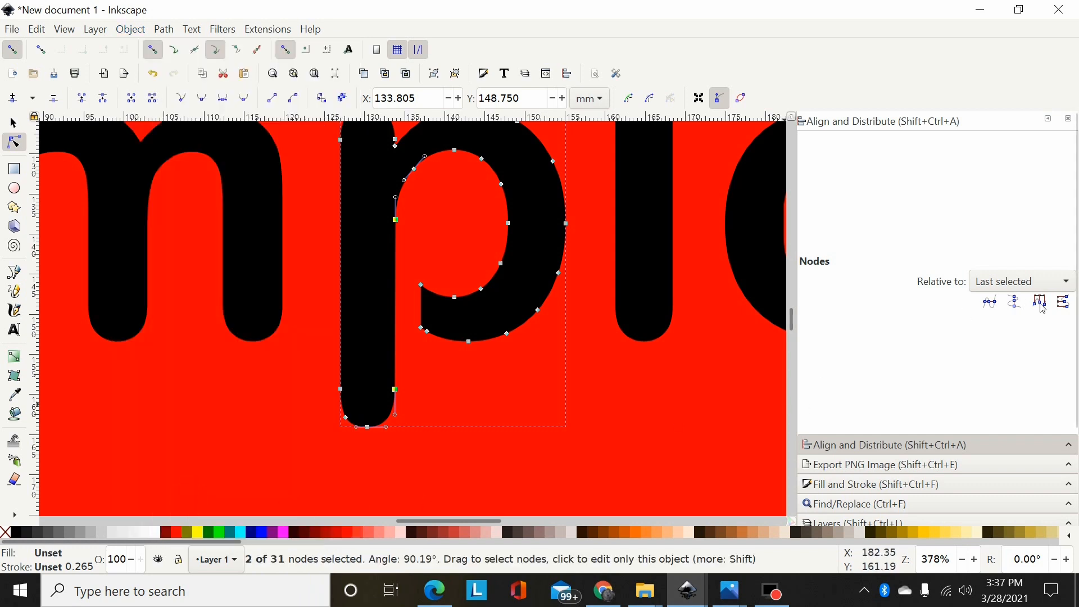
mouse_move(463, 207)
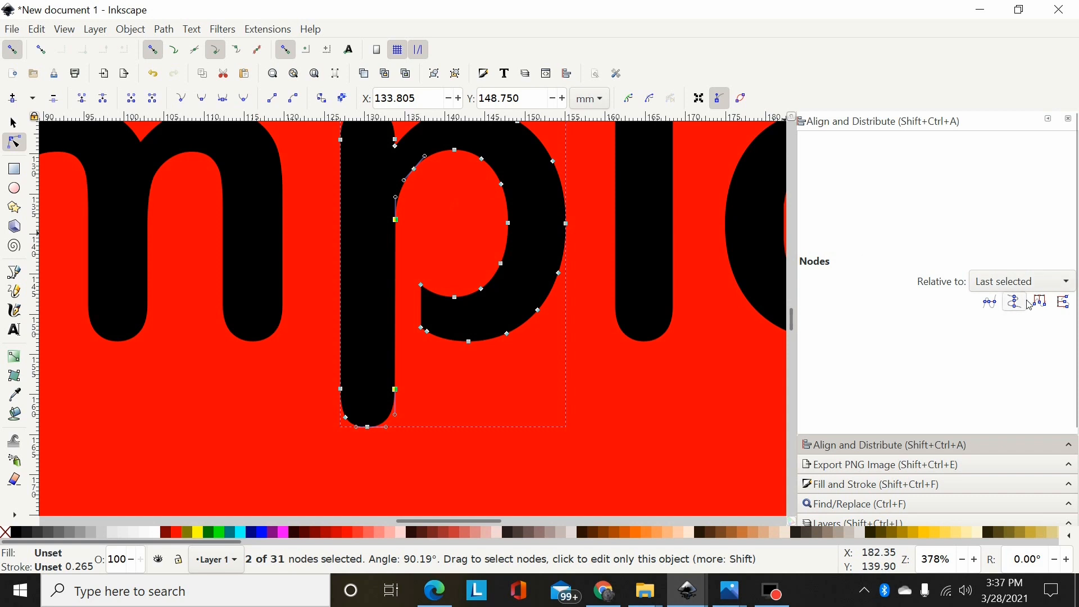
mouse_move(403, 229)
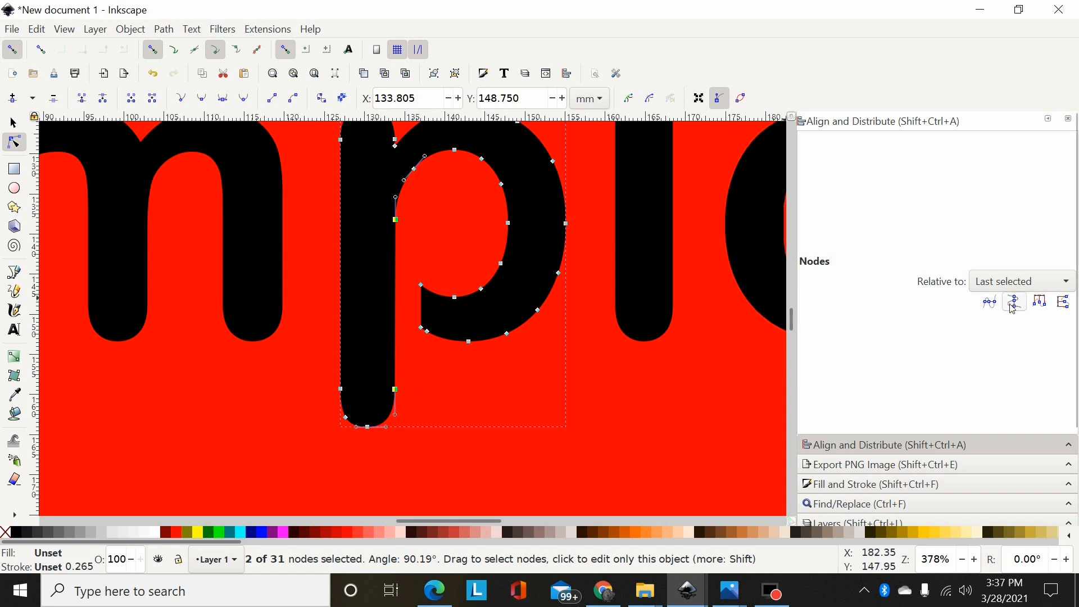
mouse_move(1013, 302)
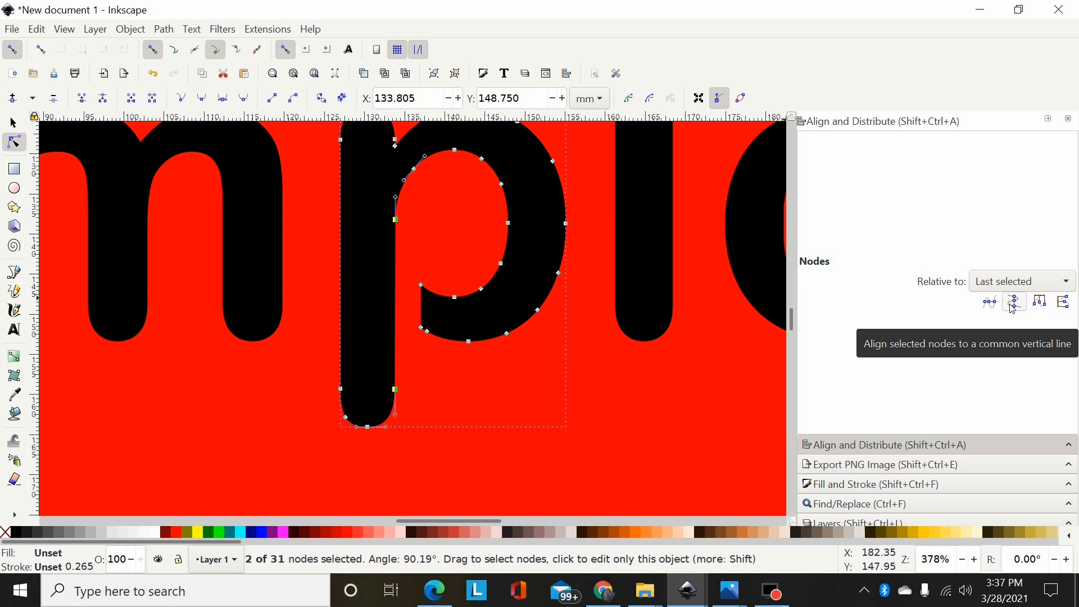
click(1015, 302)
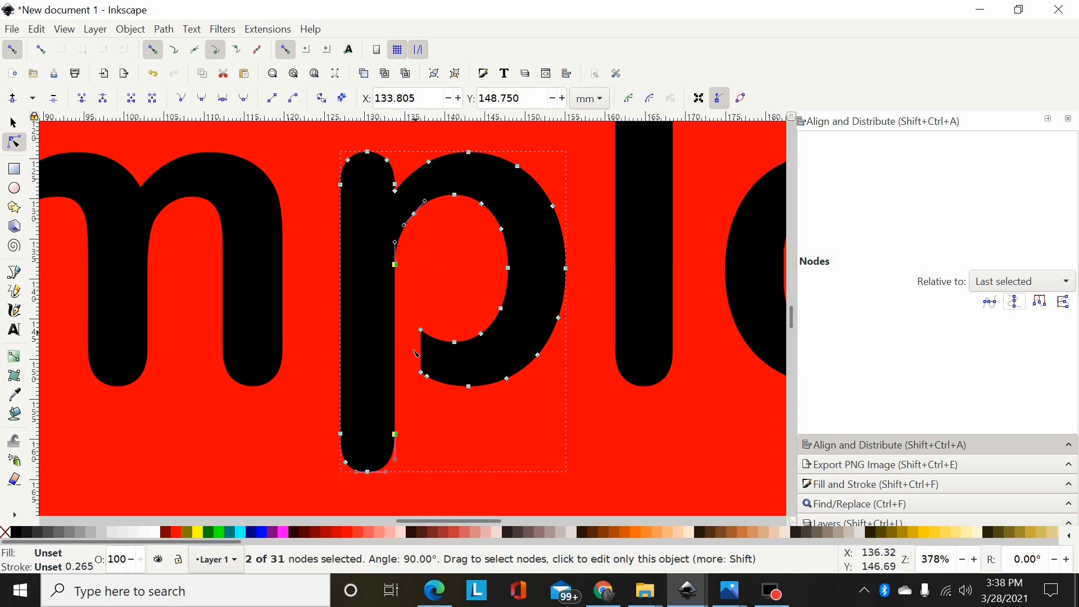
mouse_move(372, 219)
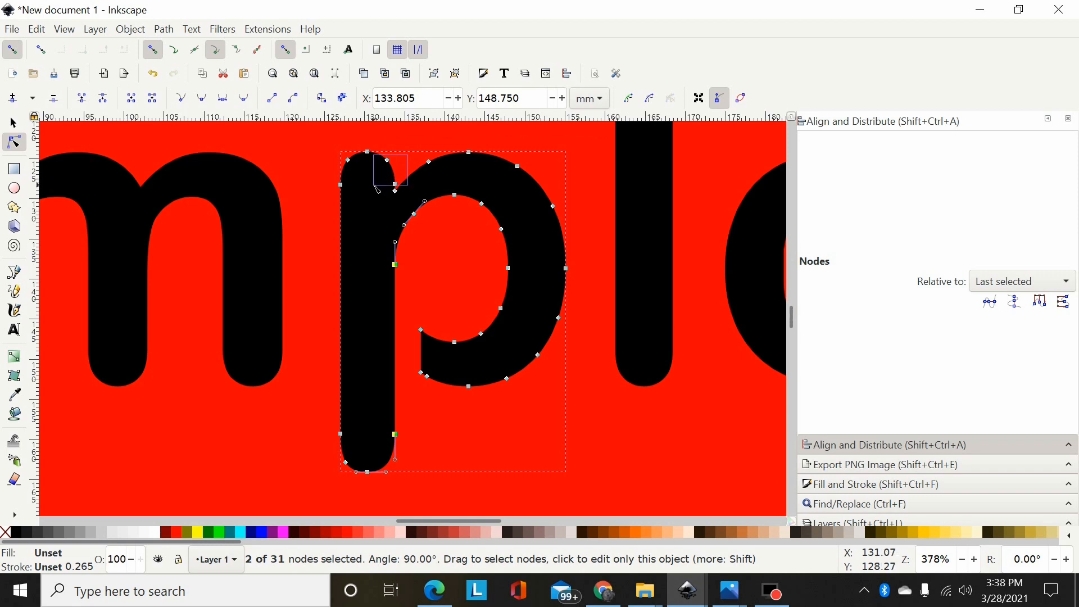
- Rubber-band select and delete redundant nodes on the p, reducing it from 31 to 27 nodes
drag(392, 165, 365, 149)
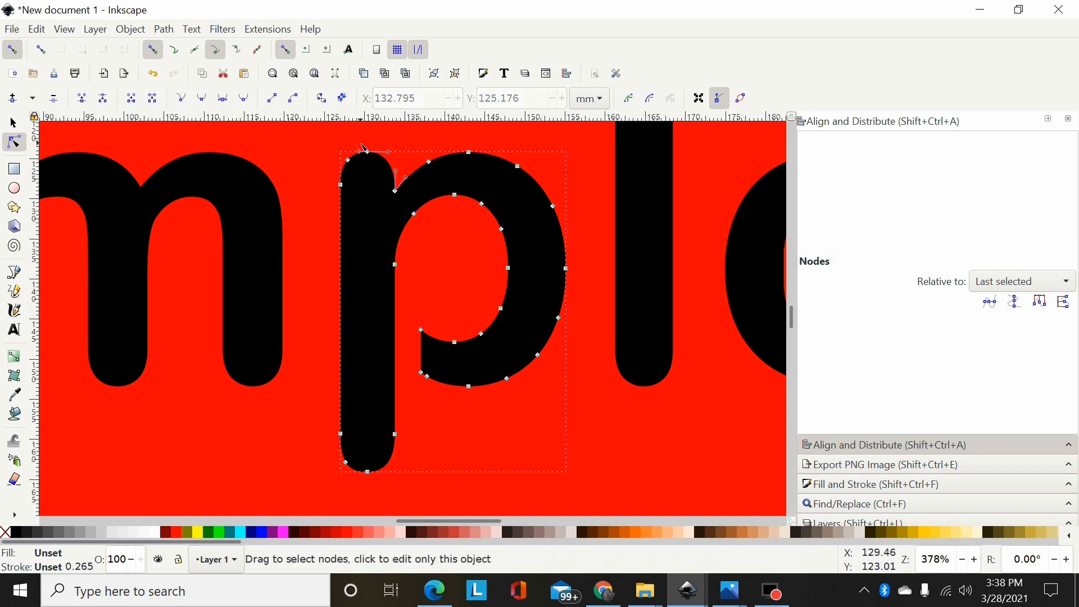
drag(365, 152, 315, 204)
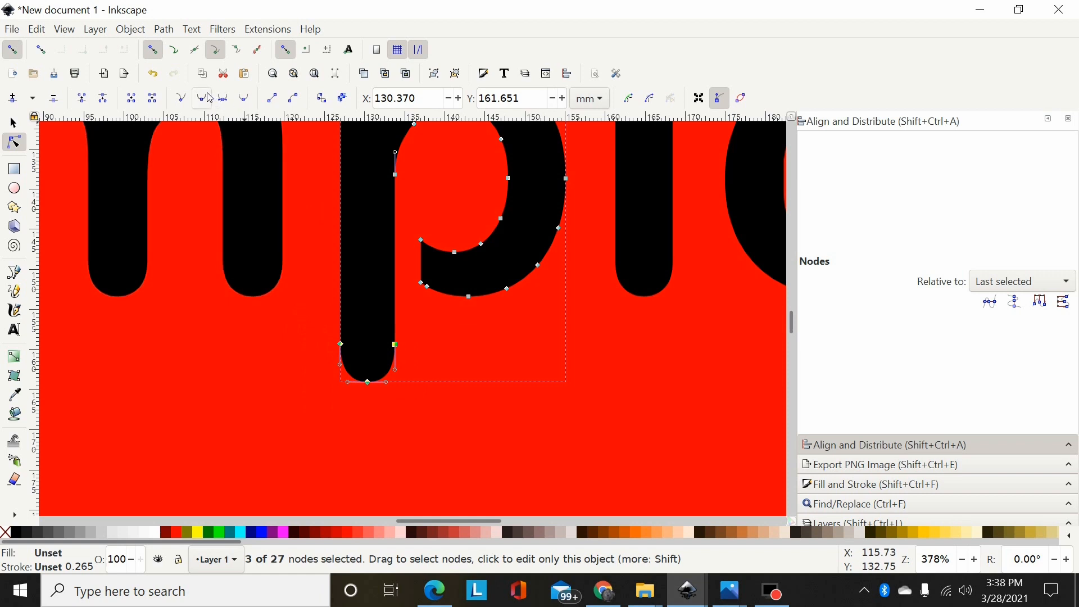
mouse_move(205, 97)
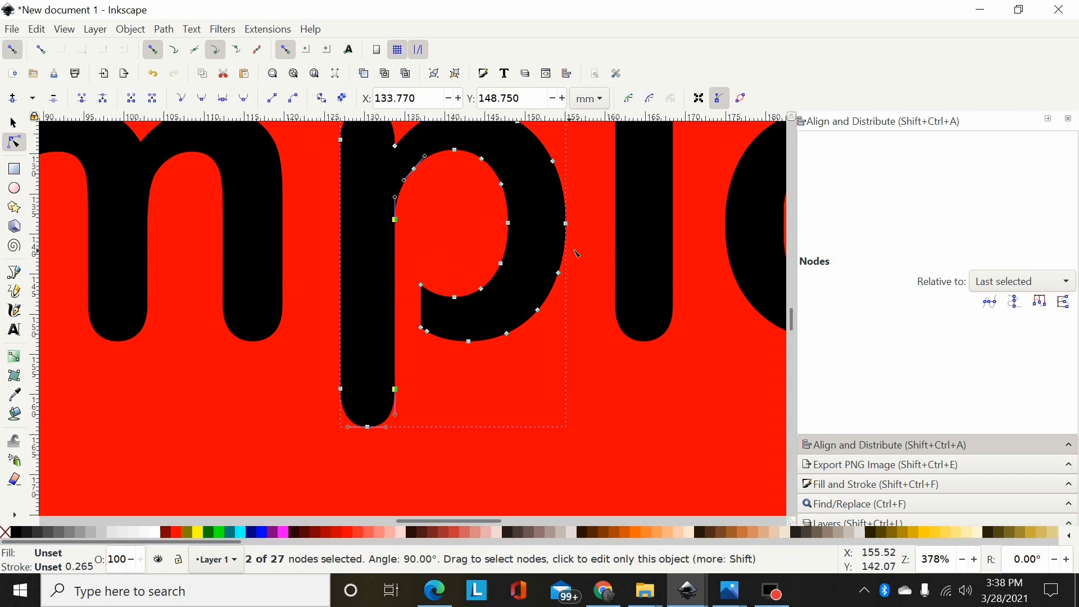
drag(575, 253, 425, 363)
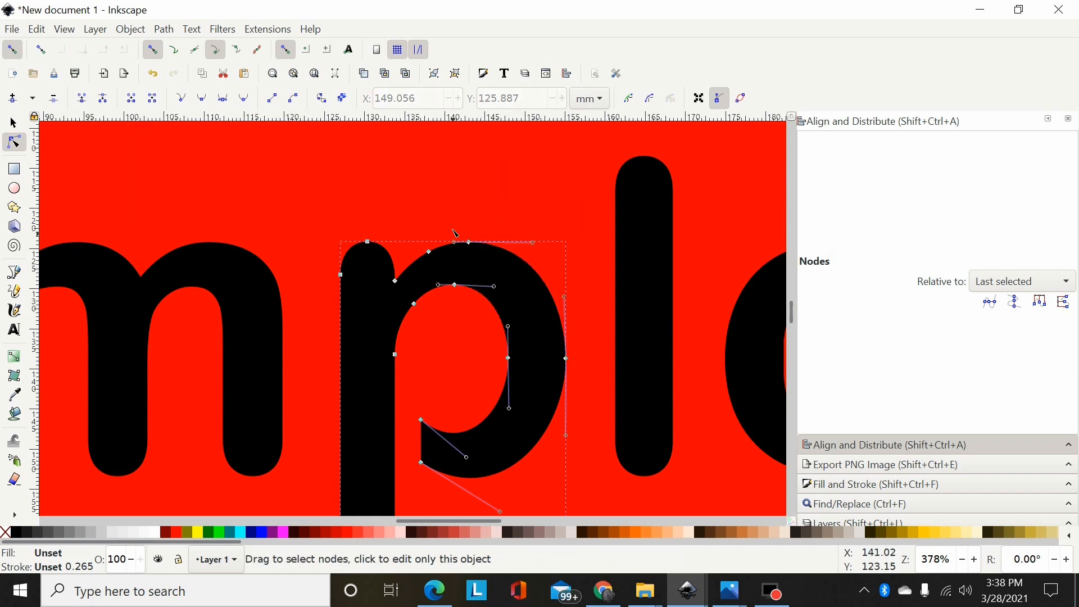
drag(454, 285, 438, 213)
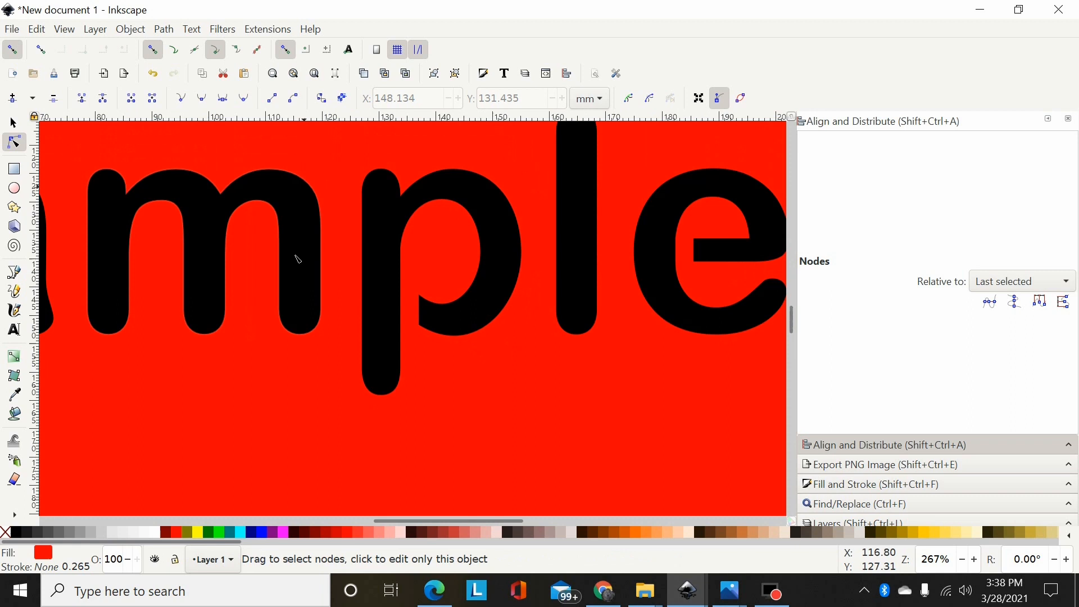
drag(444, 522, 516, 521)
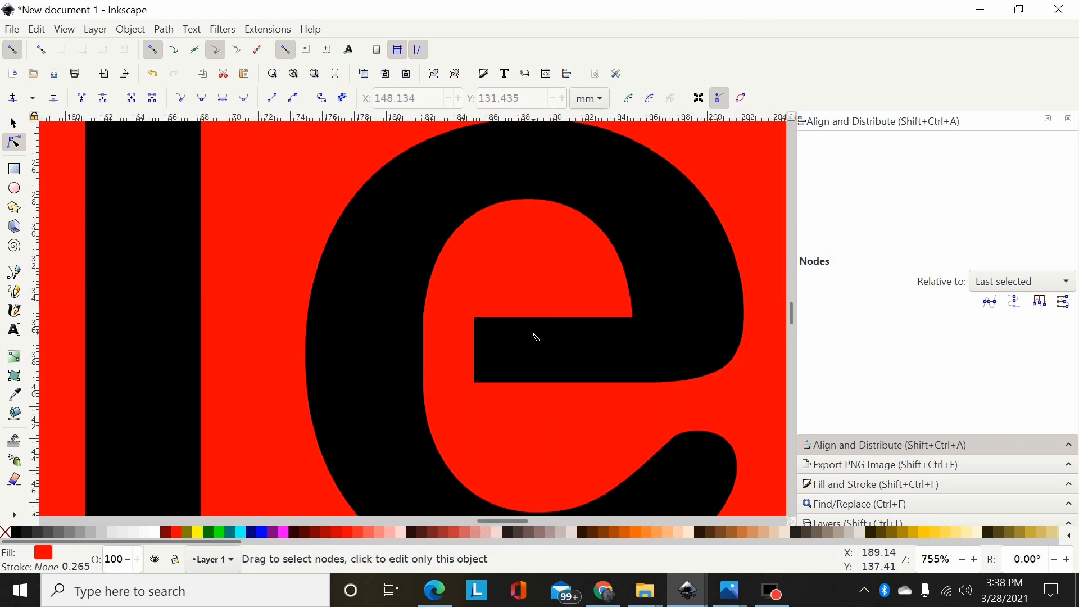
- Select and delete surplus nodes around the e's outline and counter, simplifying toward 15 nodes
click(537, 337)
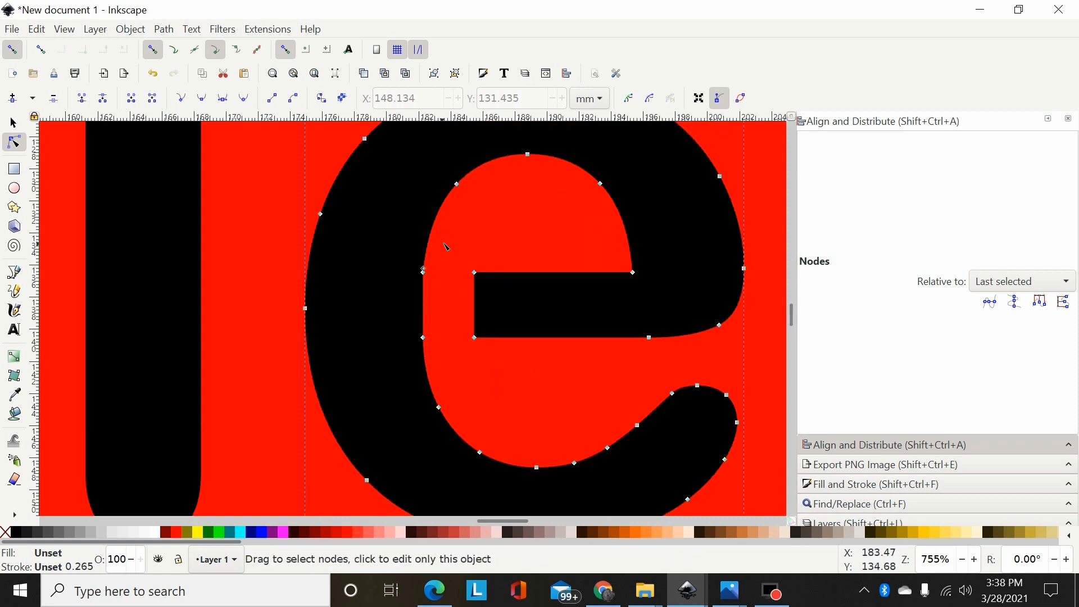
click(424, 272)
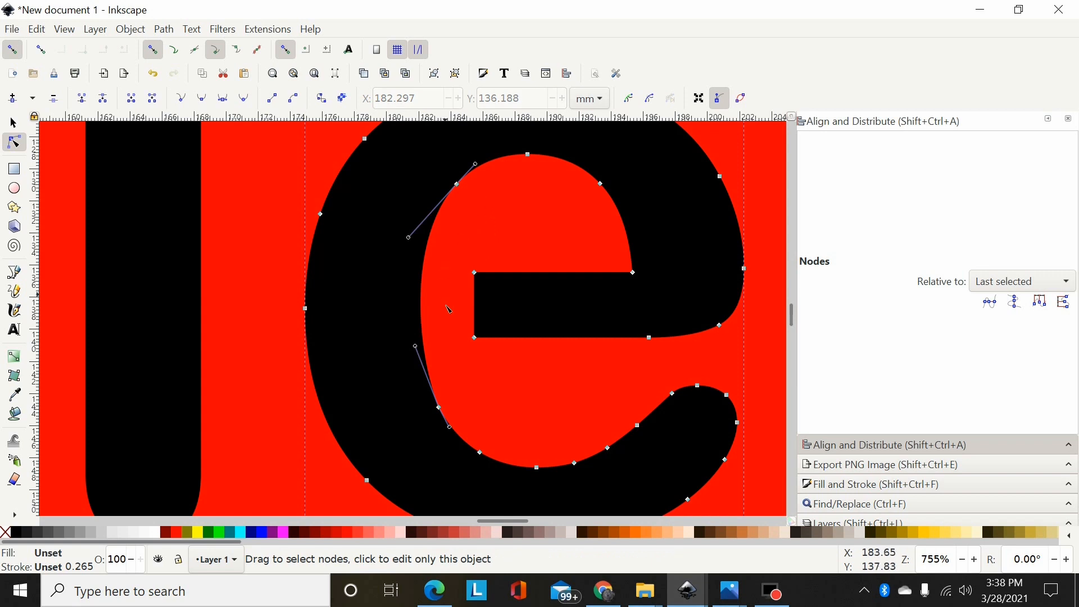
scroll(down, 3)
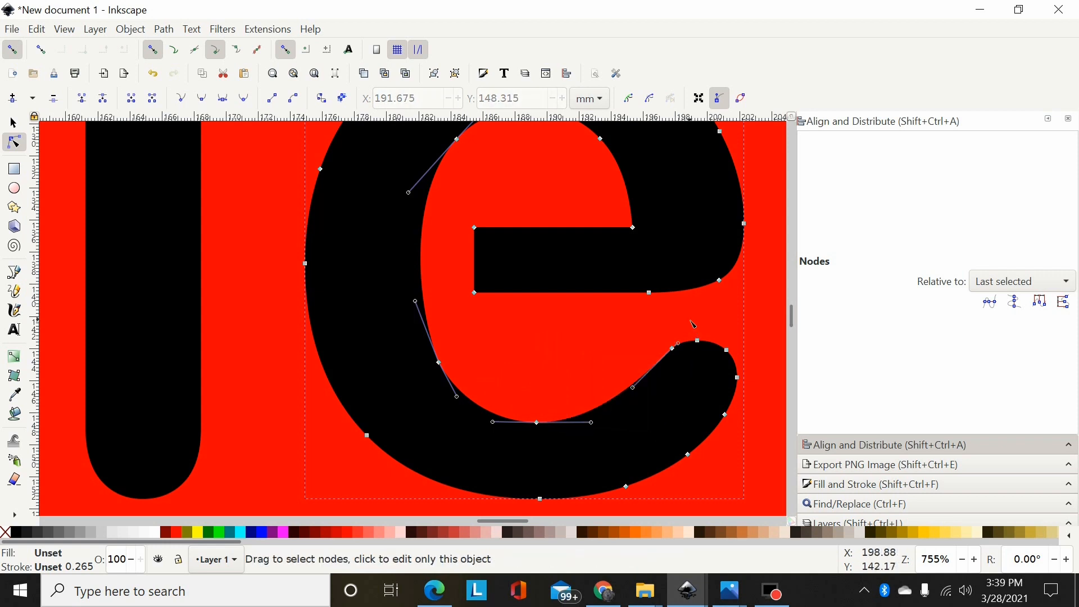
click(736, 378)
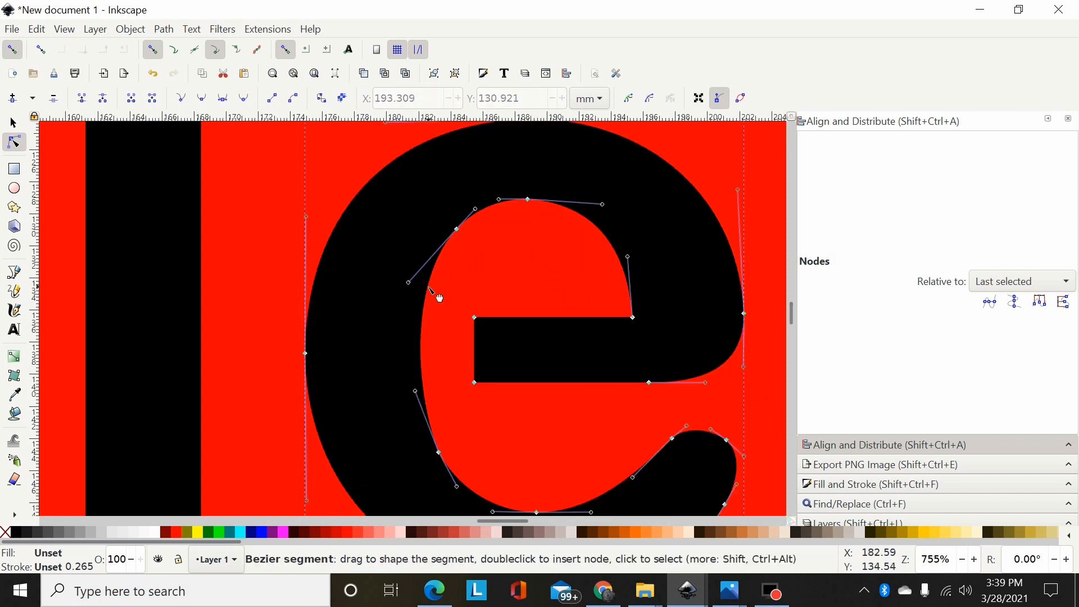
click(427, 285)
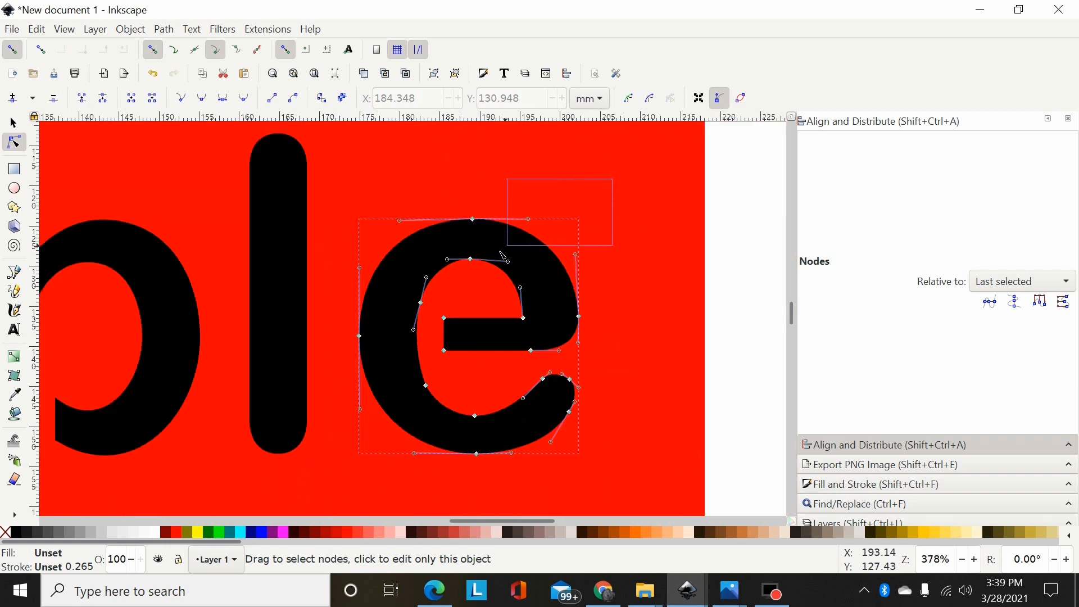
drag(508, 180, 611, 246)
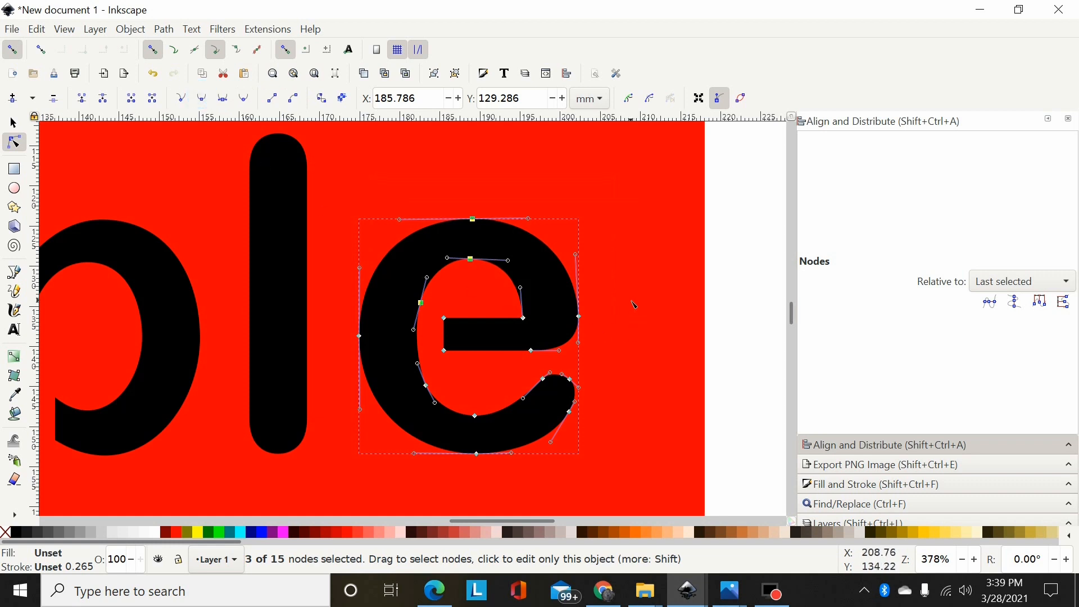
drag(631, 304, 532, 421)
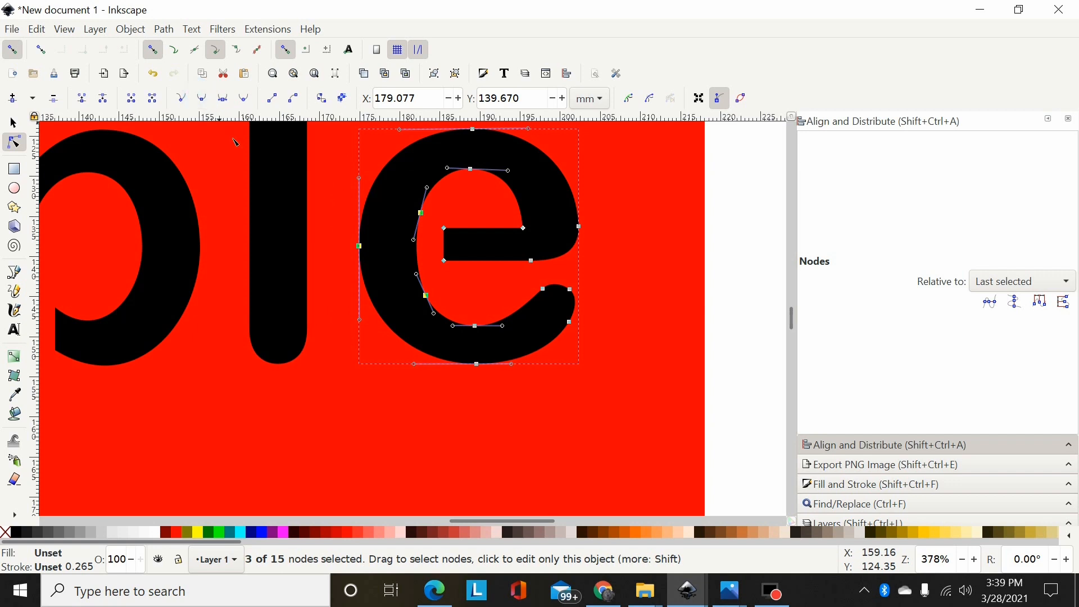
mouse_move(454, 243)
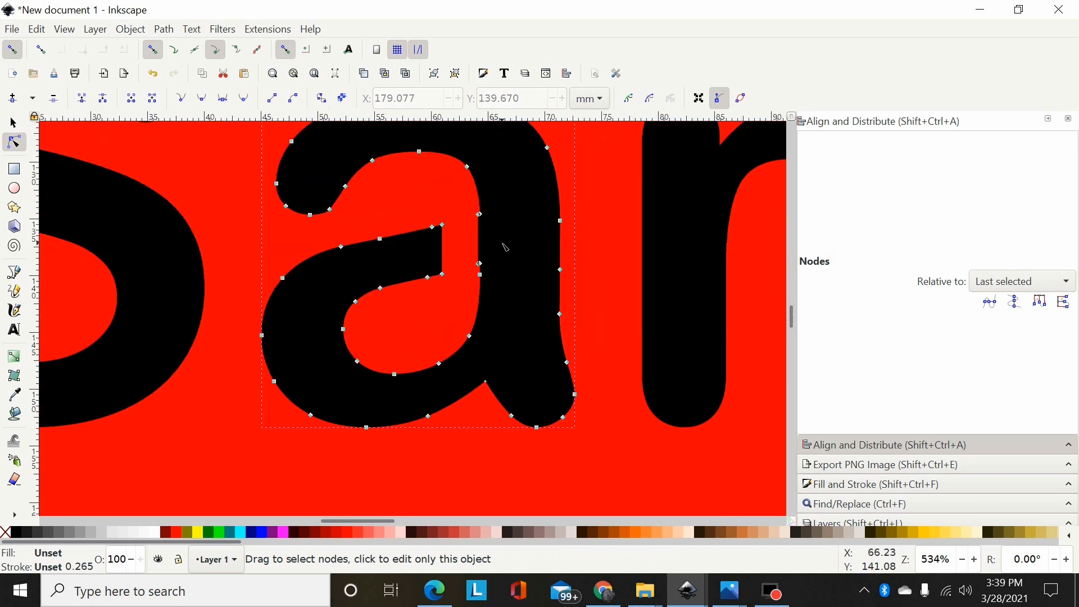
mouse_move(492, 259)
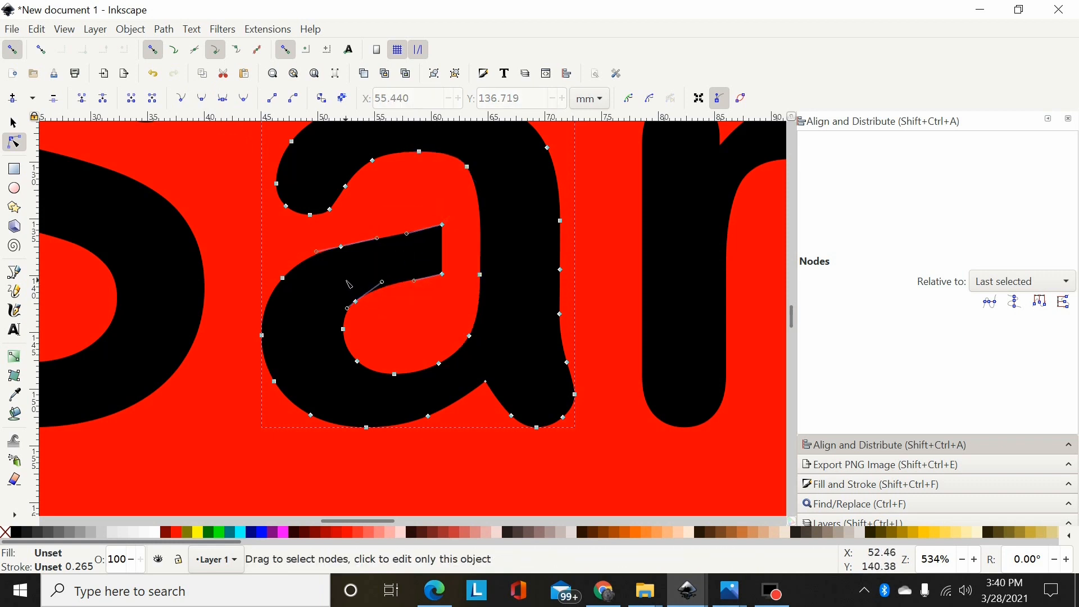
- Select the corner node in the a's lower notch and drag its handle to smooth the bowl
drag(346, 284, 271, 337)
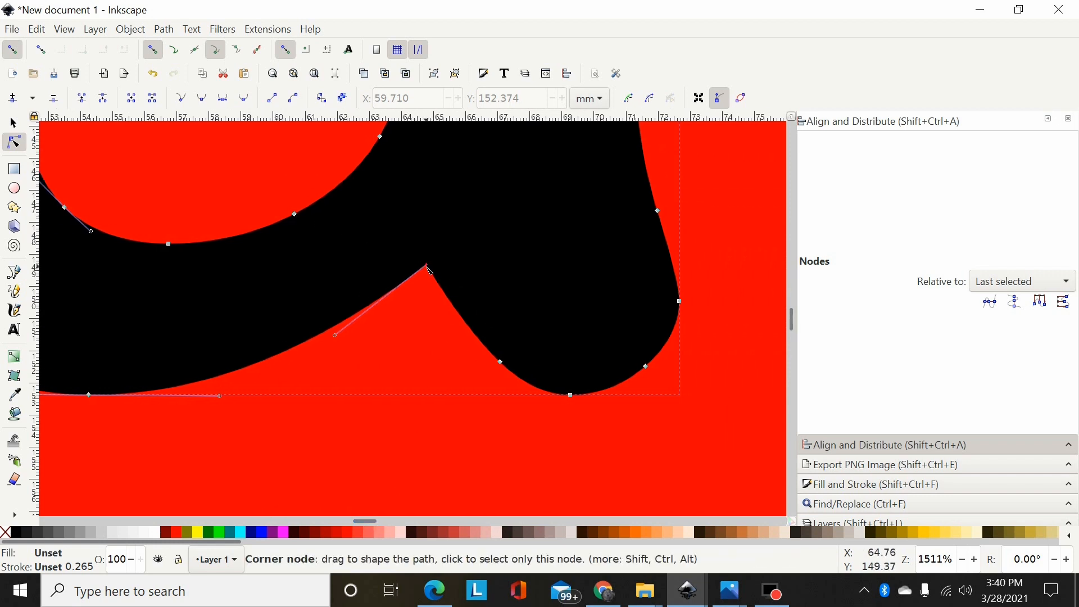
click(427, 267)
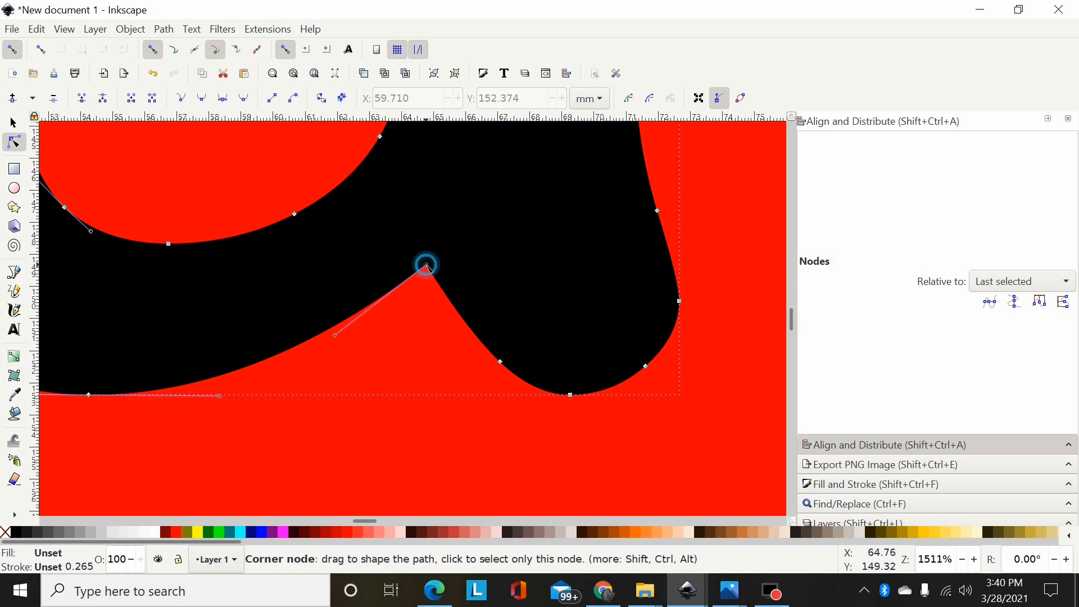
drag(427, 269, 447, 321)
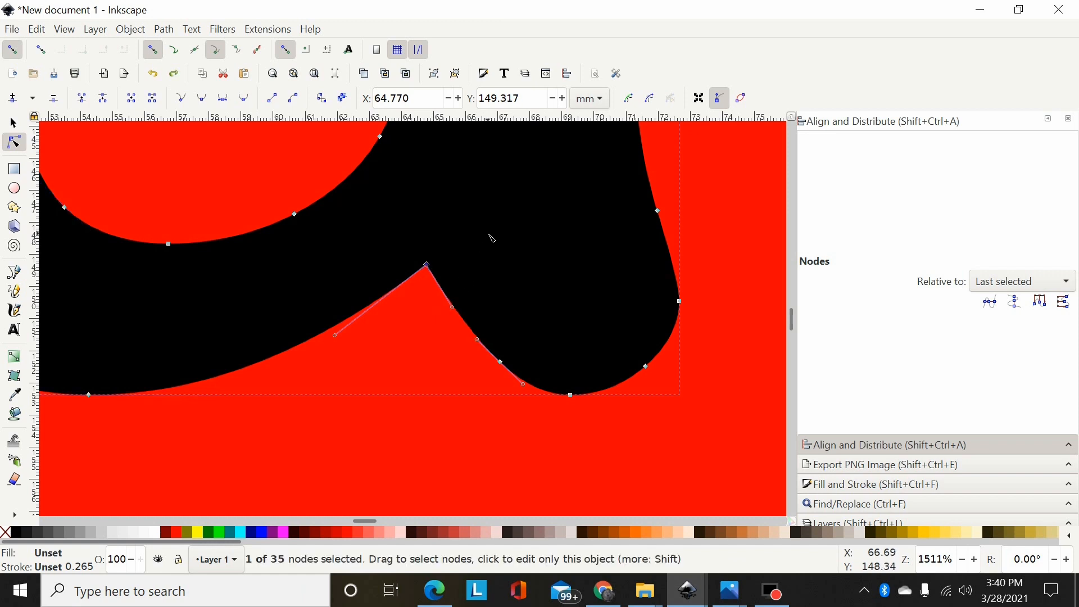
click(425, 265)
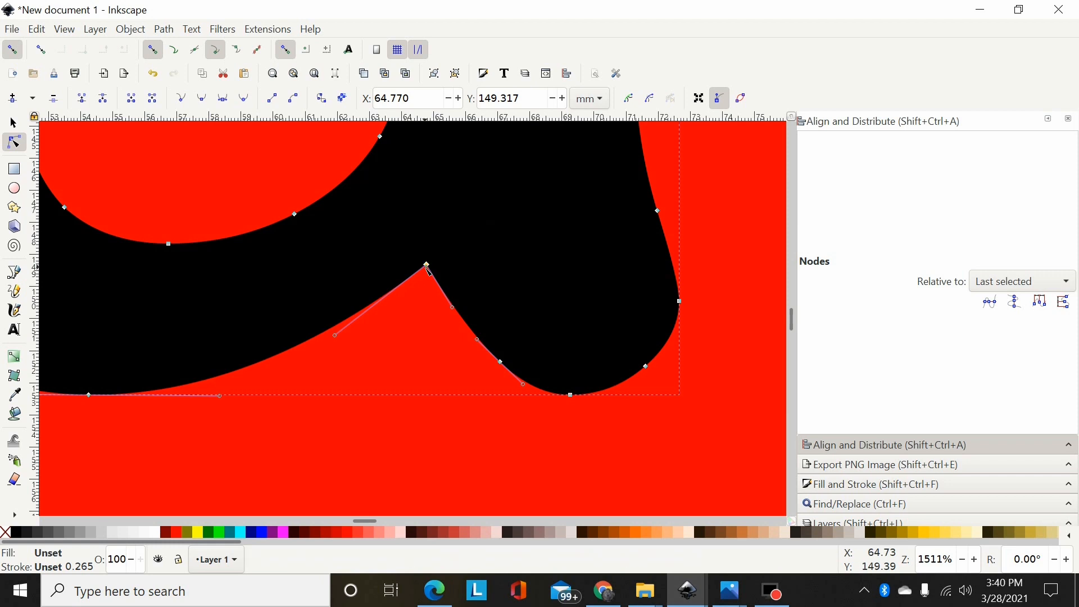
mouse_move(427, 276)
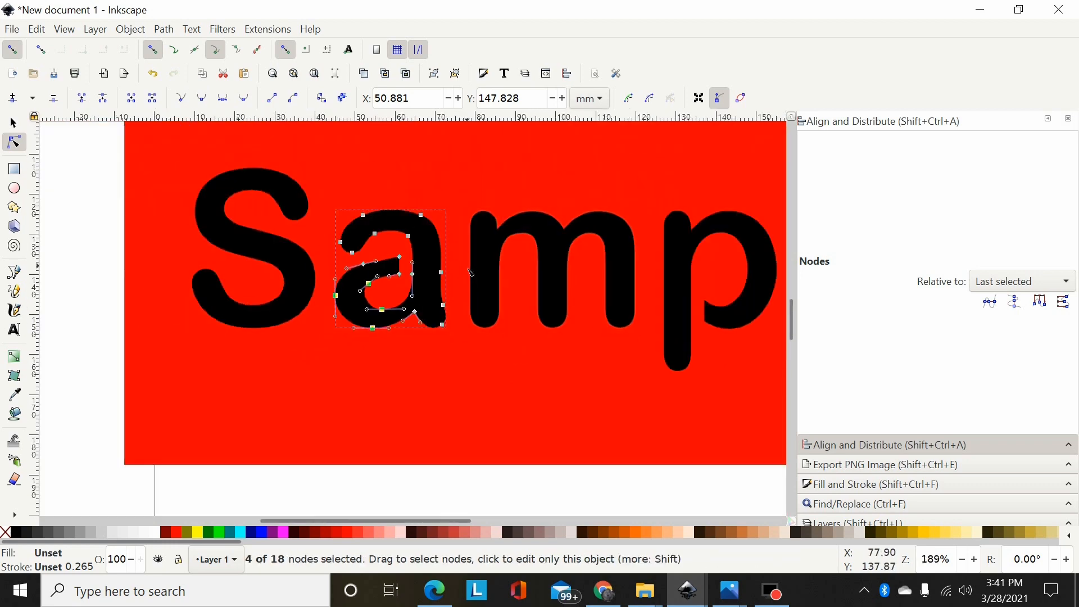
- Draw a small test circle with the Ellipse tool, keeping its width and height linked
click(11, 122)
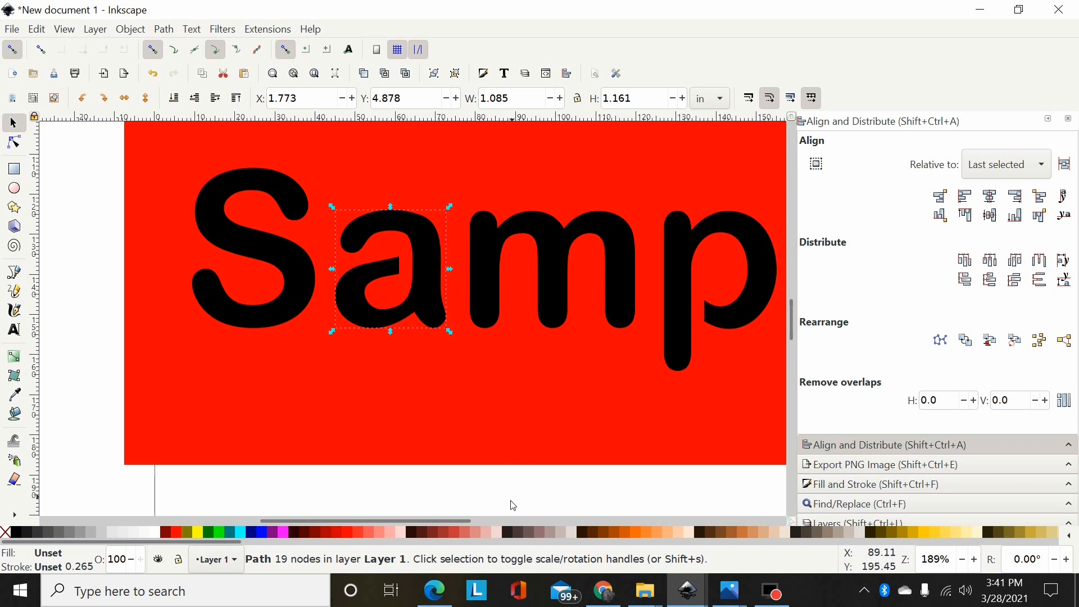
scroll(right, 3)
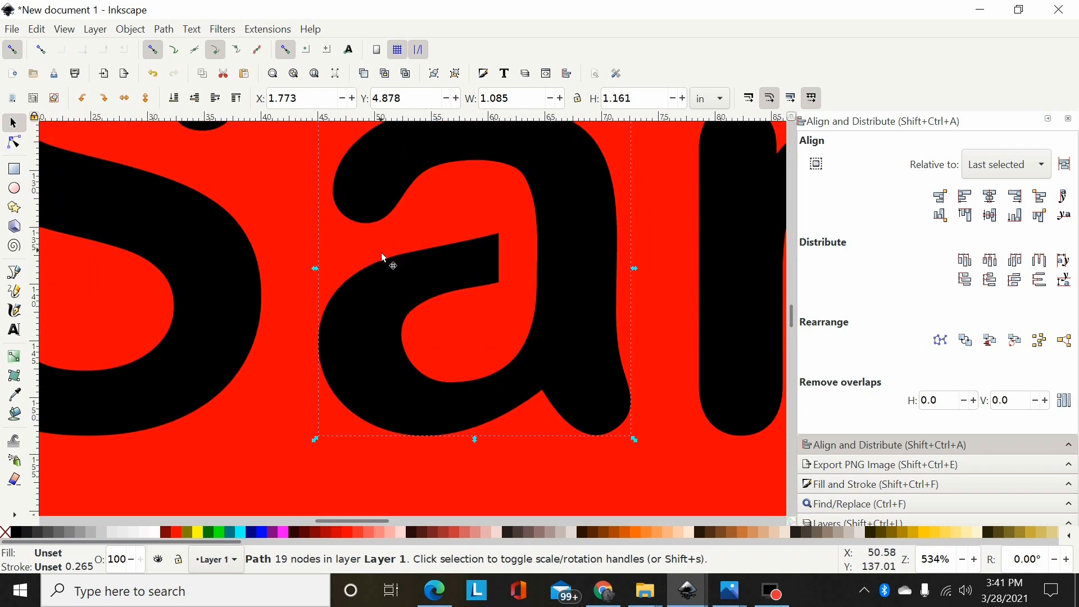
mouse_move(506, 200)
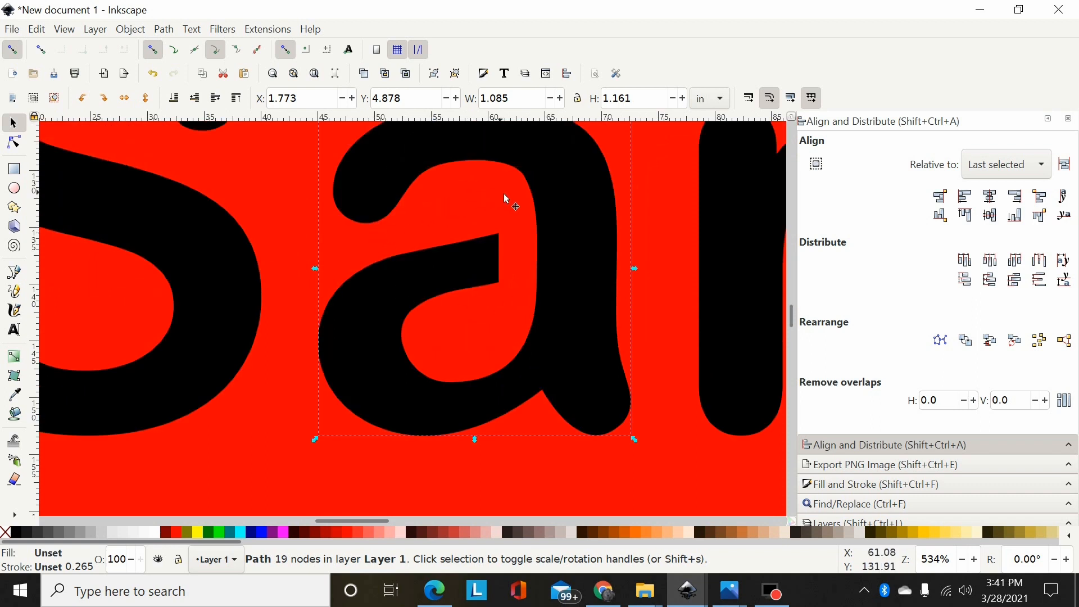
mouse_move(335, 214)
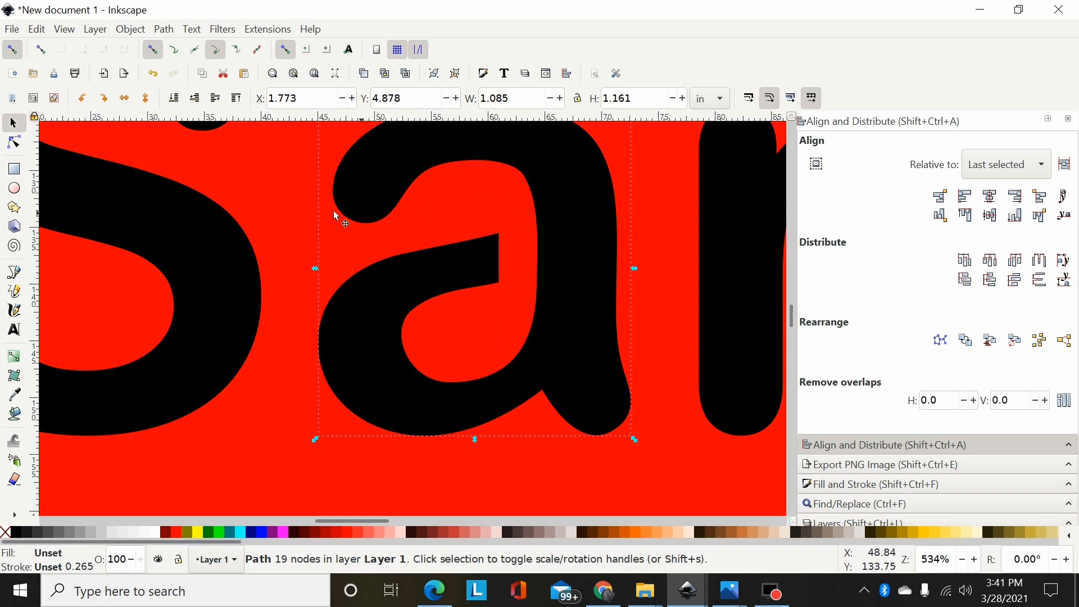
click(14, 192)
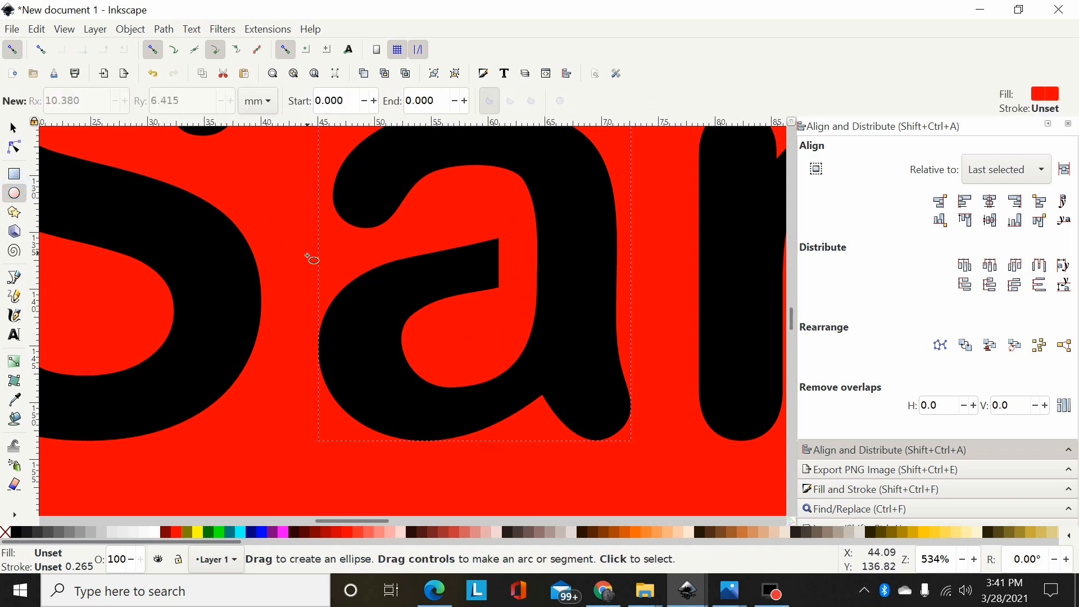
mouse_move(337, 330)
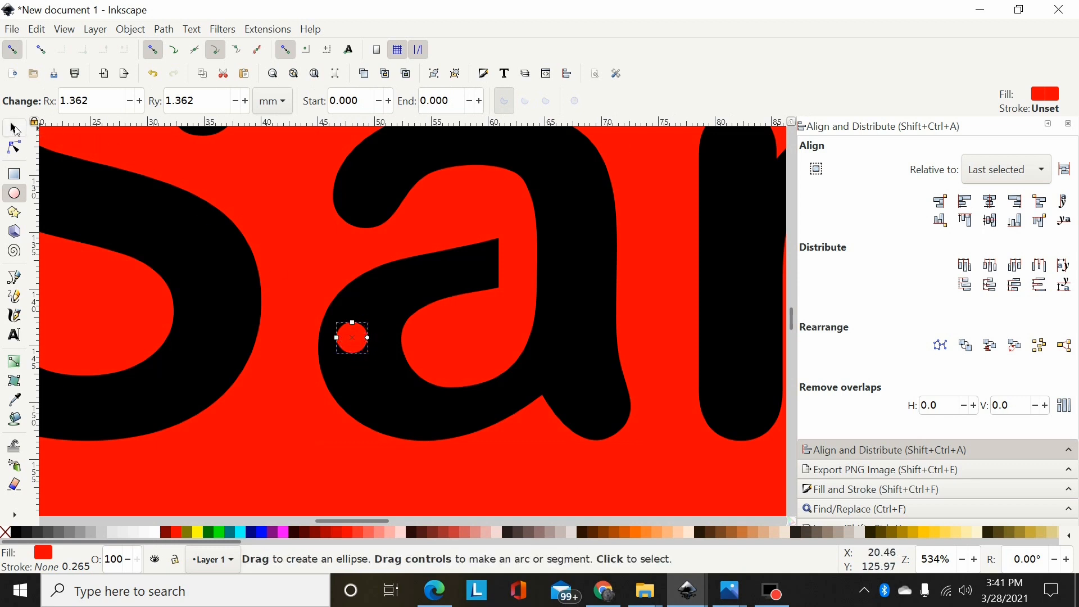
click(13, 123)
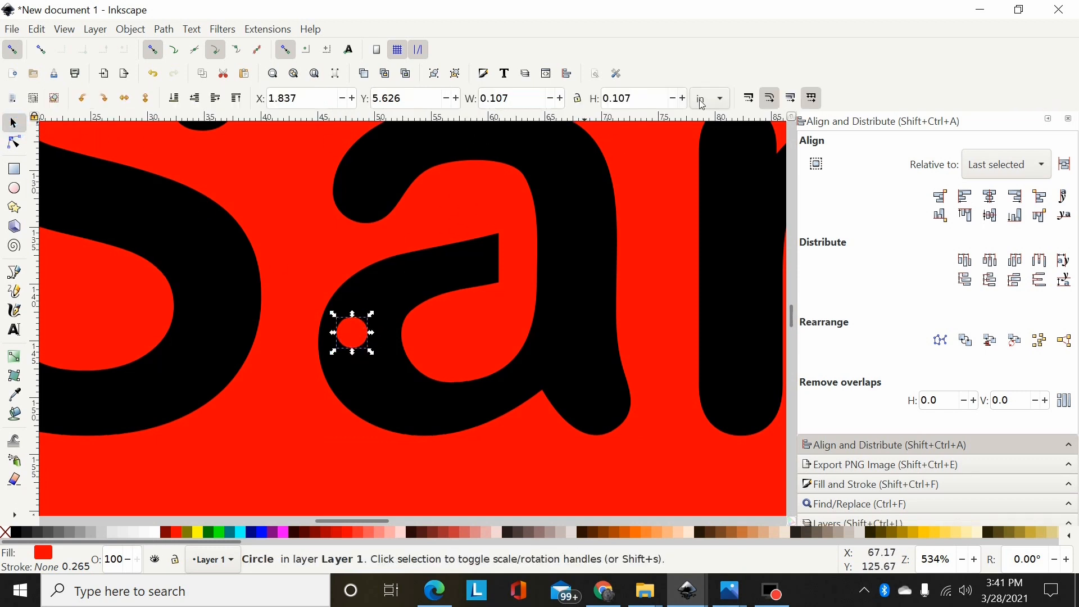
click(639, 97)
text(0.125)
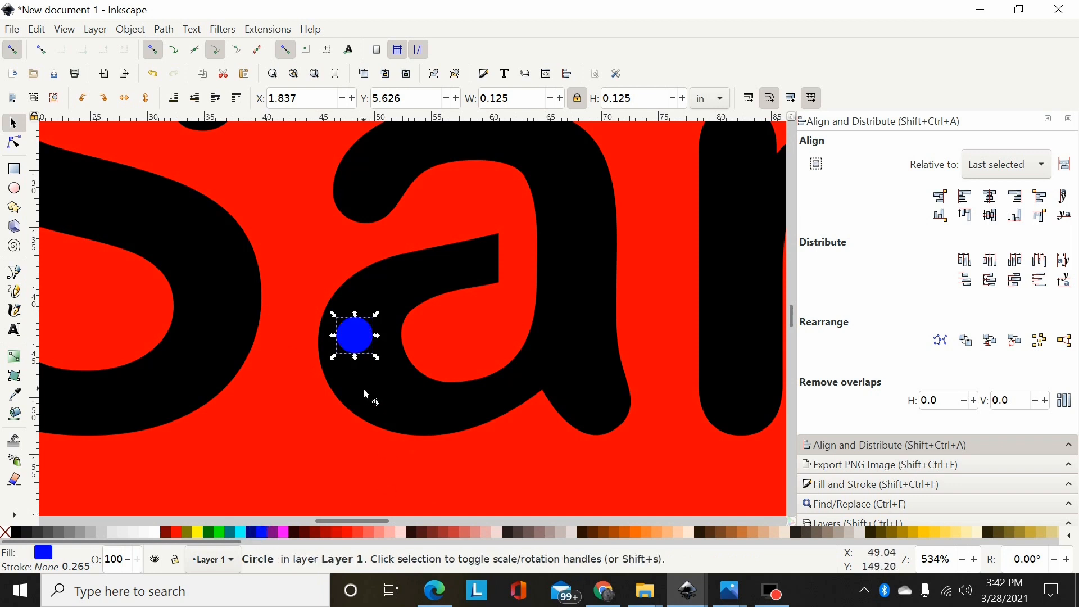
- Move bridge circles into the a's upper gap and bowl-stem join, then over onto the S
drag(354, 336, 381, 237)
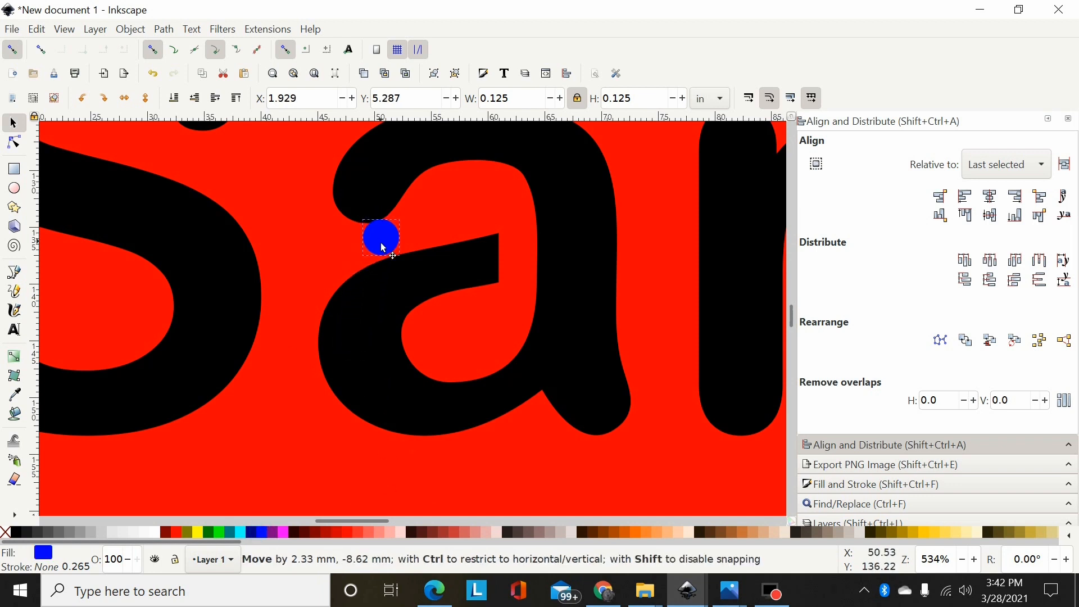
drag(381, 238, 378, 240)
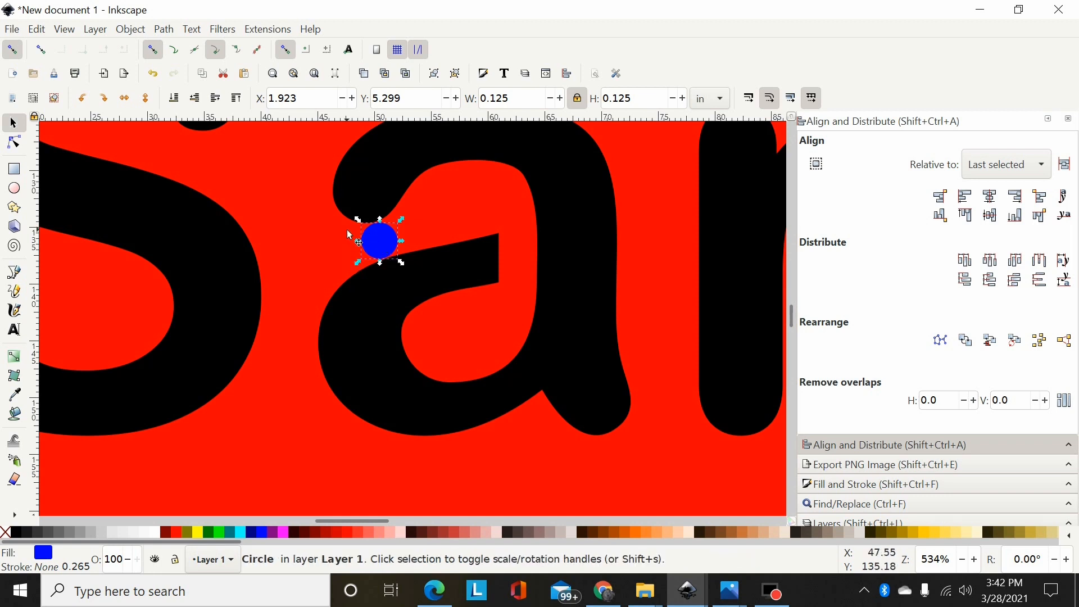
drag(378, 240, 529, 247)
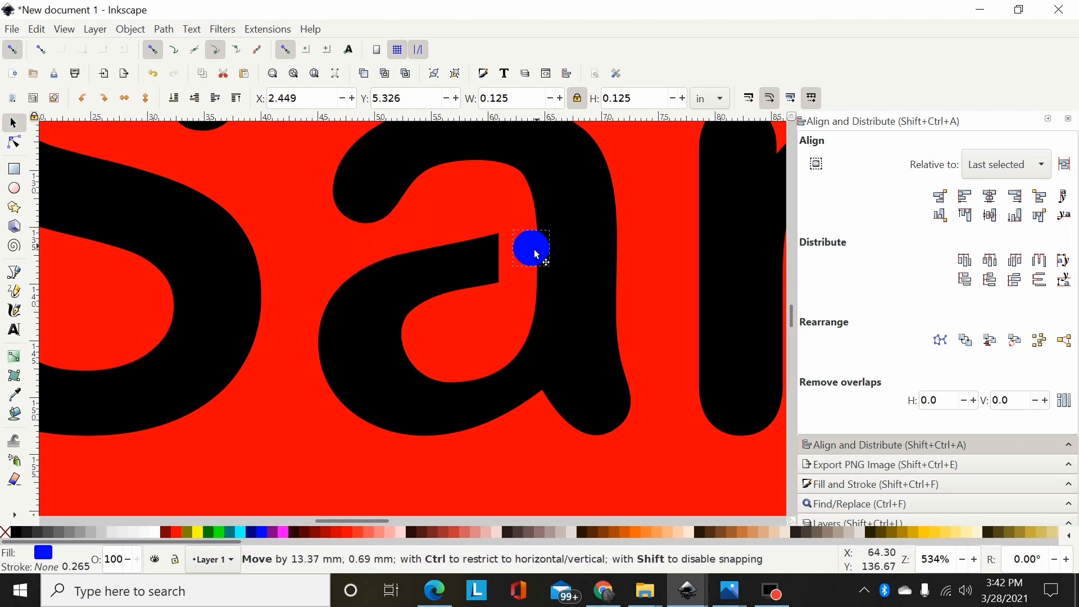
drag(532, 247, 151, 189)
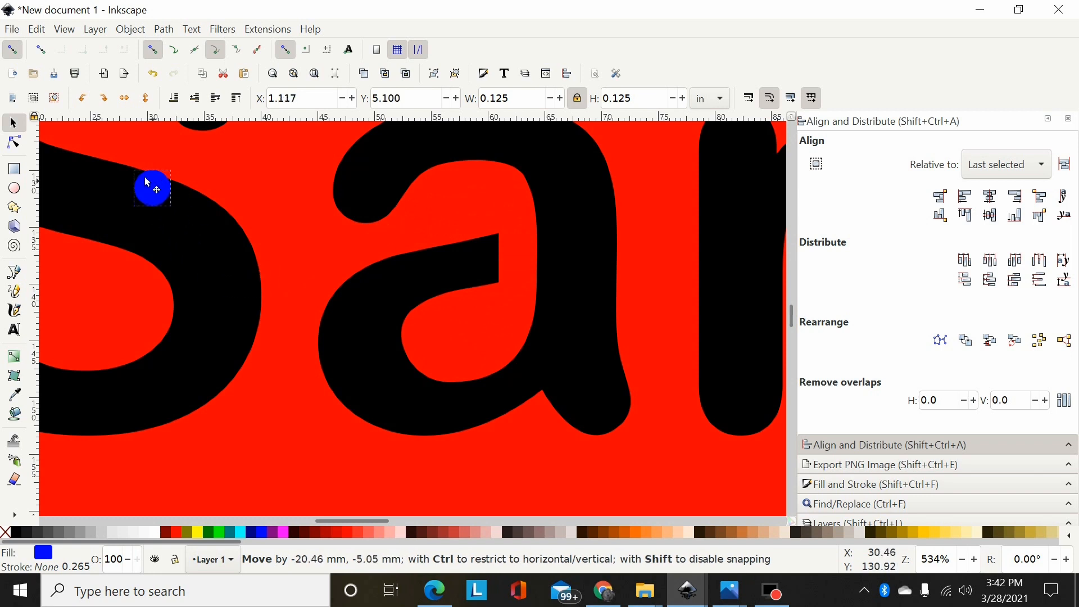
drag(152, 189, 768, 295)
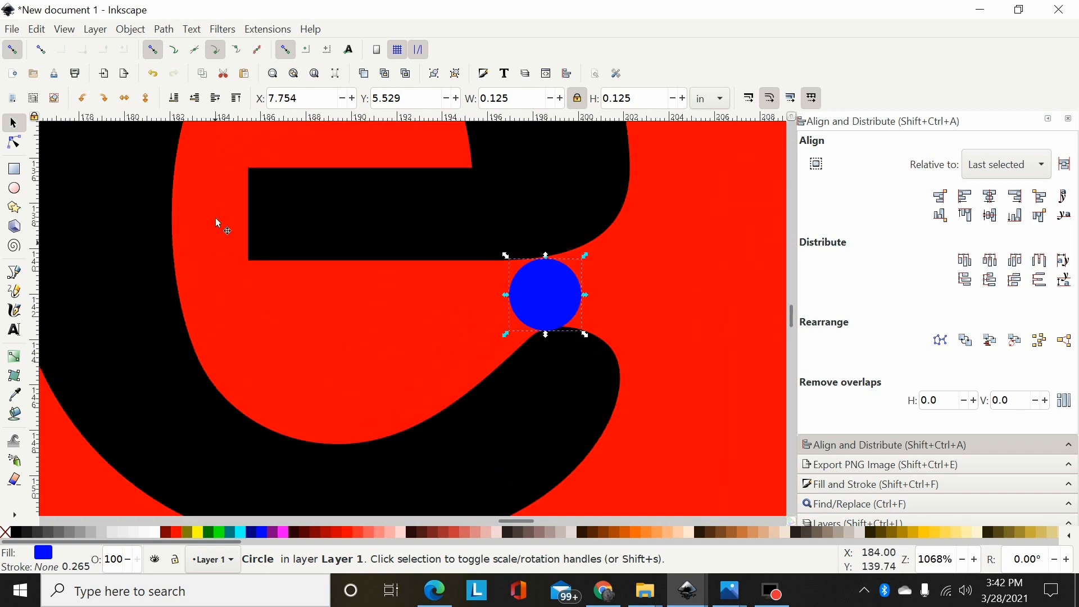
mouse_move(127, 201)
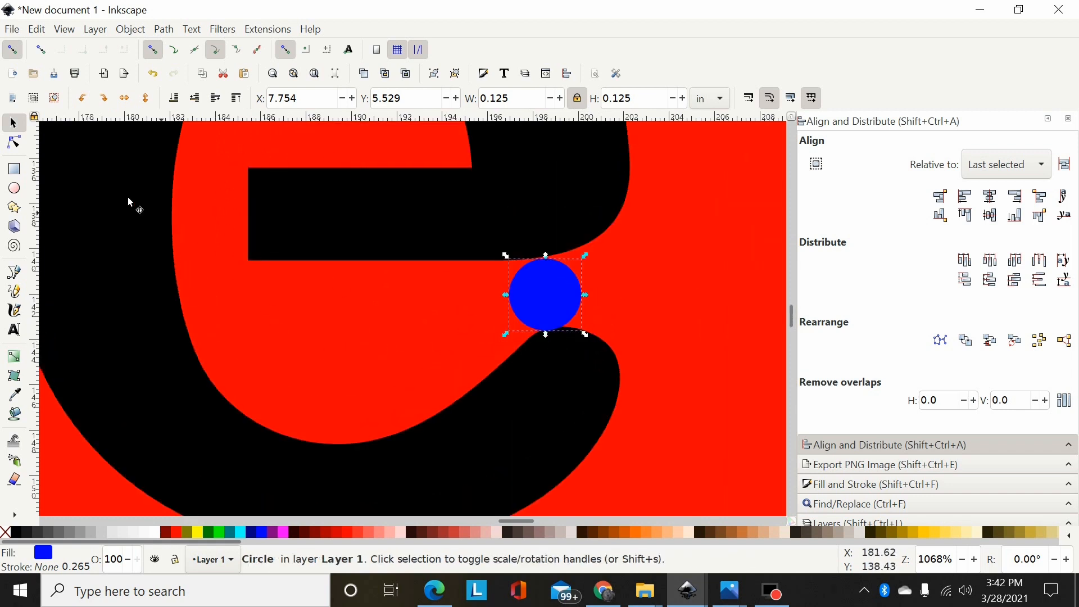
- Bend the e's lower curve up so it meets the bridge circle
click(14, 142)
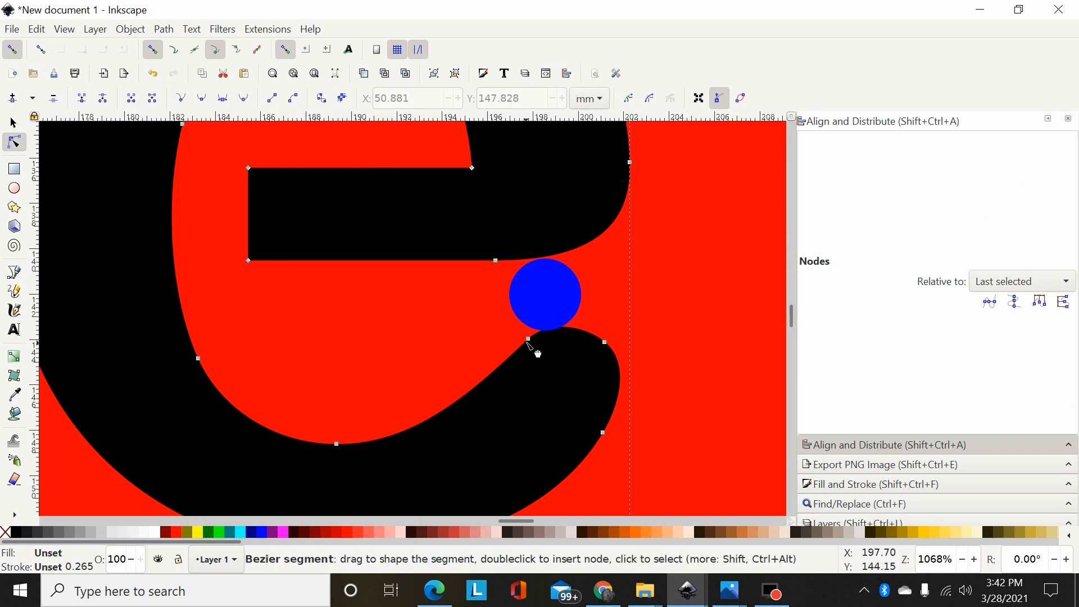
click(528, 343)
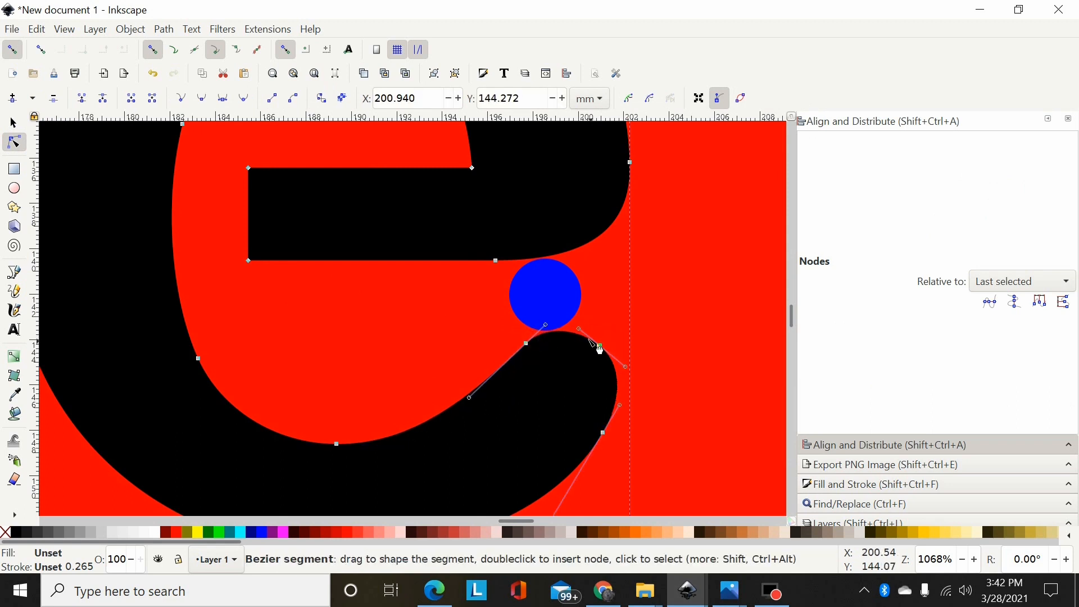
drag(601, 346, 599, 345)
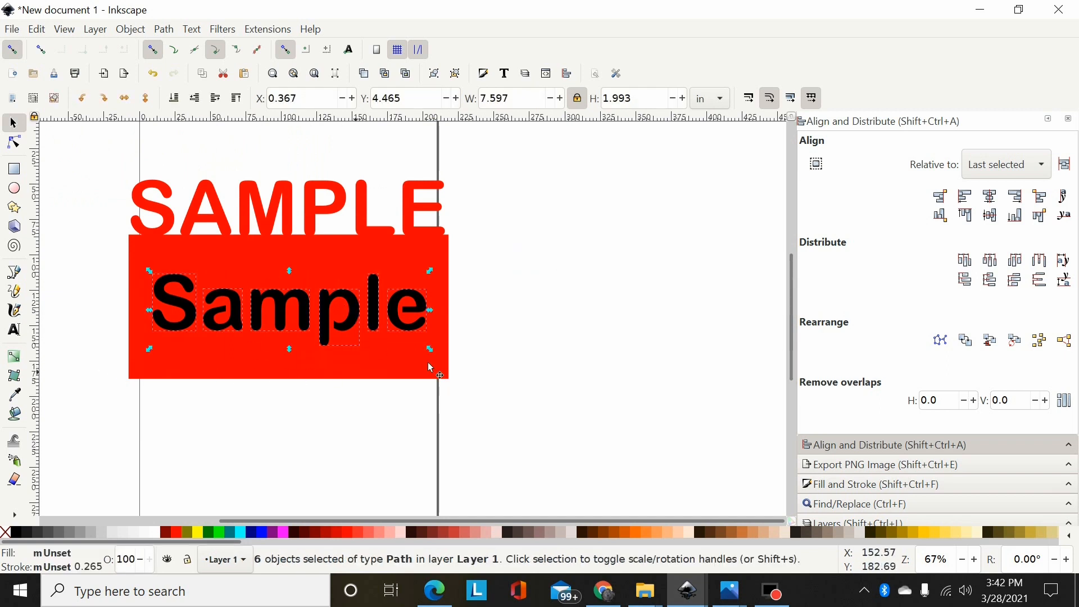
mouse_move(428, 311)
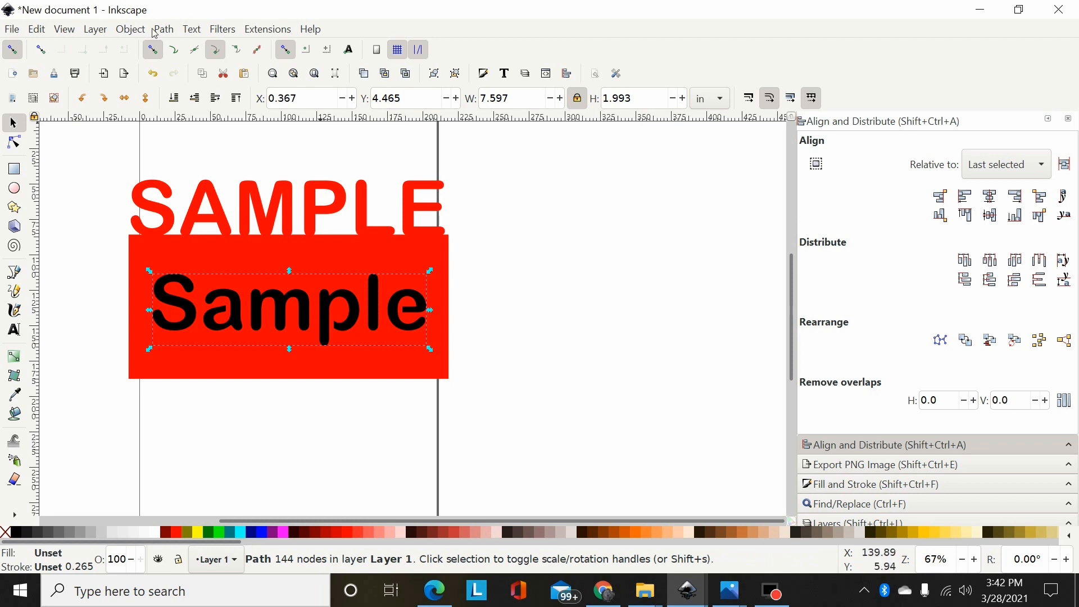
- Union the bridge circles into 'Sample', then difference the word out of the red rectangle
click(163, 29)
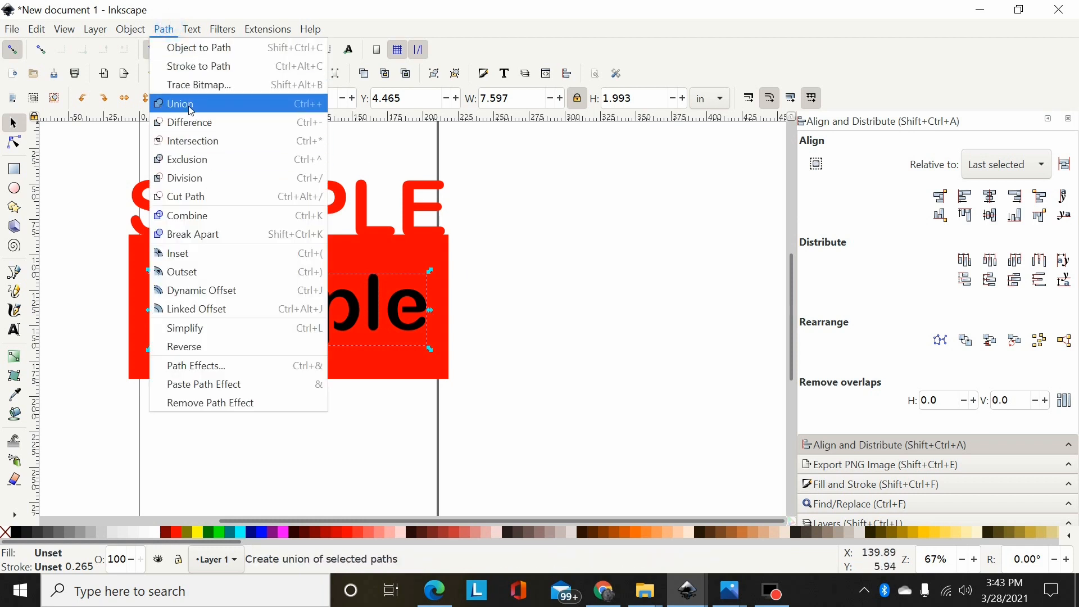
click(180, 104)
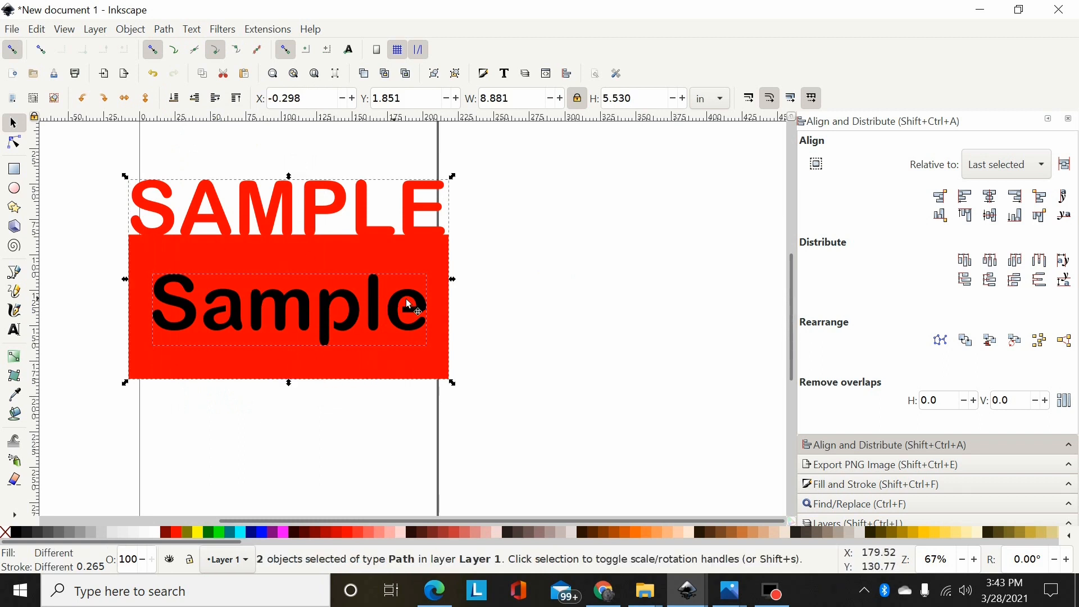
click(163, 29)
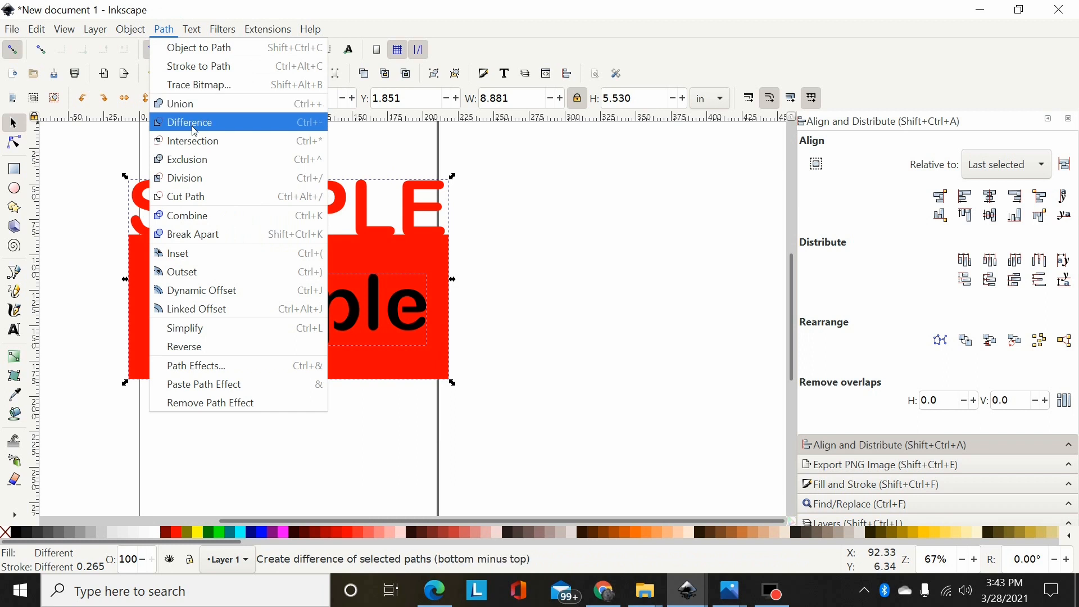
click(190, 123)
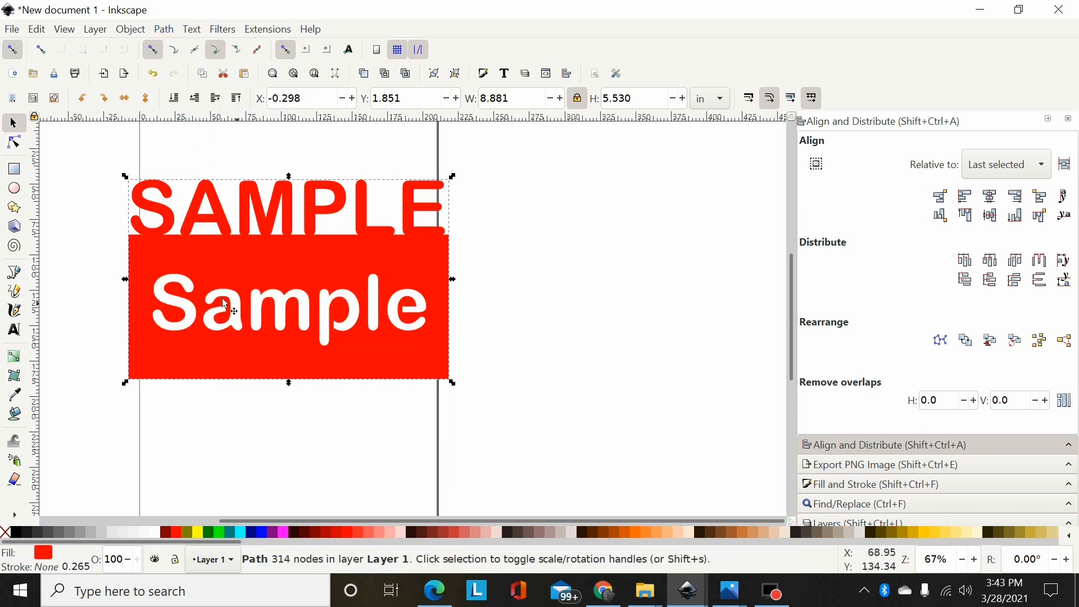
mouse_move(200, 275)
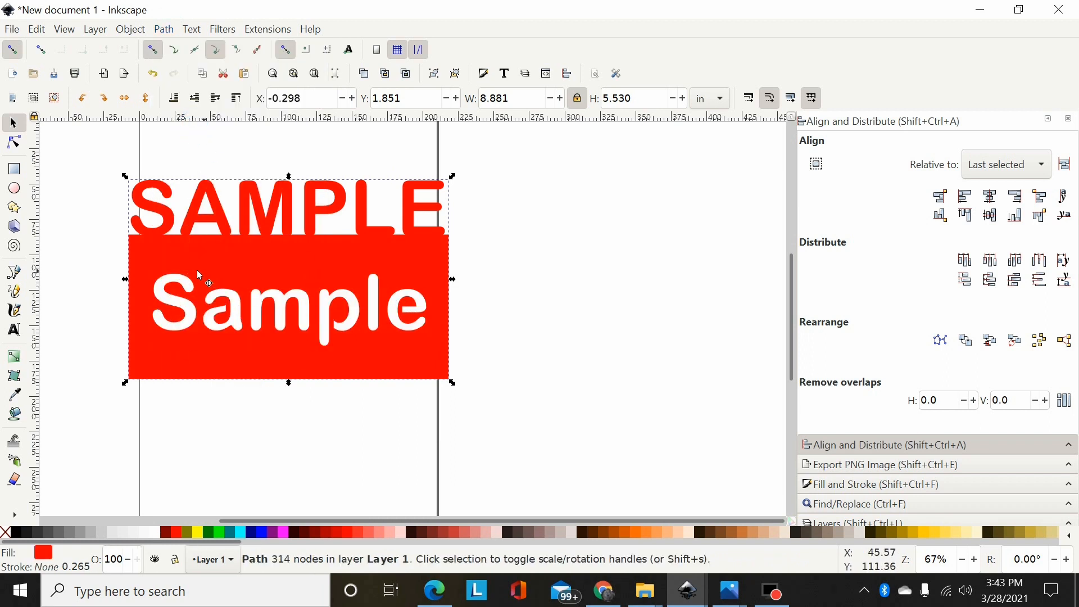
mouse_move(412, 324)
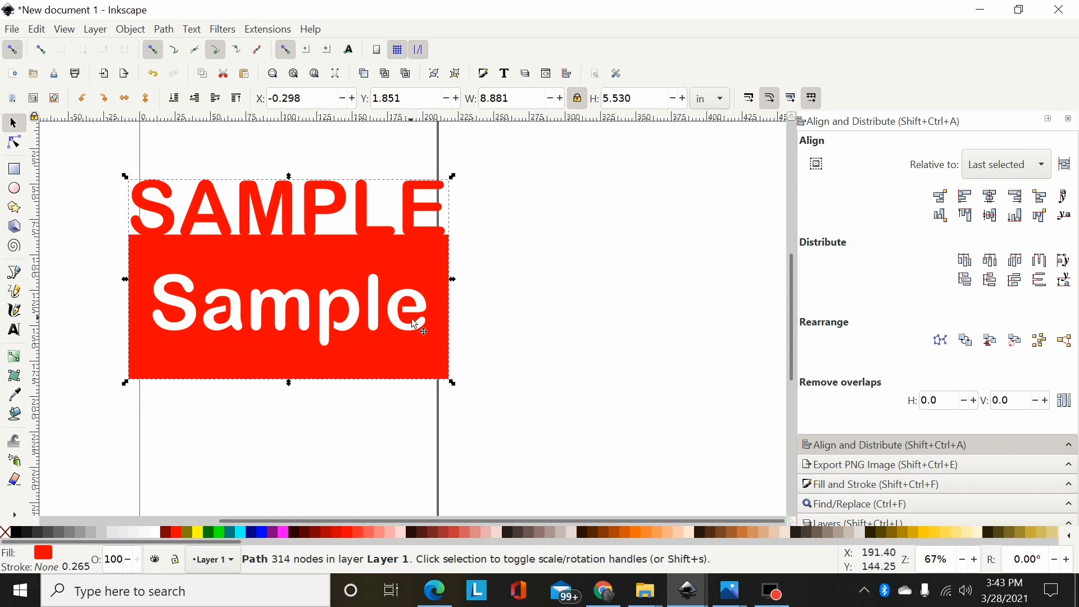
mouse_move(341, 327)
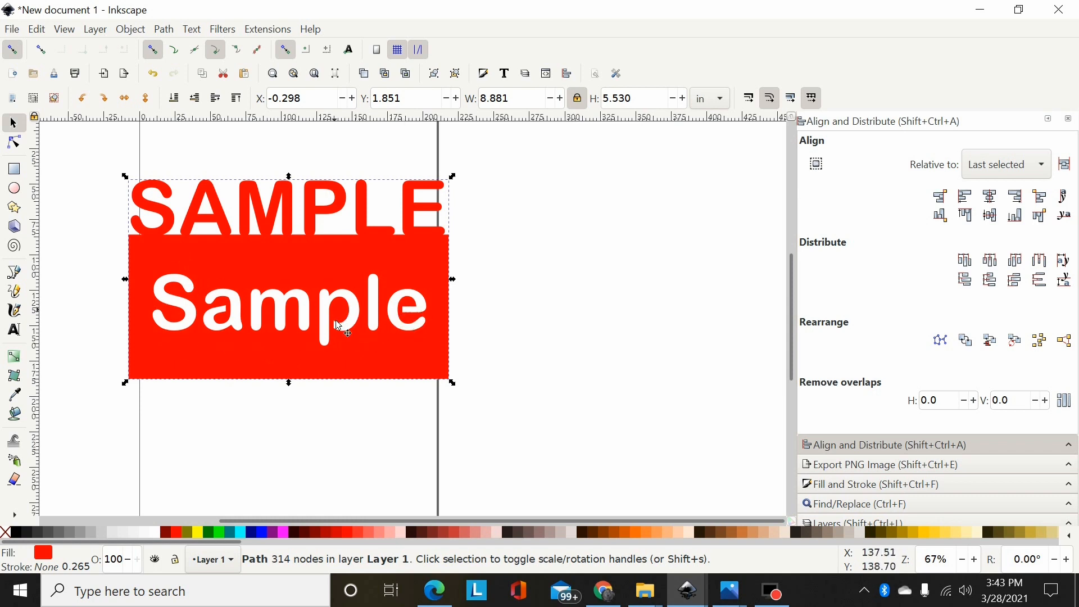
mouse_move(224, 306)
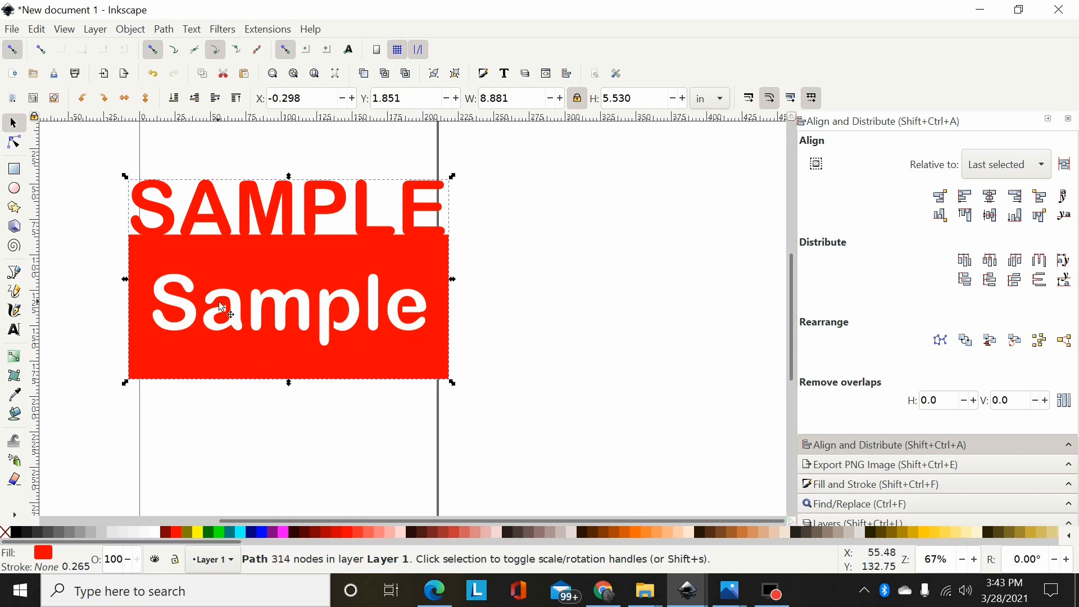
mouse_move(510, 305)
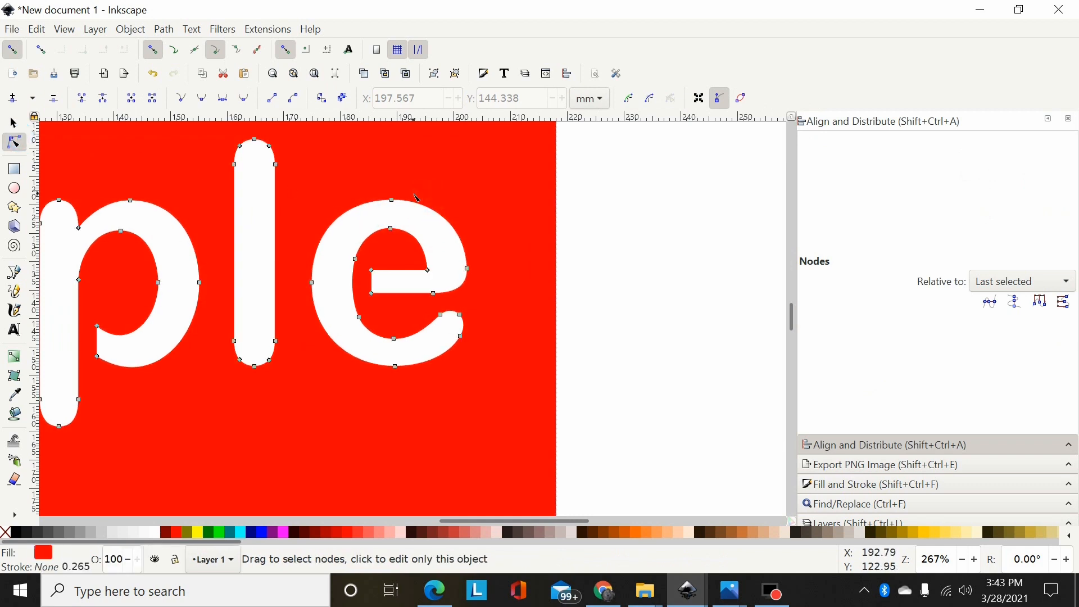
mouse_move(246, 223)
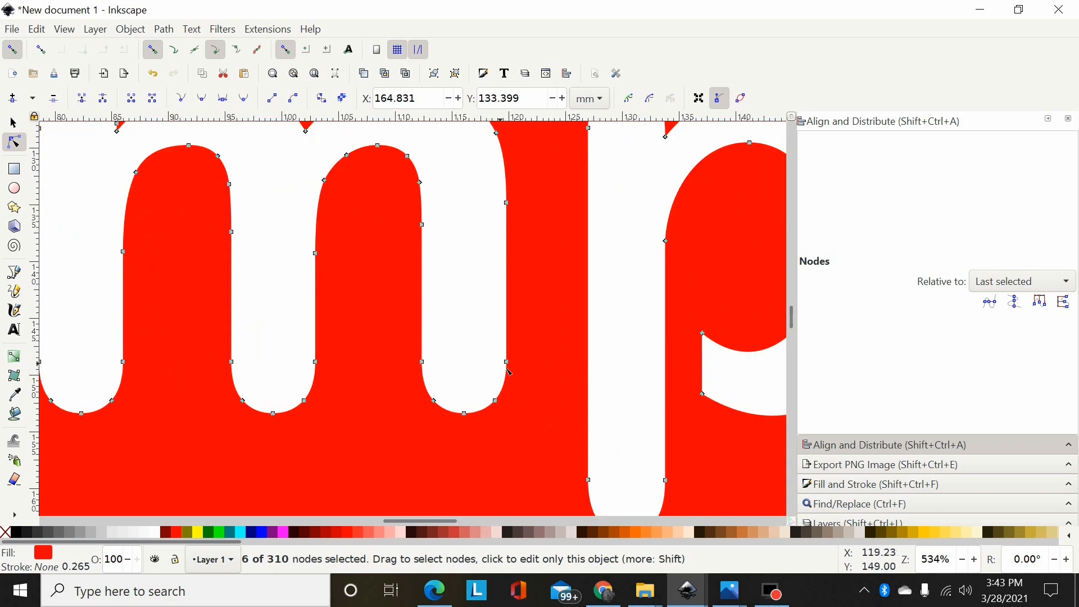
- Select and delete the extra nodes along the m's bottom and arches, reducing 314 nodes to 298
drag(512, 372, 217, 409)
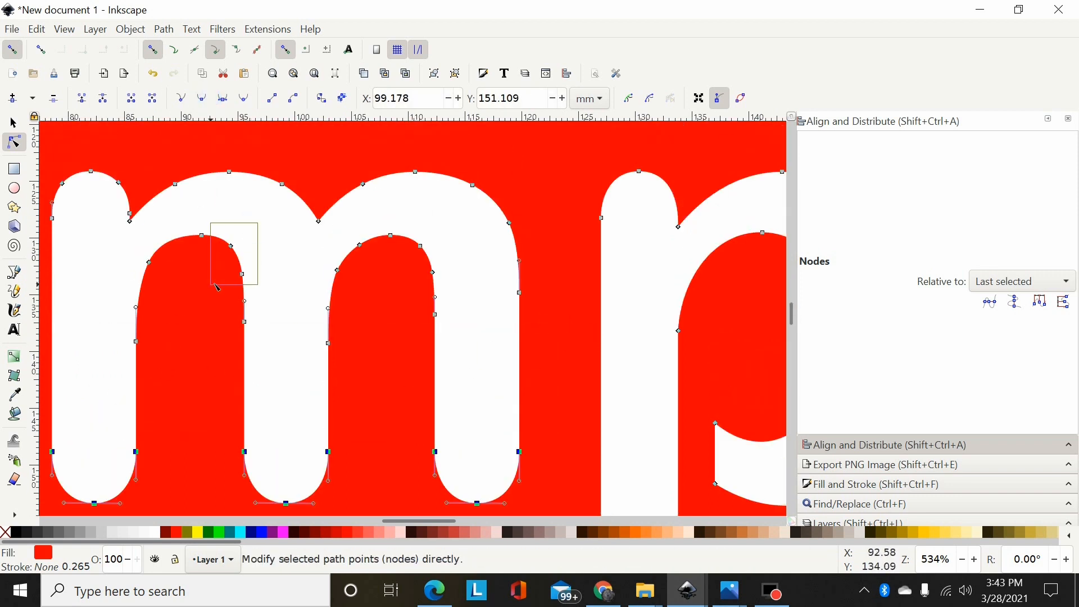
drag(240, 276, 259, 229)
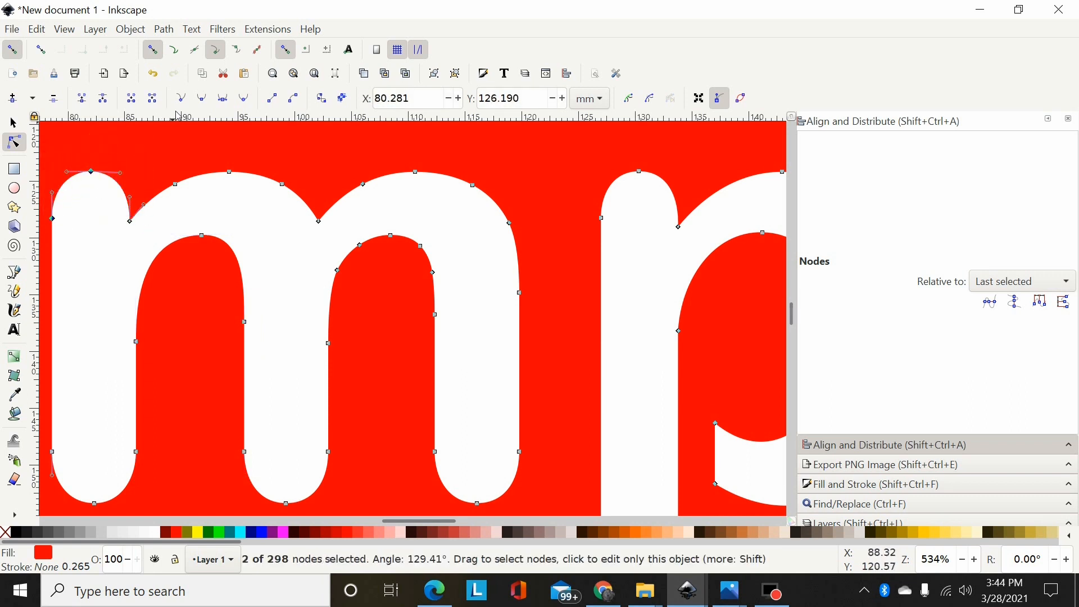
click(175, 183)
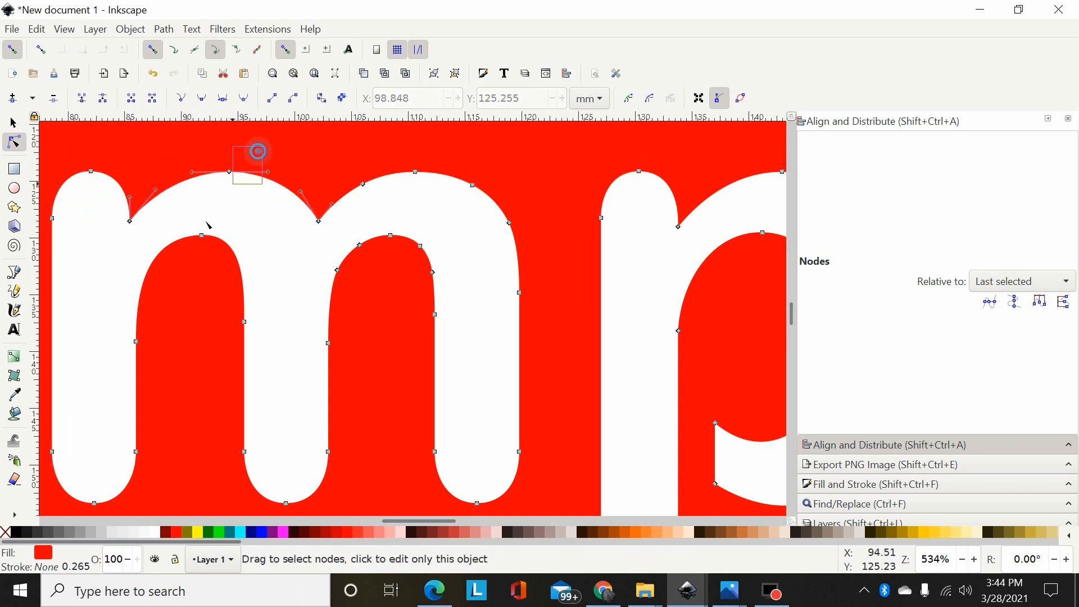
click(230, 172)
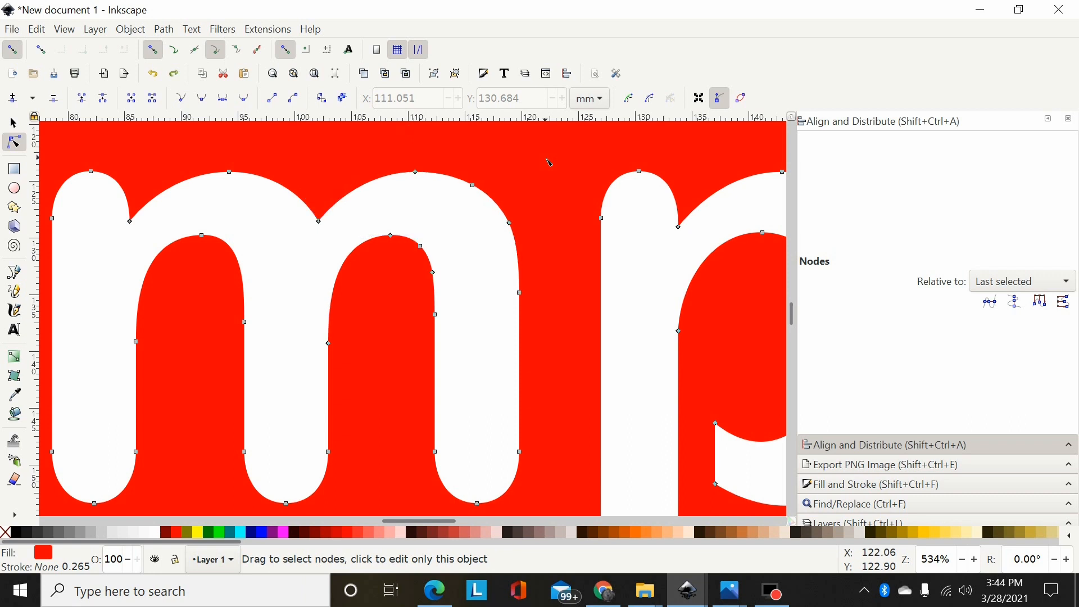
drag(550, 162, 419, 275)
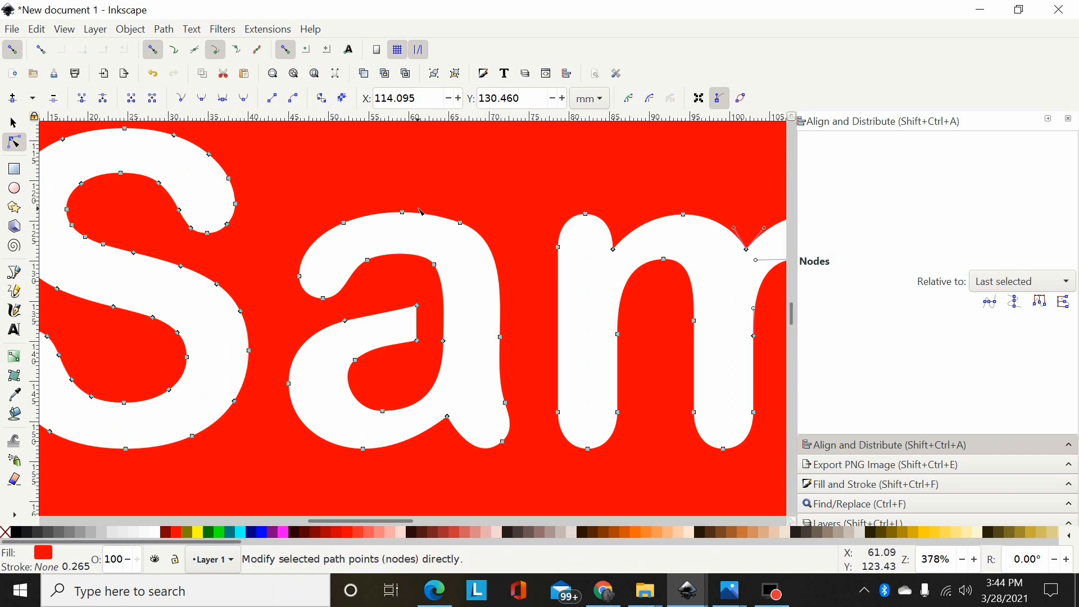
mouse_move(364, 273)
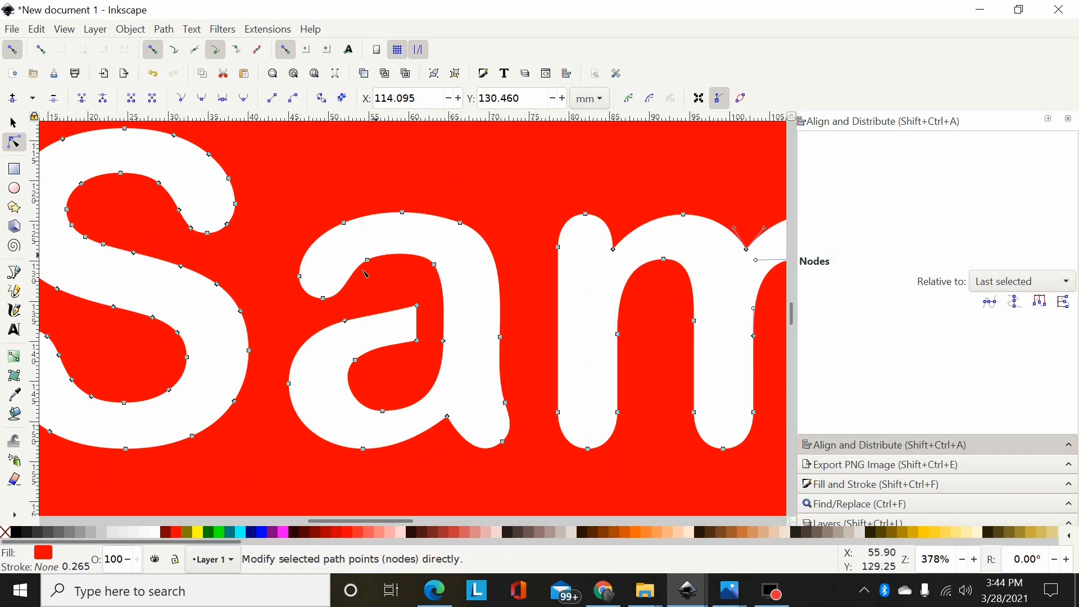
mouse_move(403, 215)
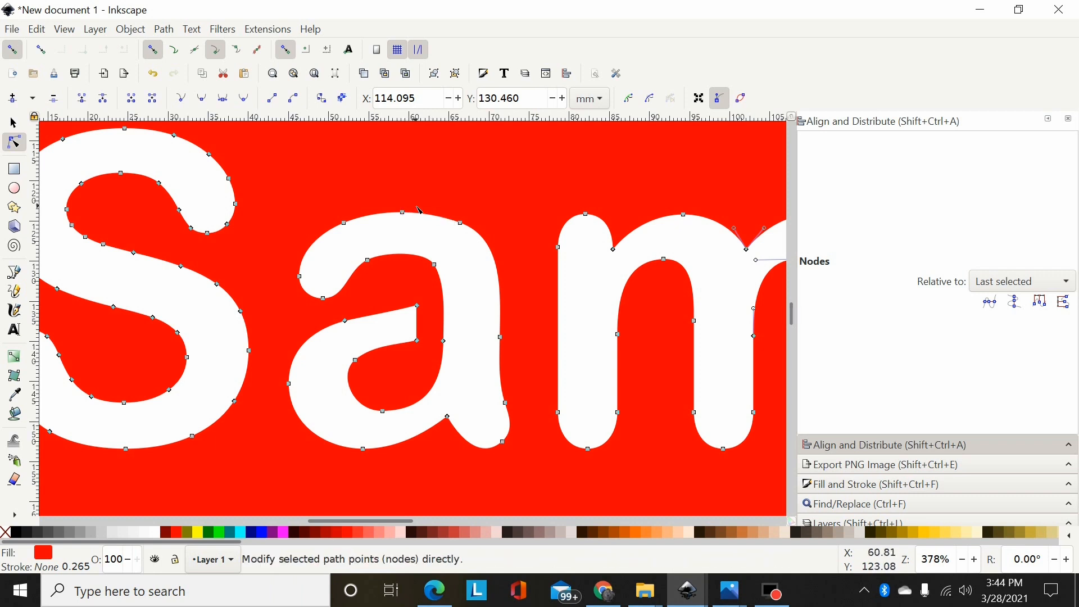
- Remove redundant nodes from the a's upper curve and the middle of the S
click(402, 212)
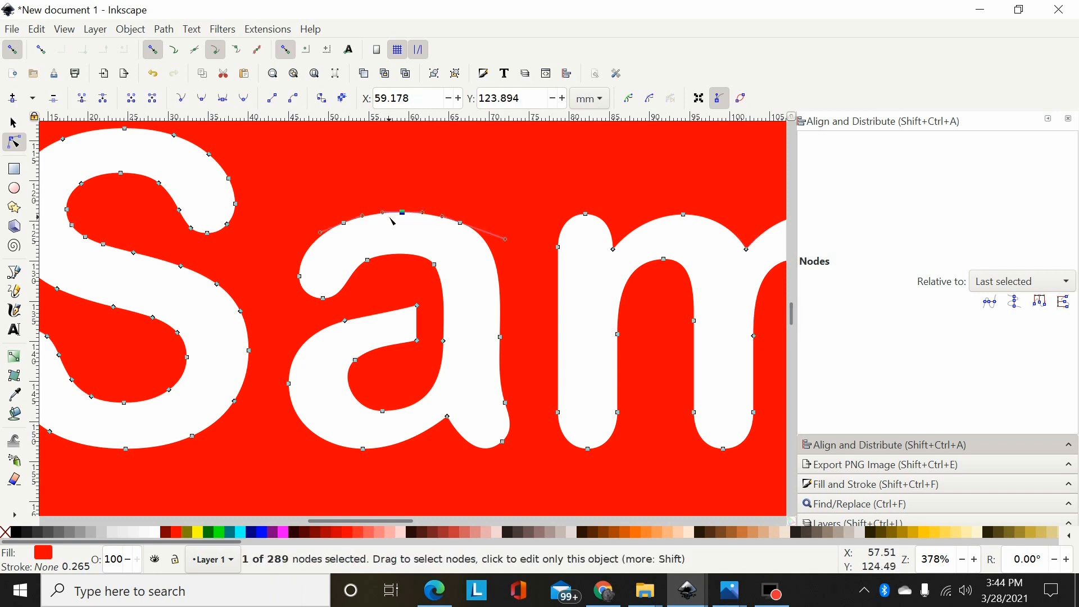
drag(327, 281, 502, 191)
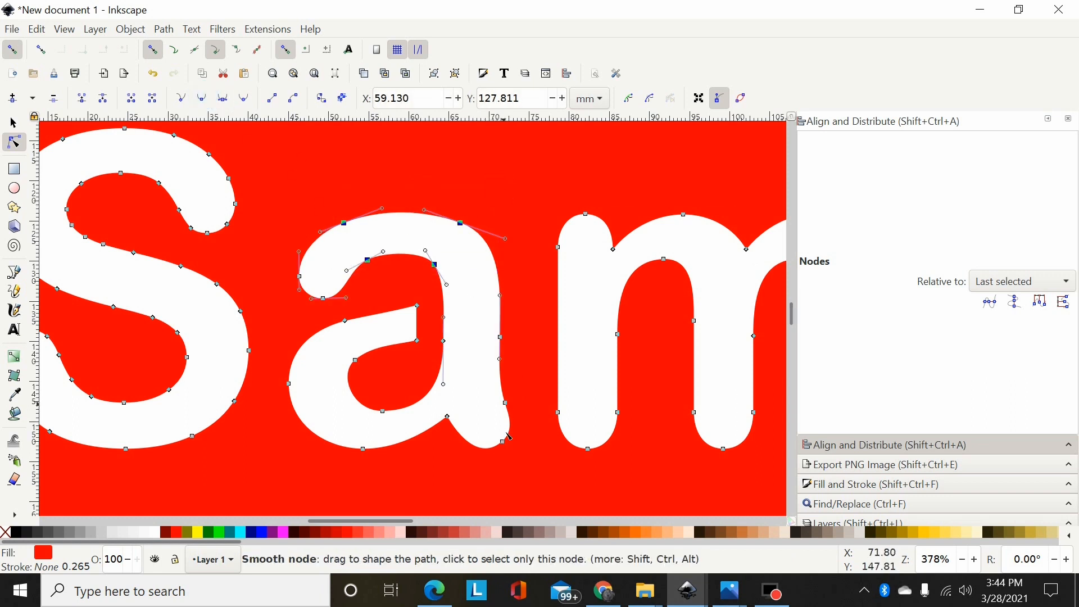
drag(372, 520, 405, 520)
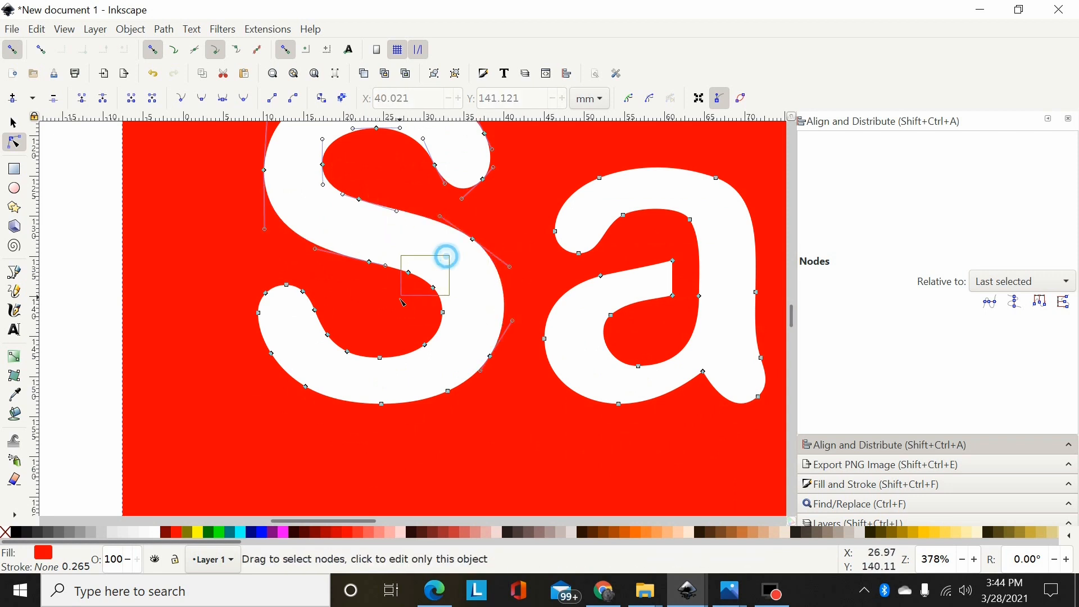
drag(446, 257, 474, 325)
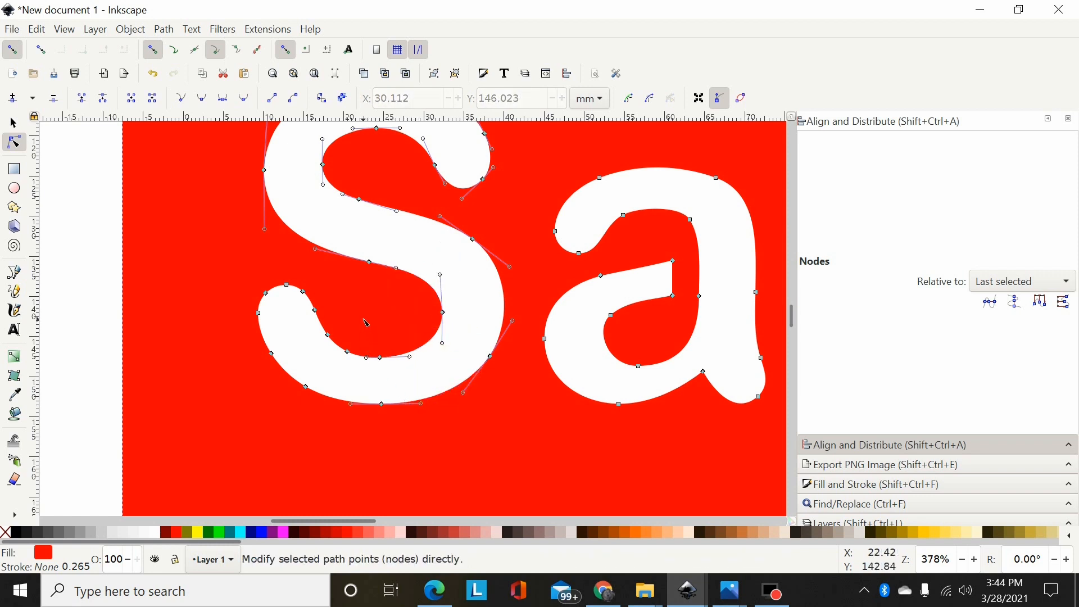
drag(364, 314, 314, 357)
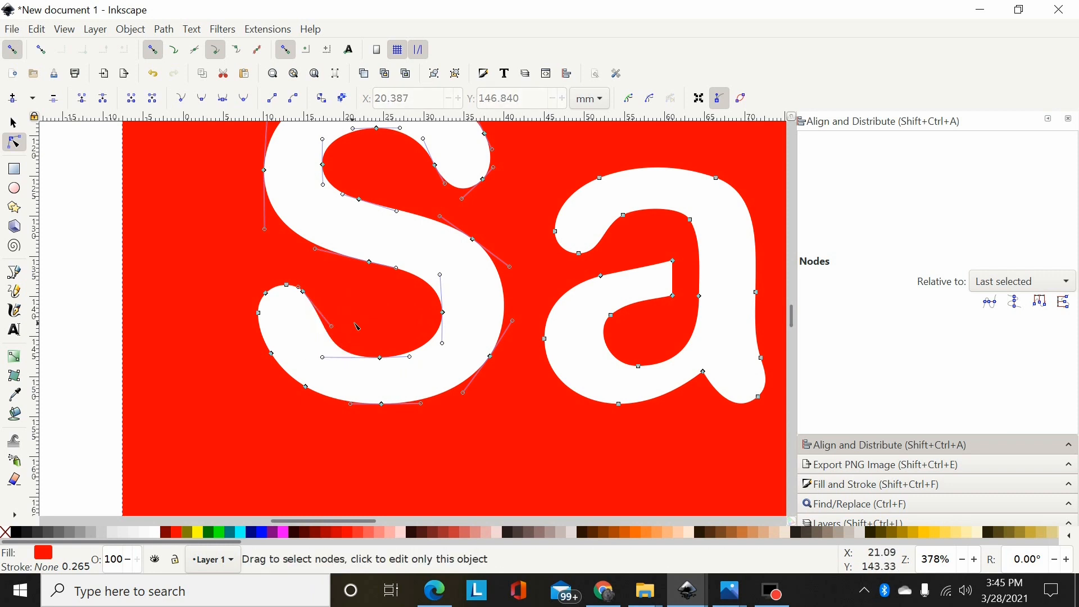
mouse_move(344, 305)
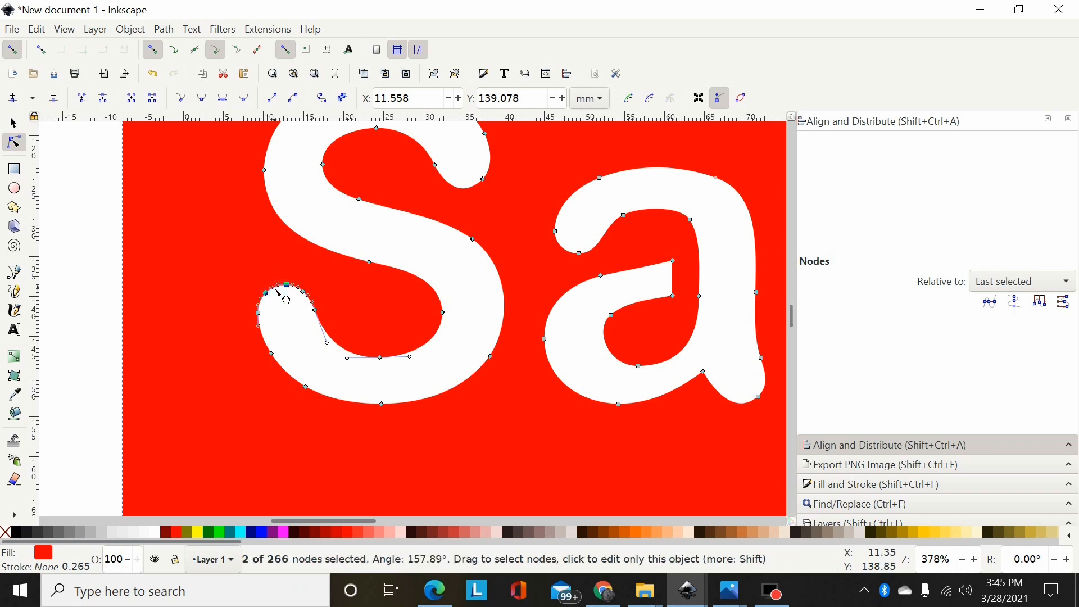
- Clear stray nodes from the S's lower curl and half, bringing the shape to 266 nodes
drag(275, 289, 313, 306)
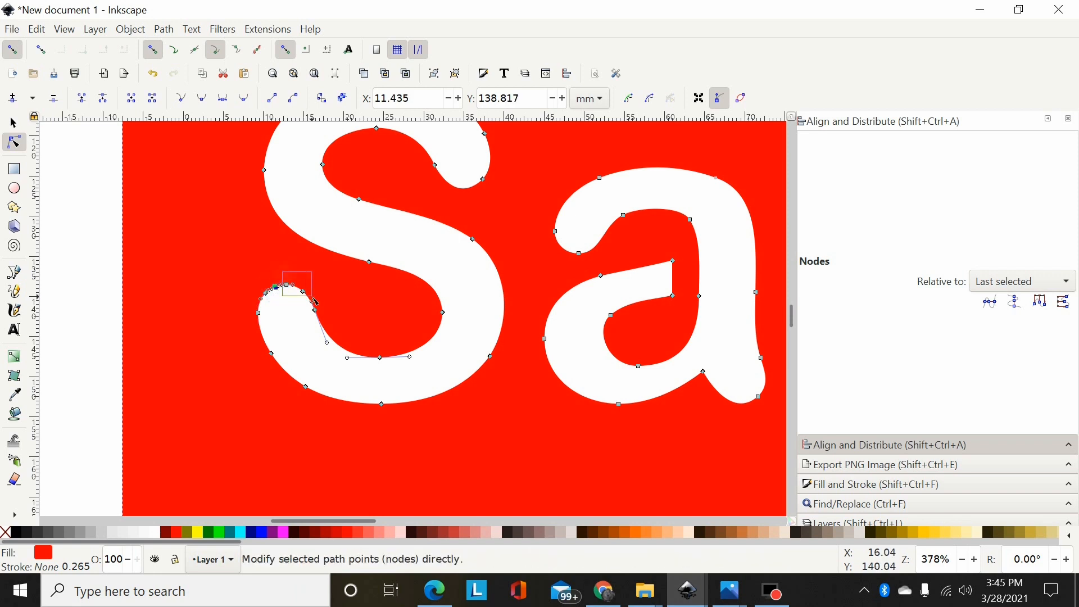
drag(285, 288, 295, 279)
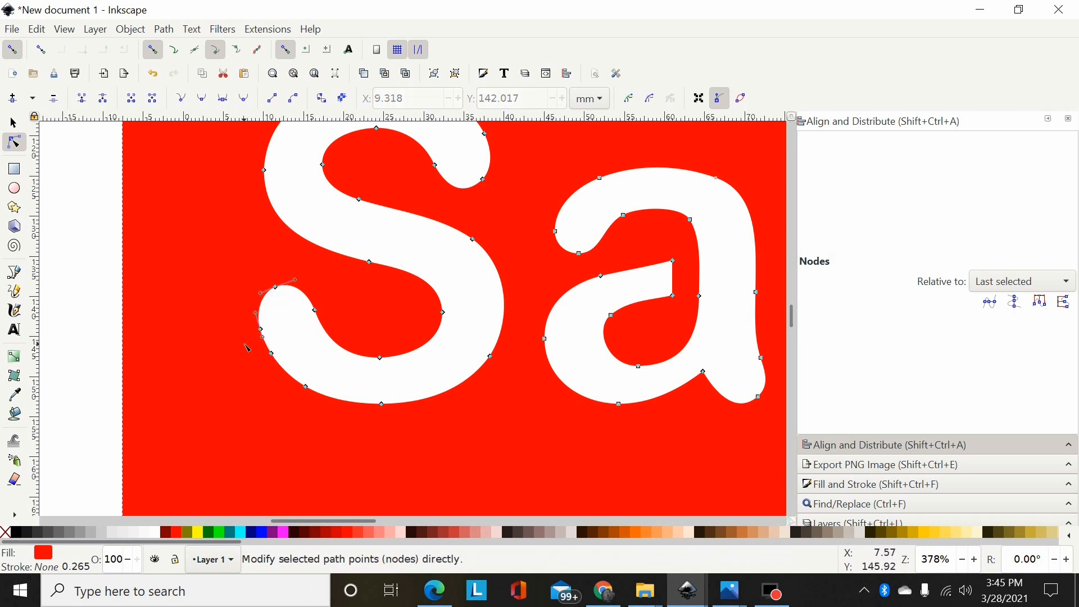
drag(220, 271, 454, 428)
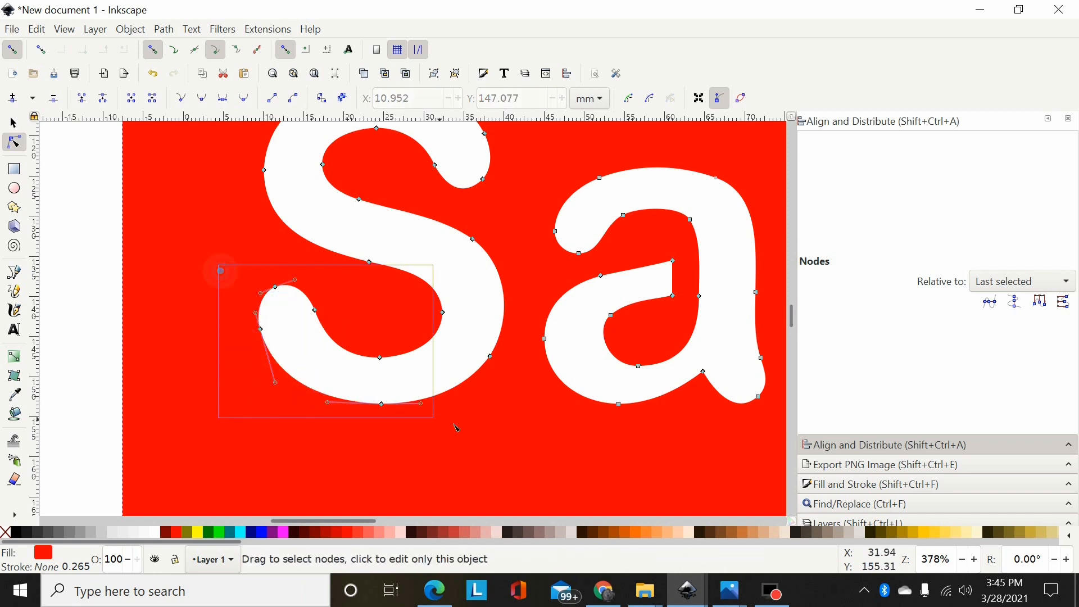
drag(220, 269, 433, 419)
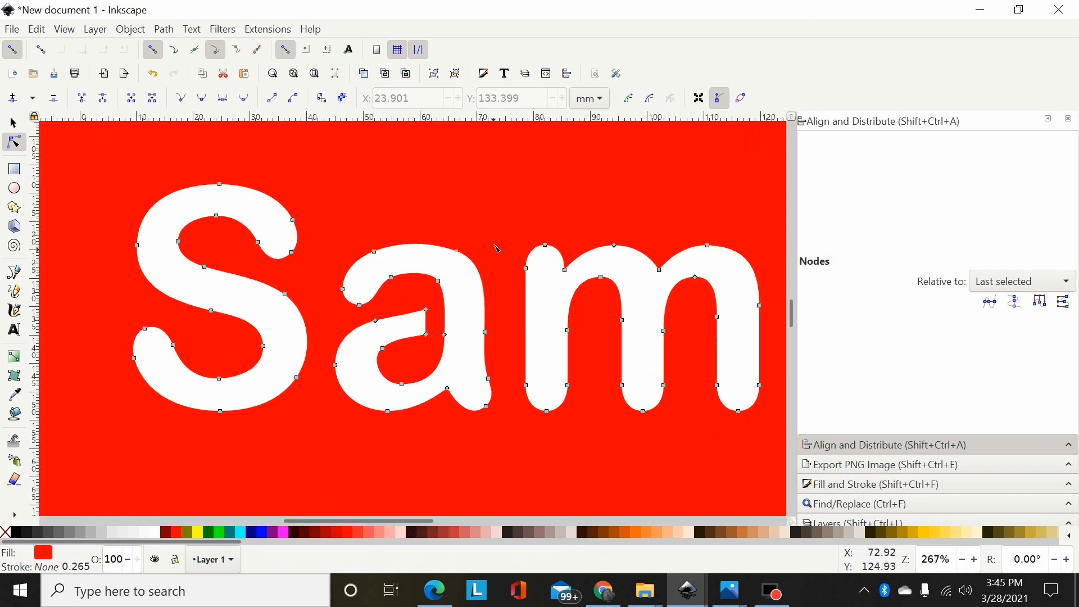
mouse_move(475, 246)
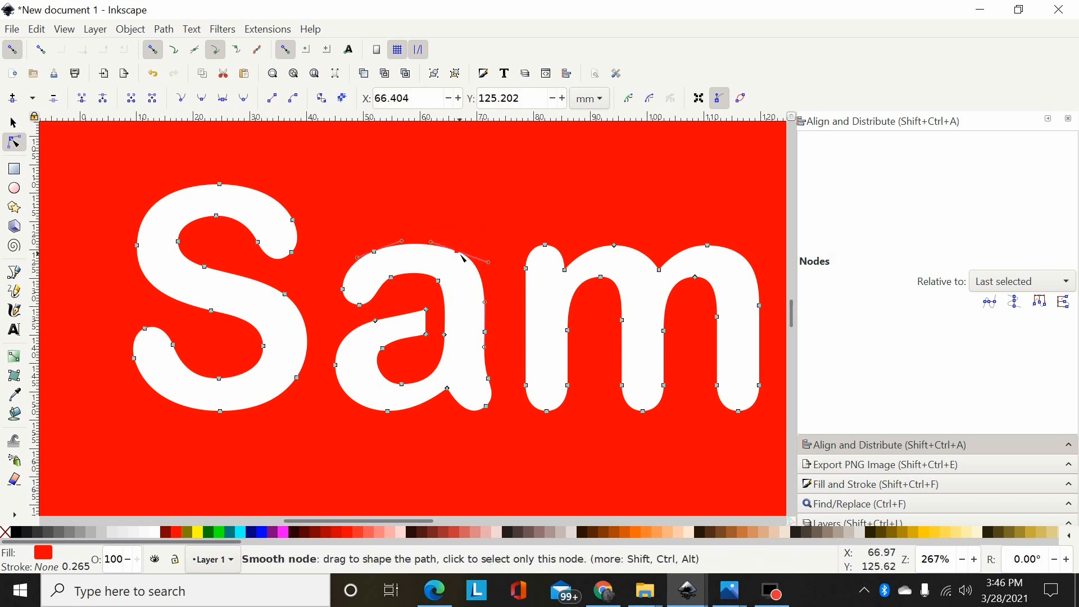
click(456, 252)
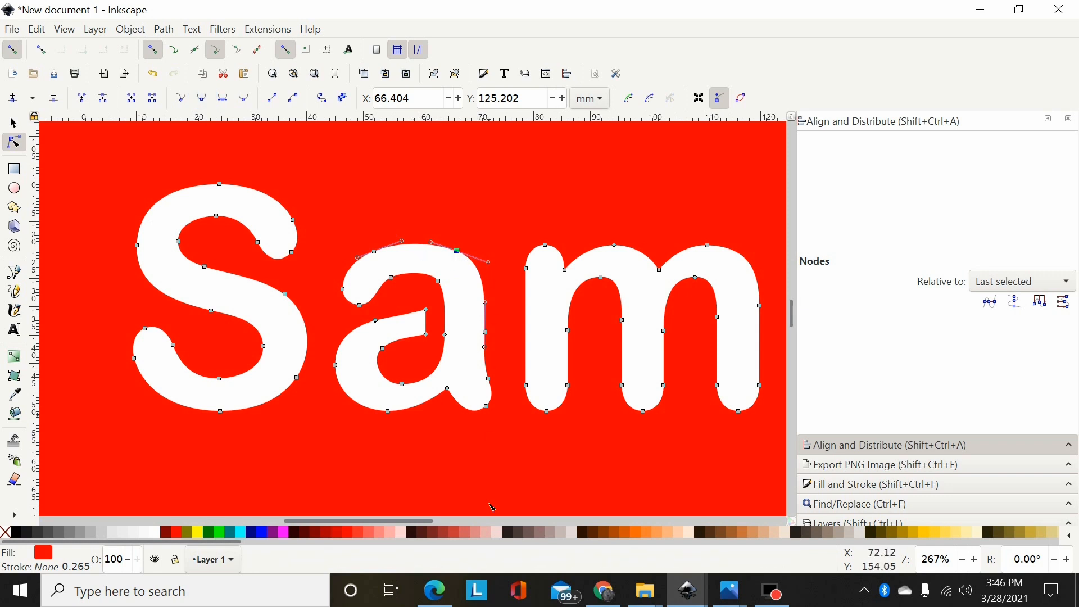
scroll(right, 3)
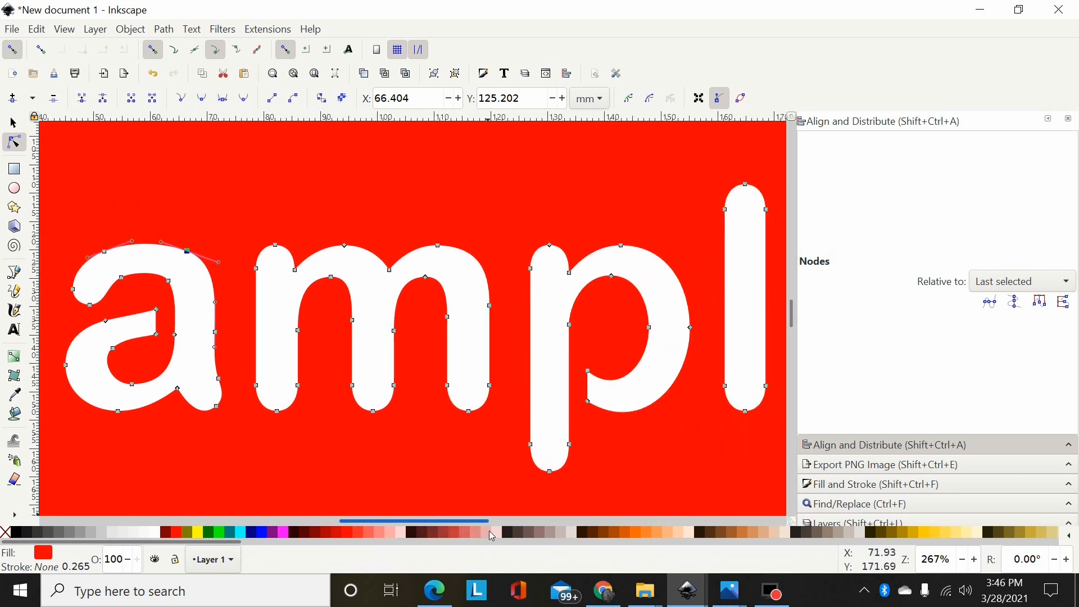
scroll(right, 3)
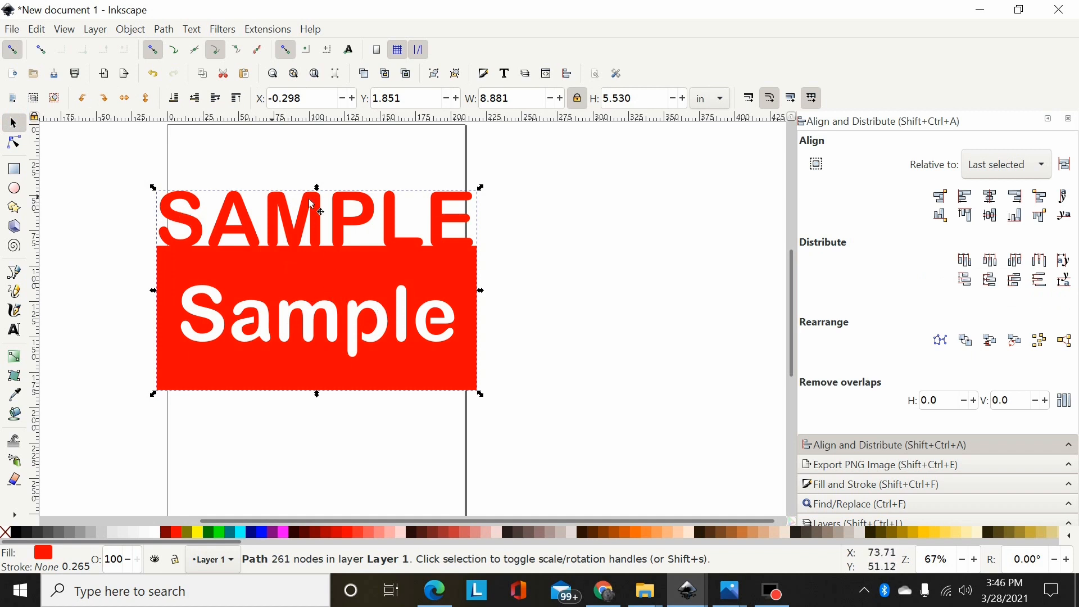
mouse_move(172, 255)
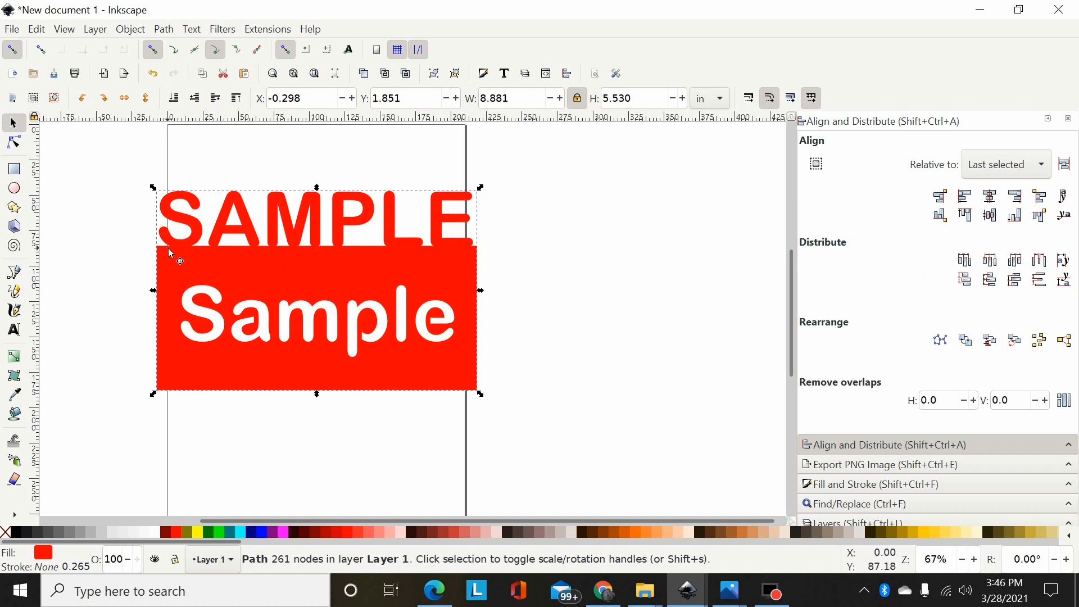
mouse_move(204, 330)
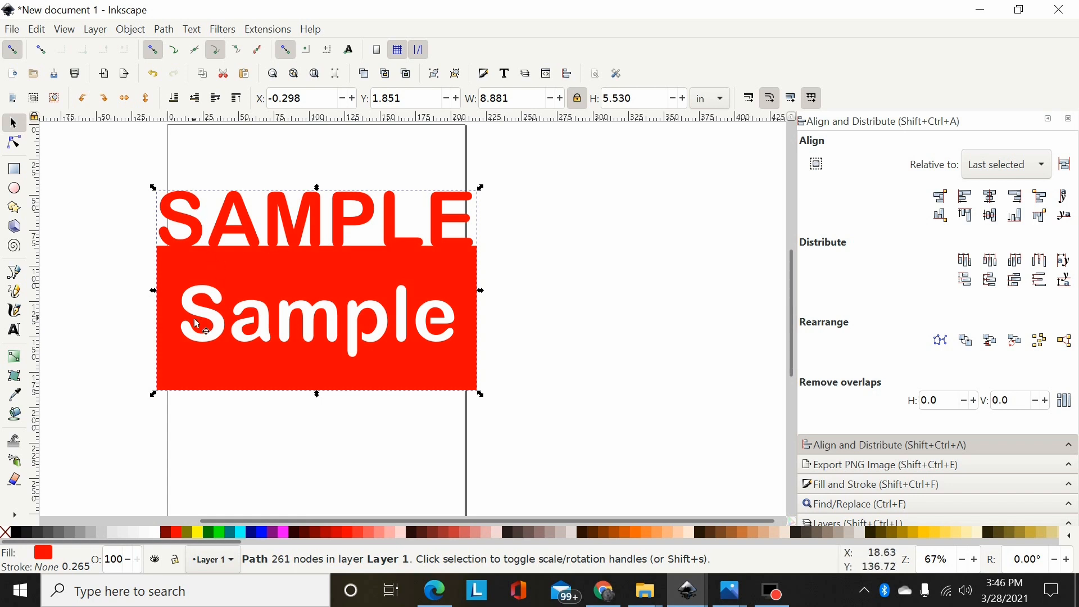
mouse_move(244, 333)
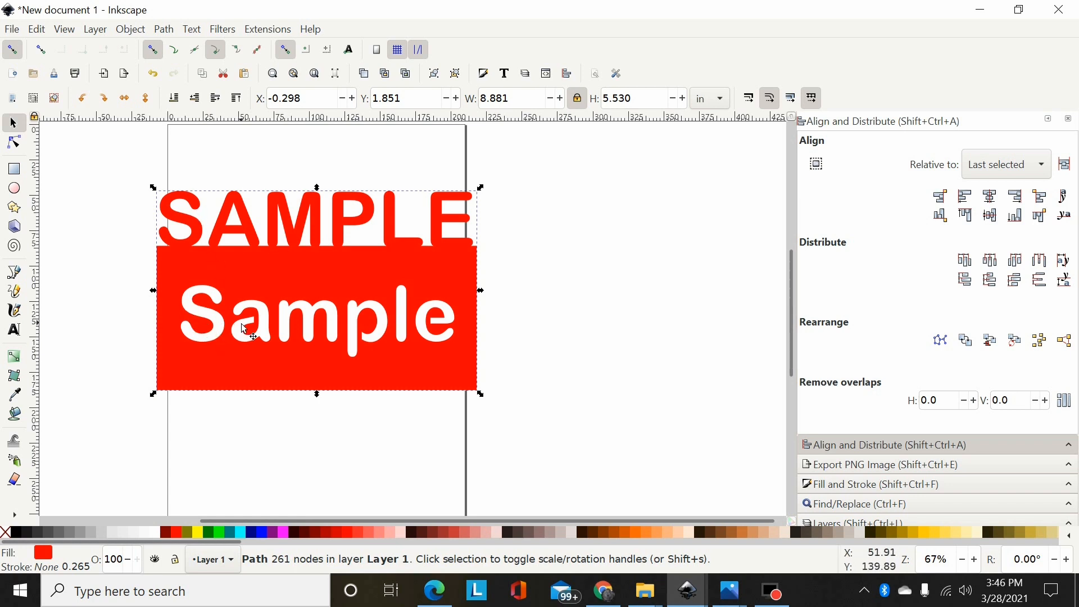
mouse_move(313, 277)
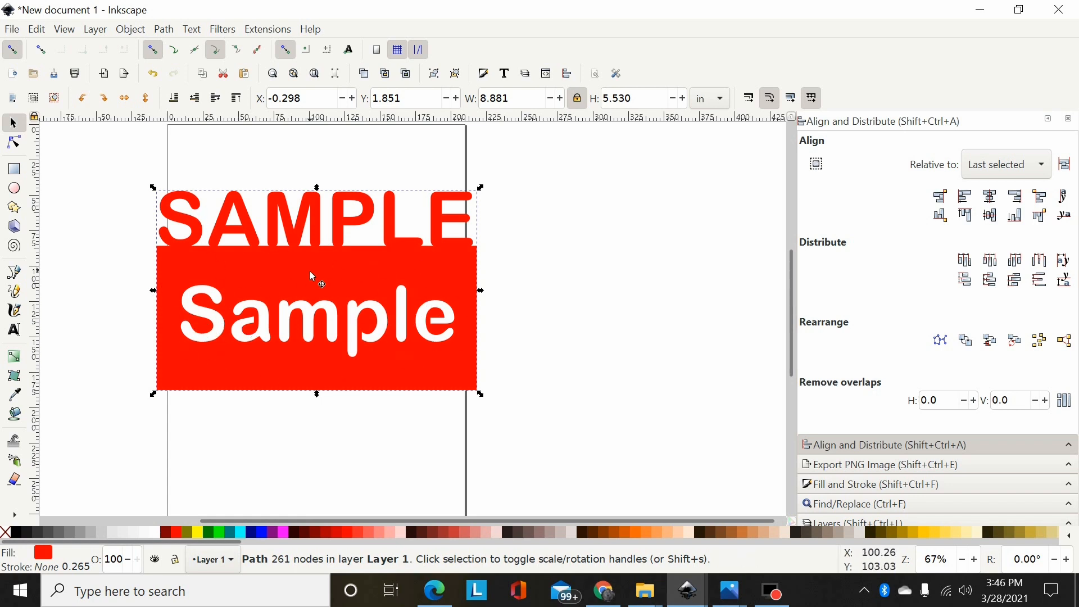
mouse_move(434, 320)
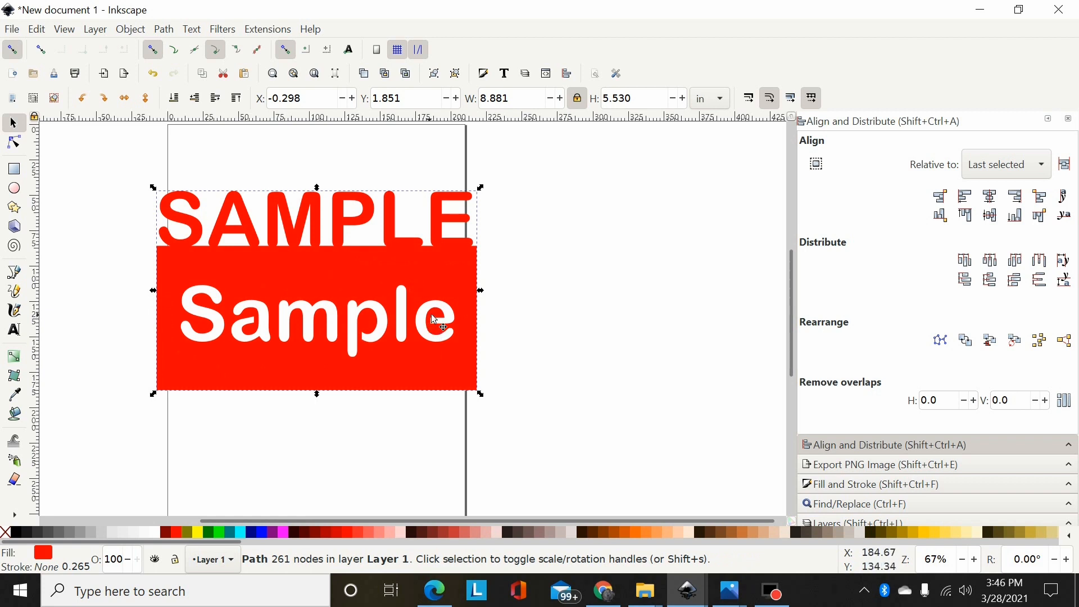
mouse_move(498, 182)
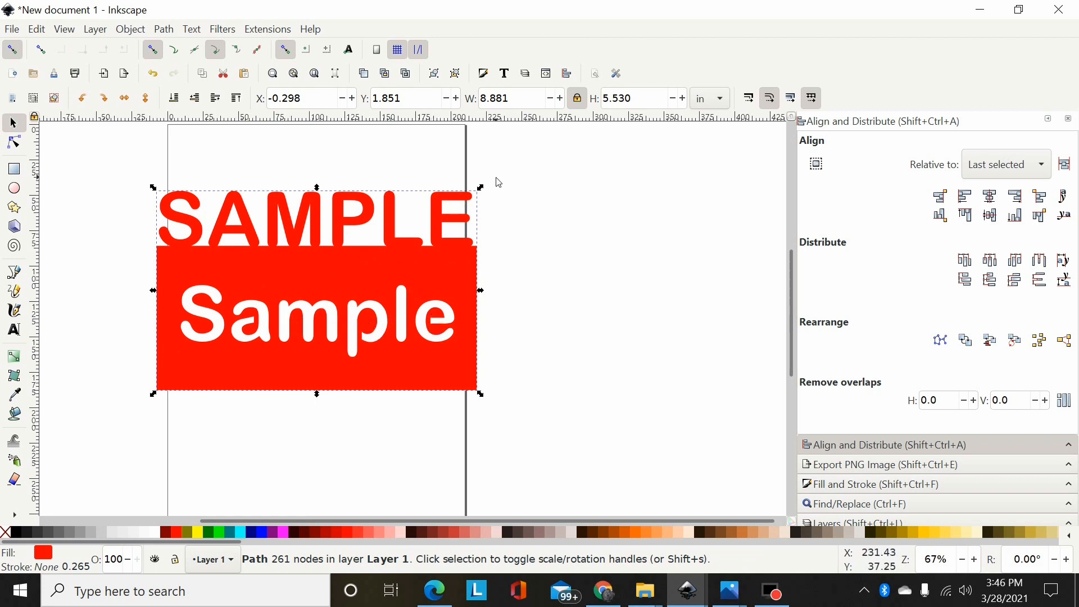
mouse_move(501, 180)
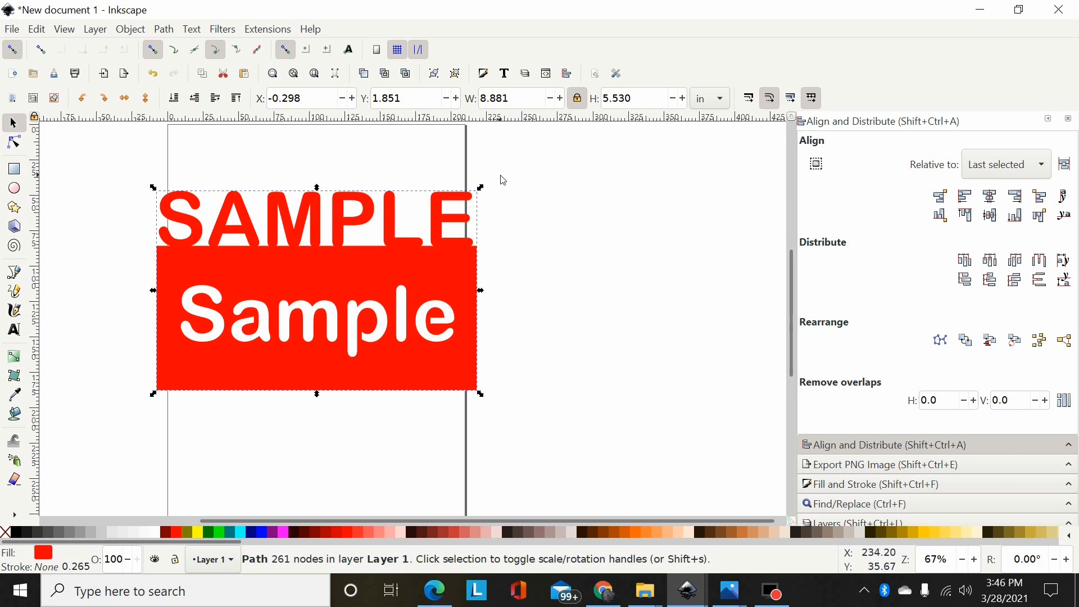
mouse_move(10, 26)
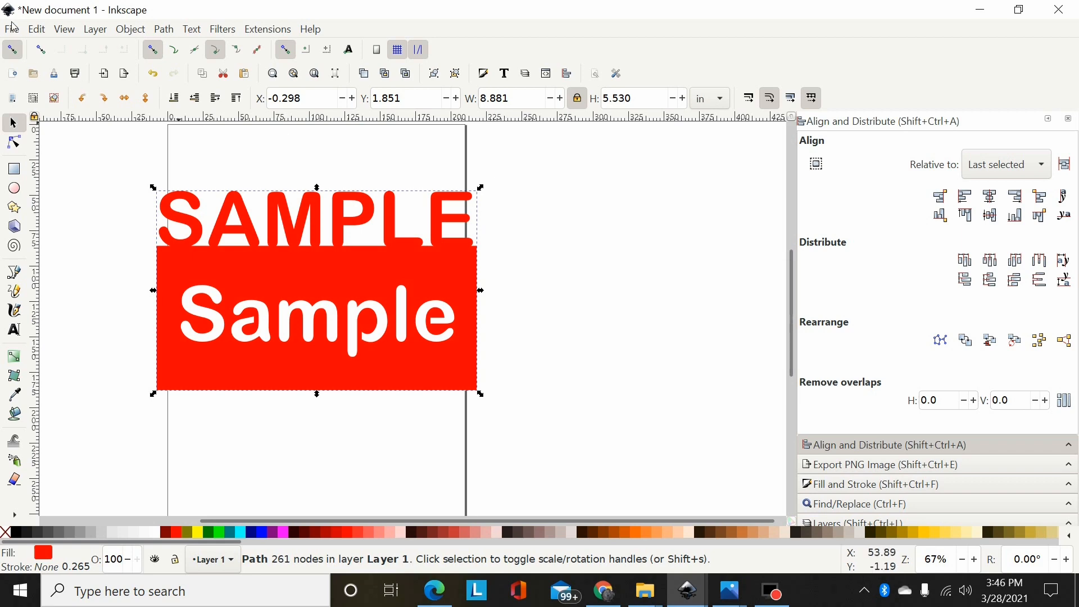